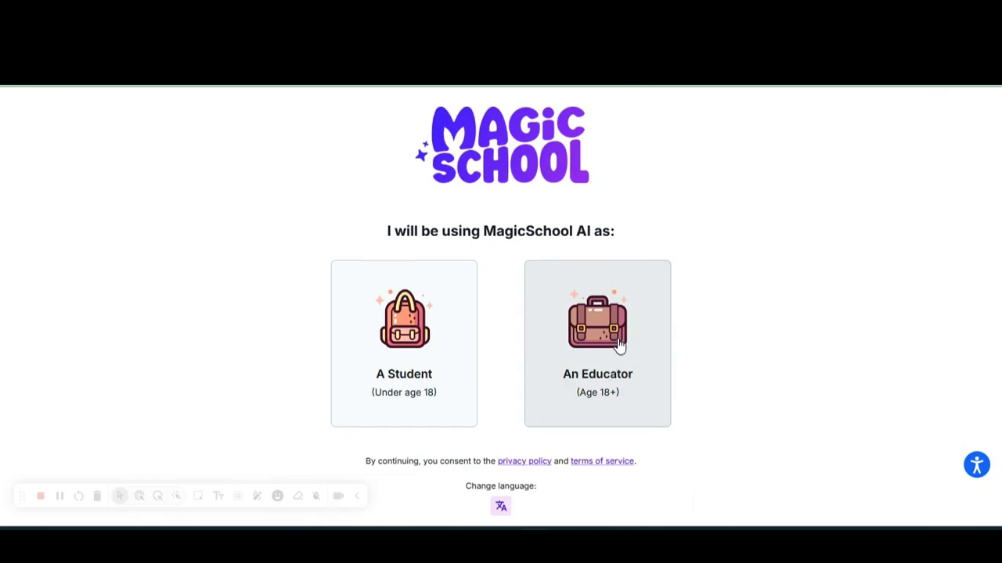
Sign in to MagicSchool AI as an educator using a Google account.
click(597, 344)
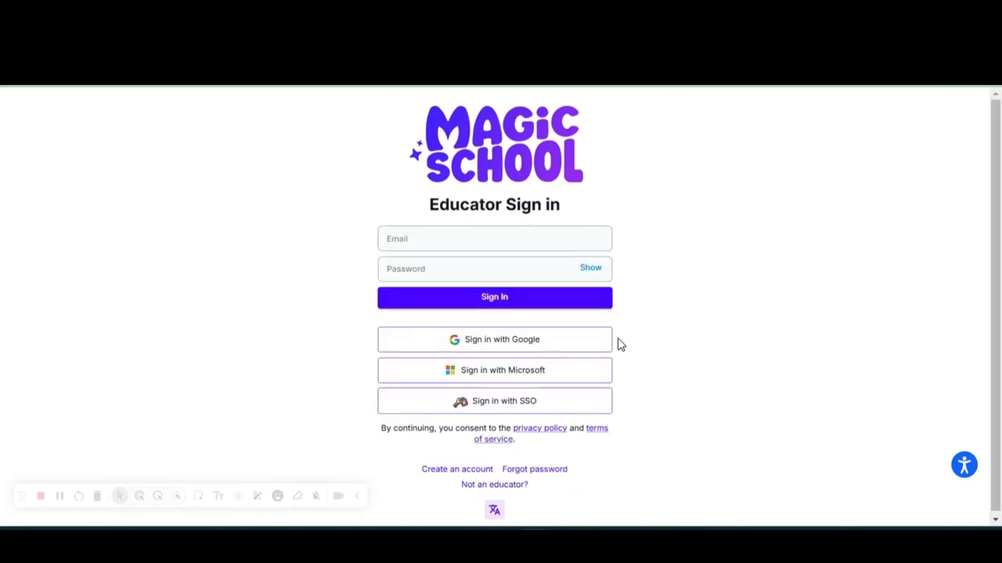
mouse_move(687, 364)
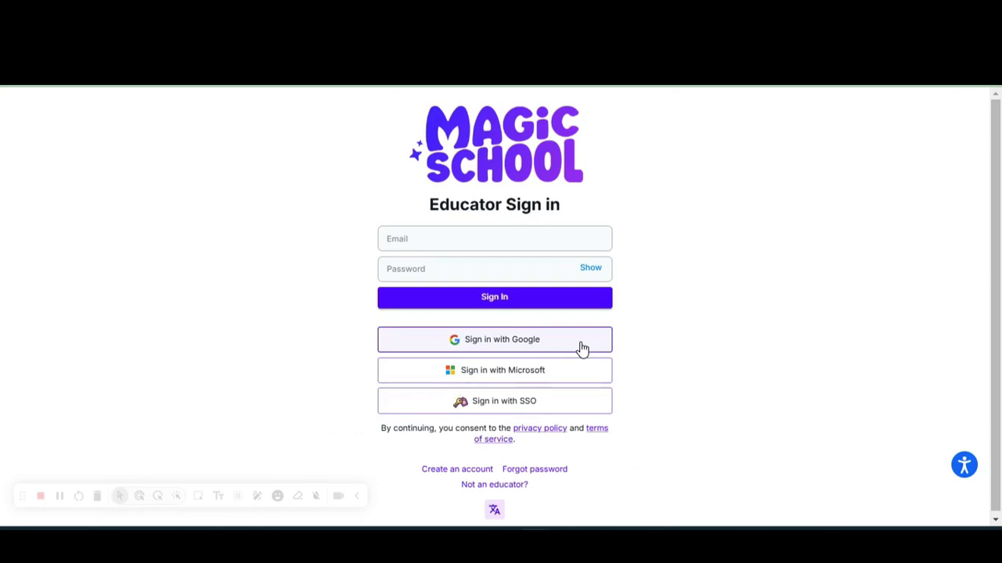
click(493, 339)
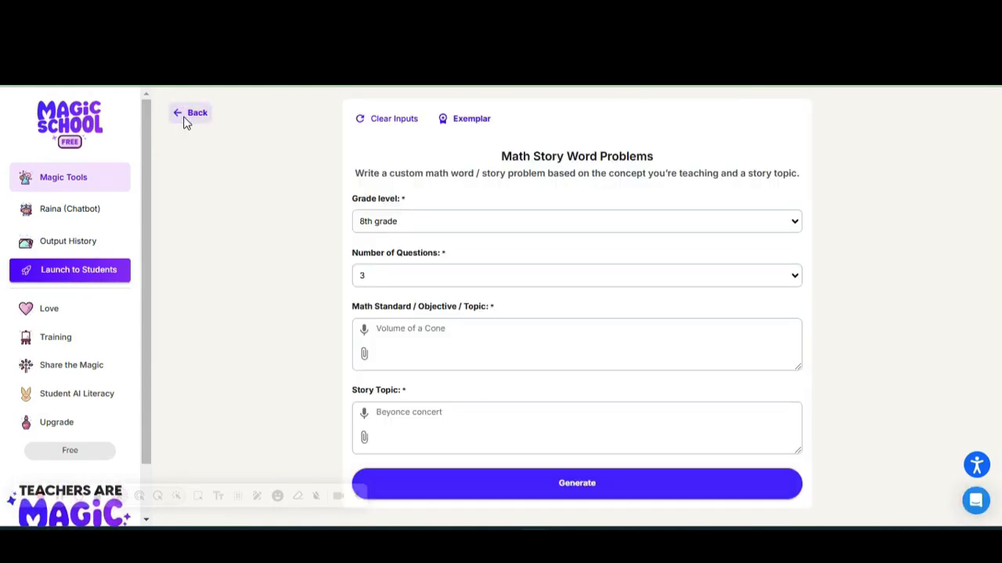
Go back to Magic Tools and scroll past Favorites and Recommended to All Tools.
click(190, 112)
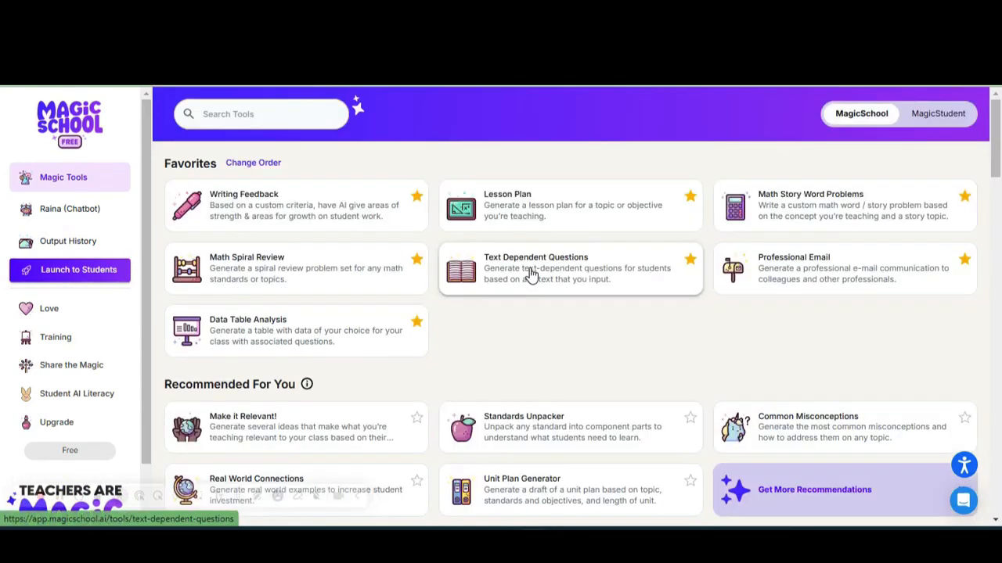
mouse_move(426, 212)
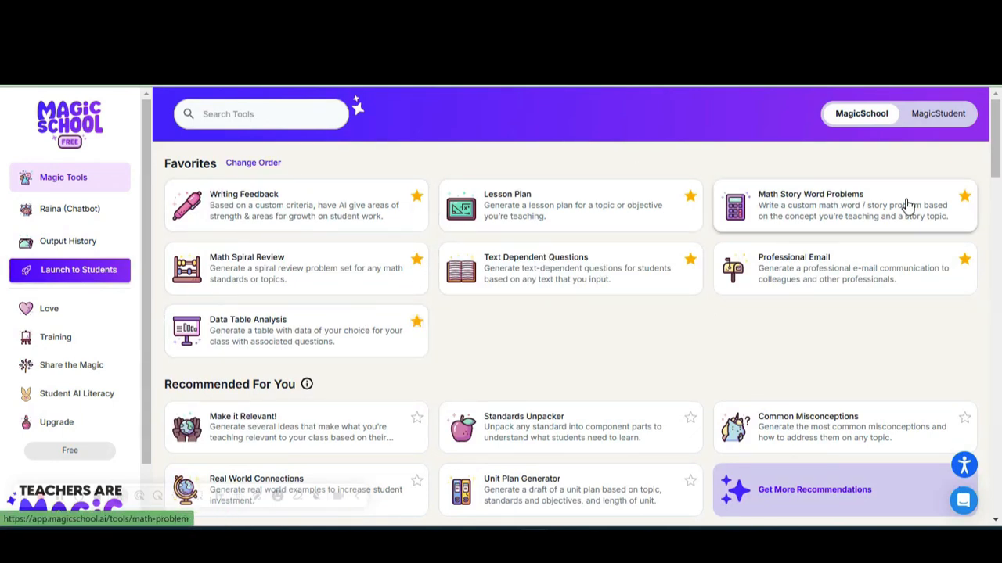
mouse_move(824, 365)
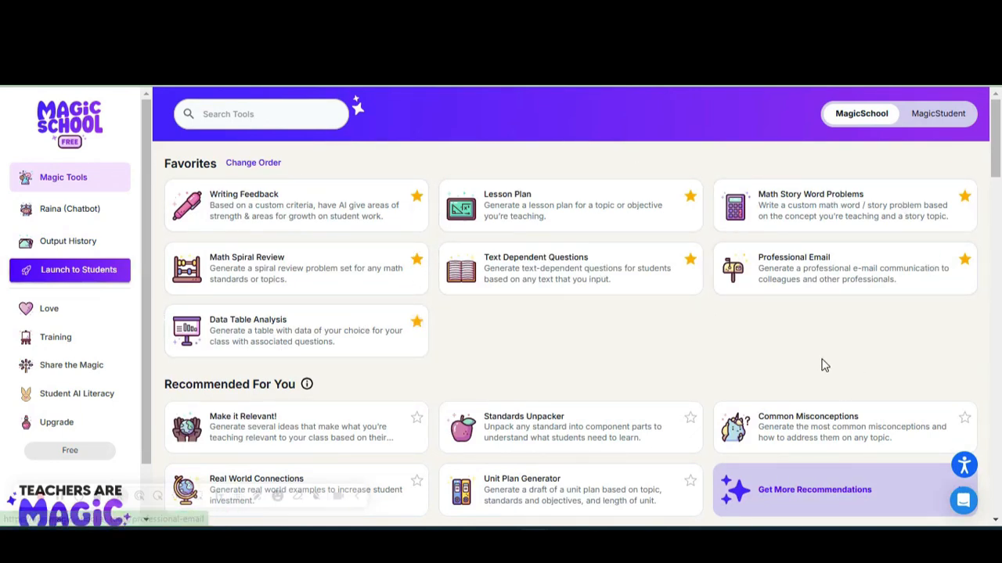
scroll(down, 3)
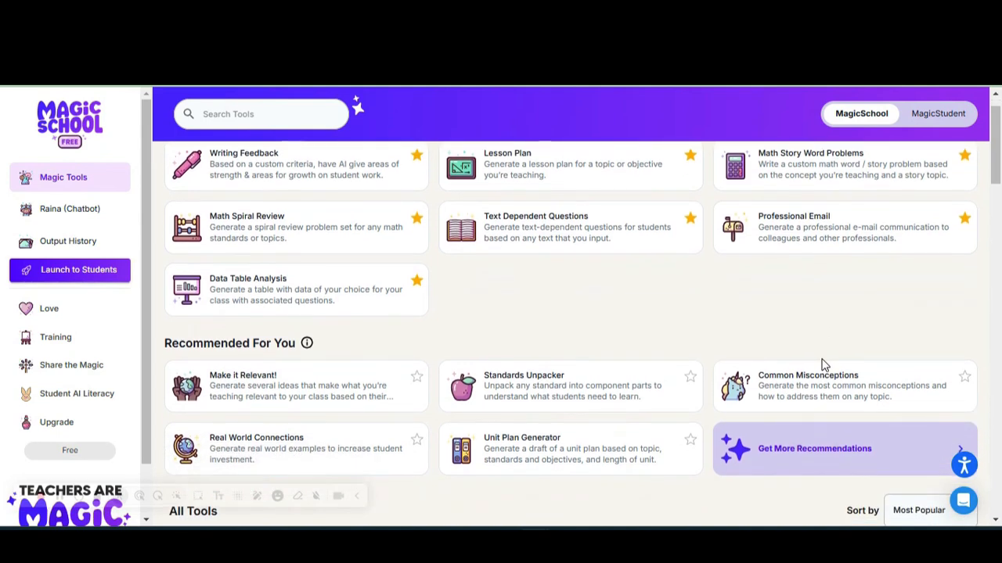
mouse_move(689, 376)
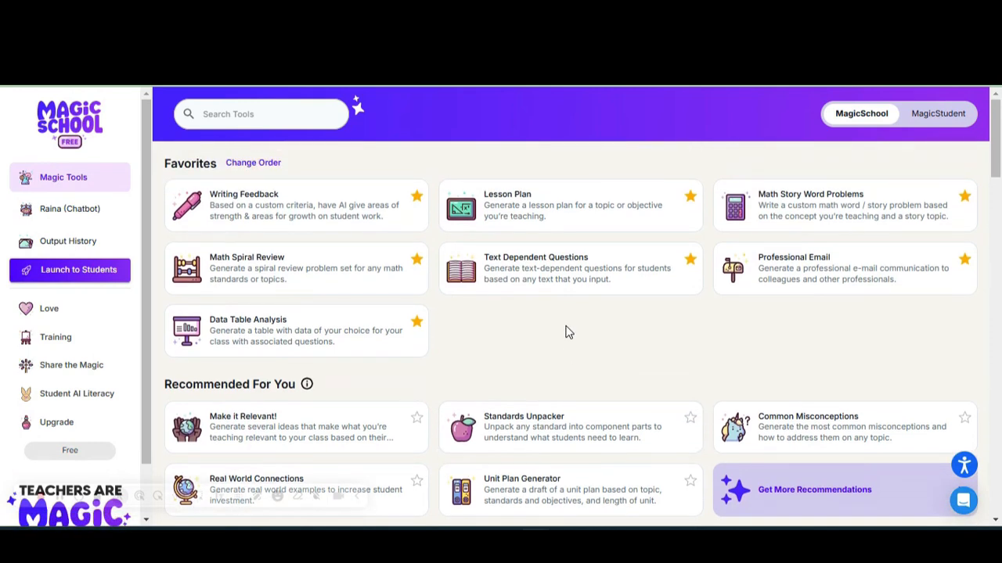
scroll(down, 3)
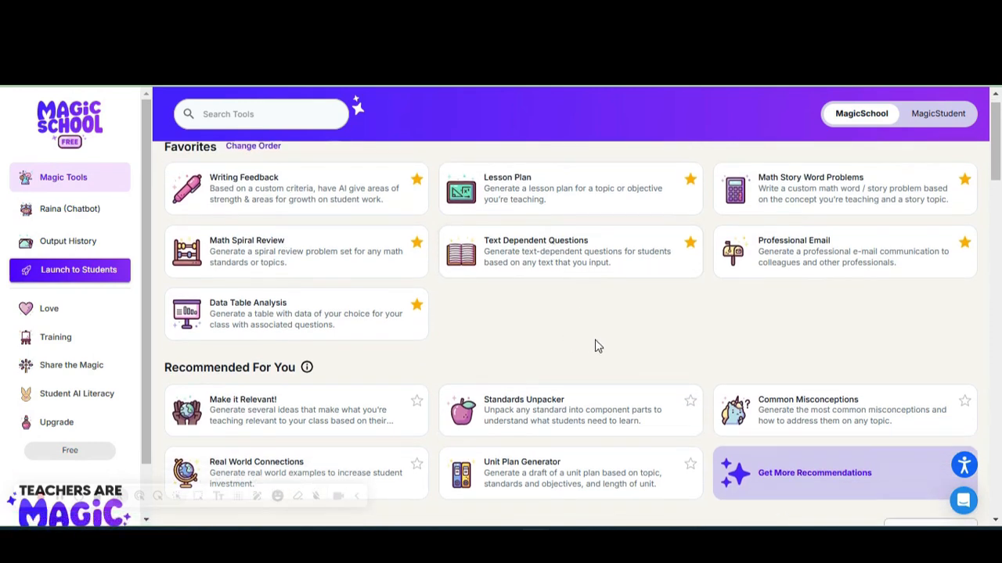
scroll(down, 3)
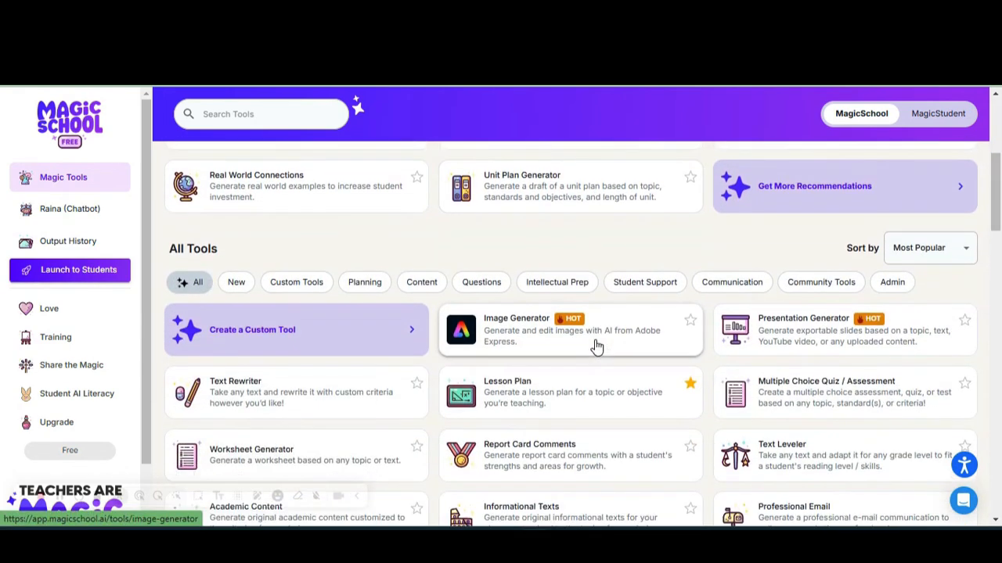
mouse_move(931, 248)
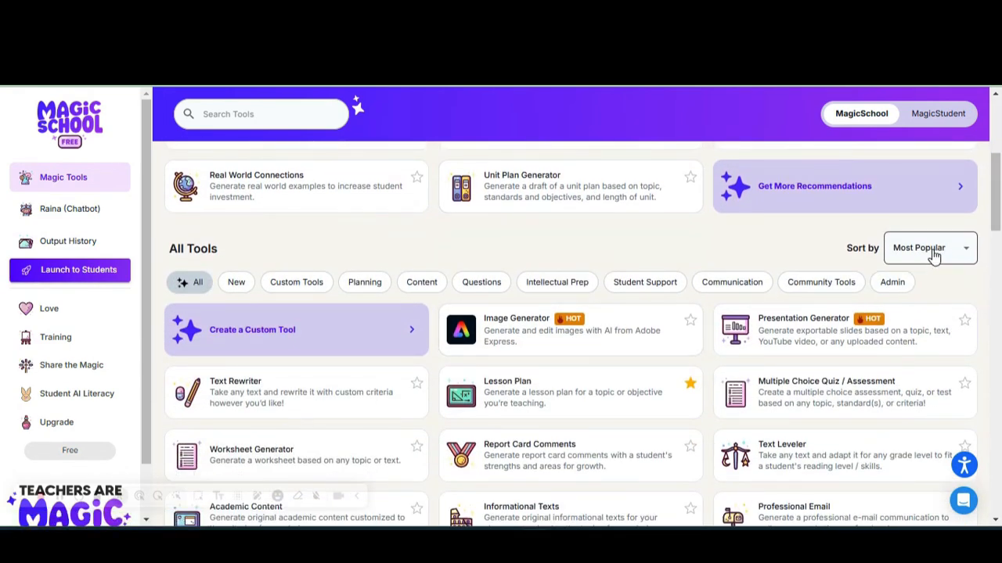
Sort All Tools A-Z and scroll toward the Data Table Analysis card.
click(929, 248)
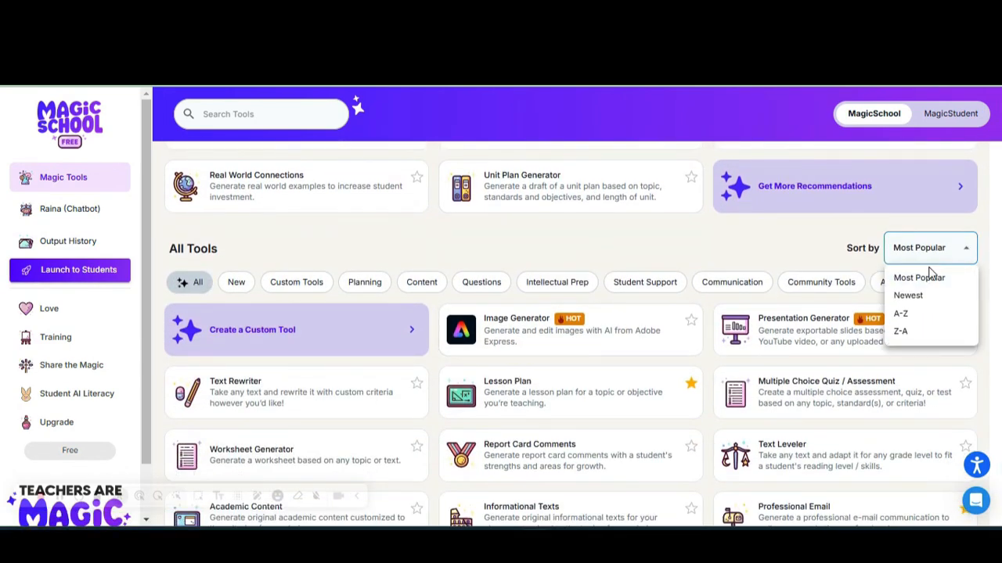
mouse_move(919, 277)
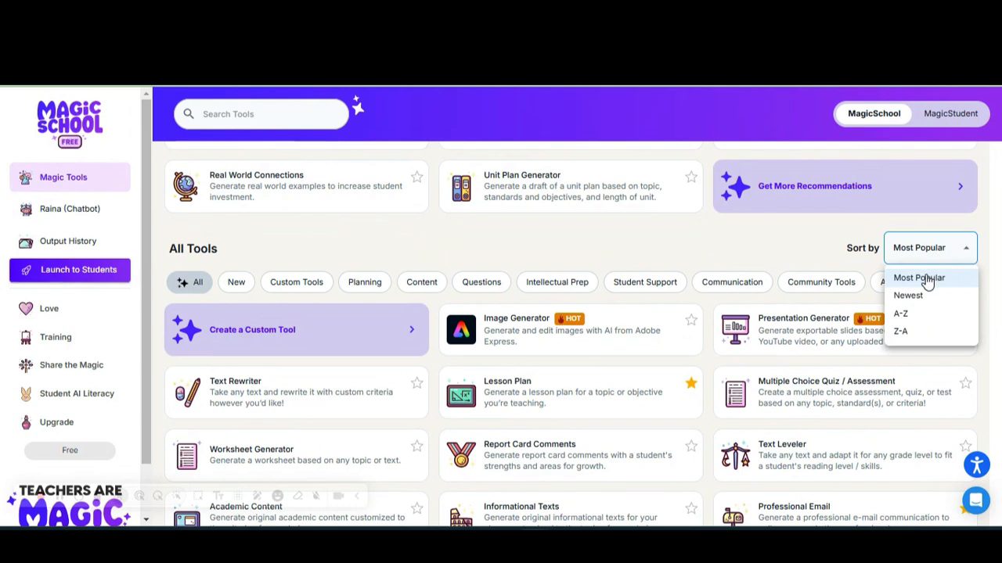
mouse_move(908, 295)
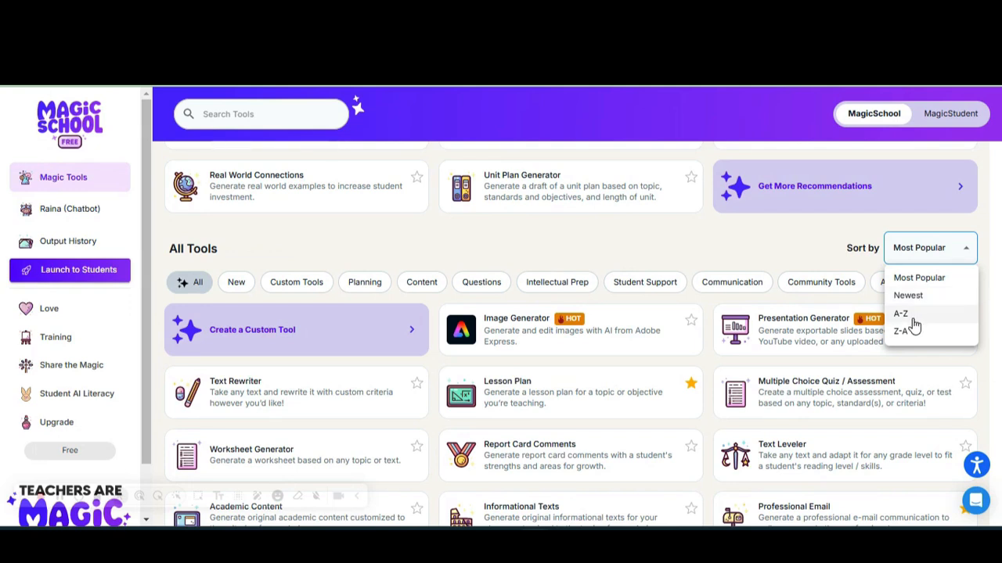
click(901, 313)
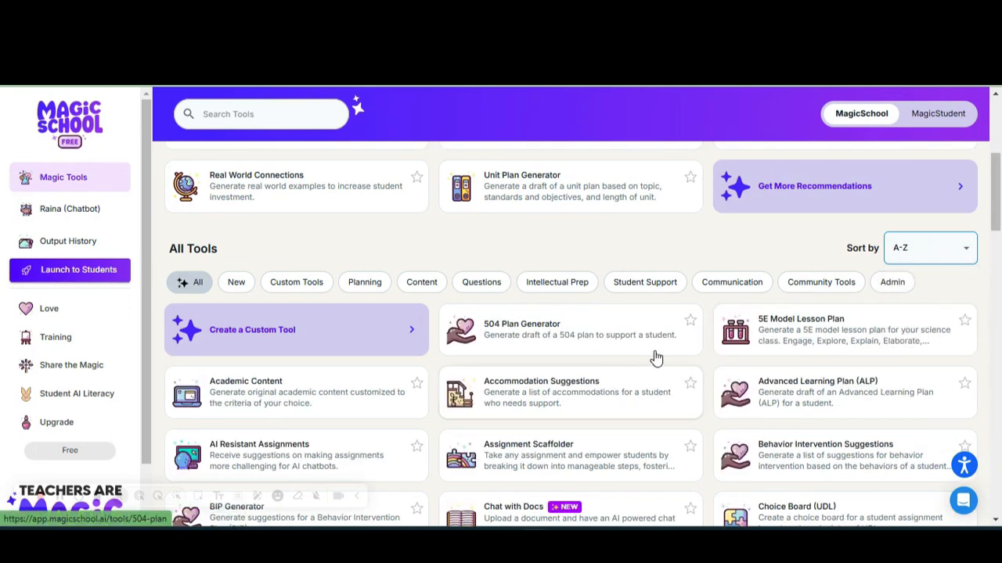
scroll(down, 3)
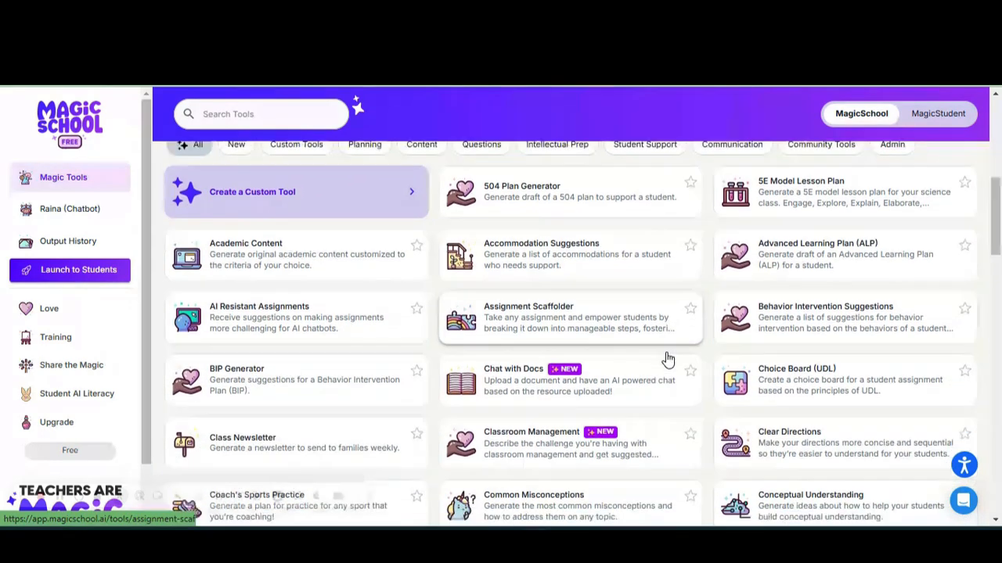
scroll(down, 3)
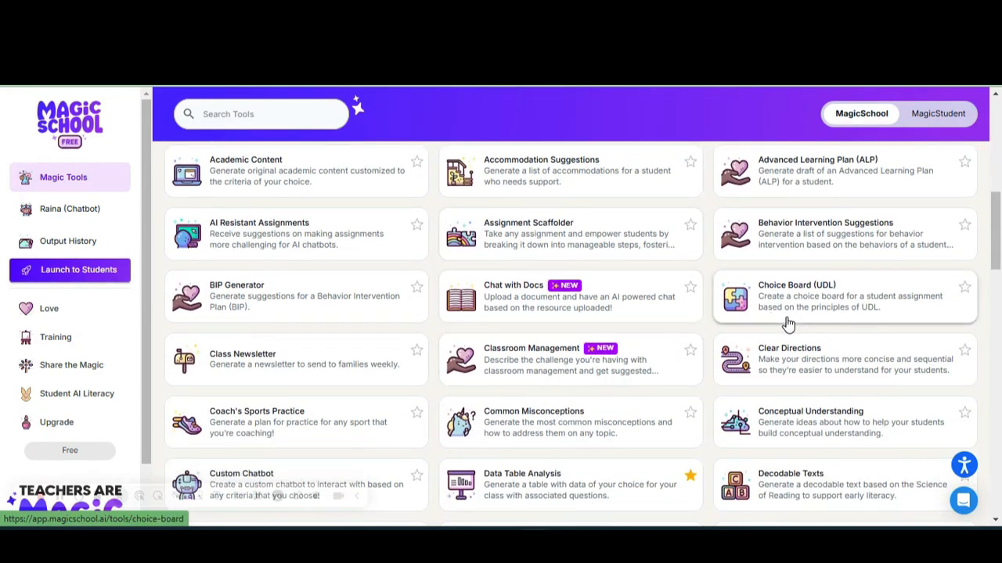
scroll(down, 3)
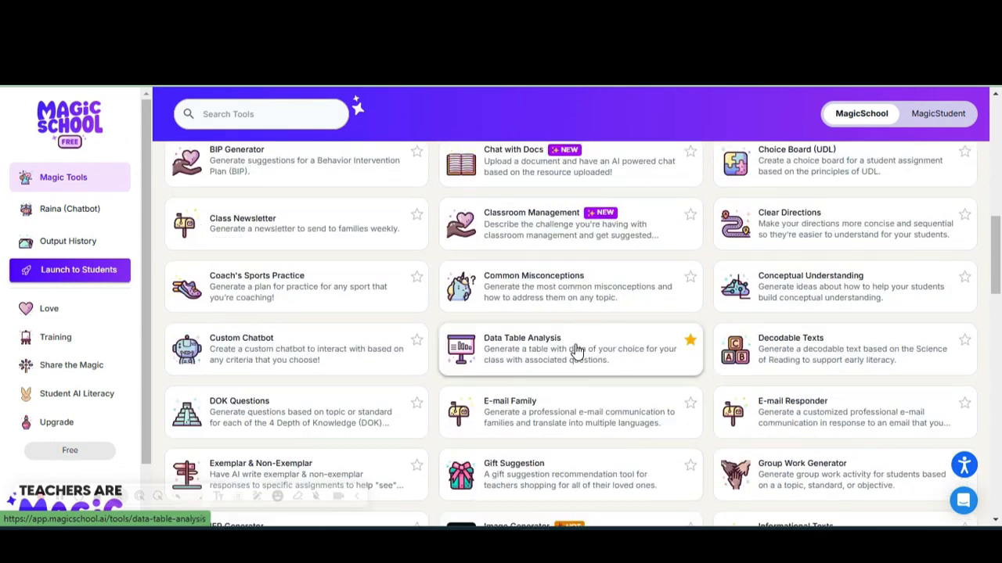
mouse_move(577, 358)
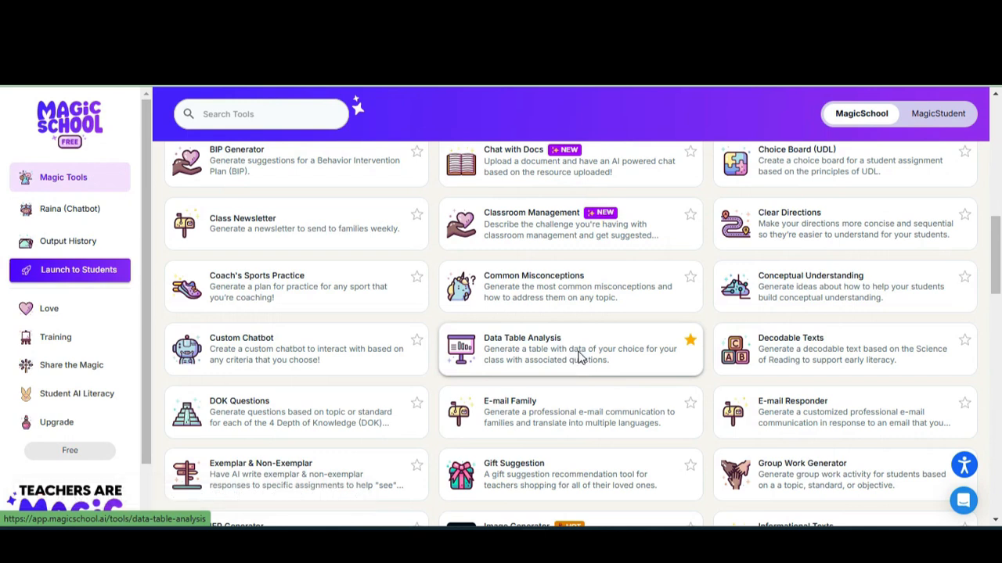
Generate a Data Table Analysis with criteria 'Top 5 NBA players' for 8th grade.
click(570, 349)
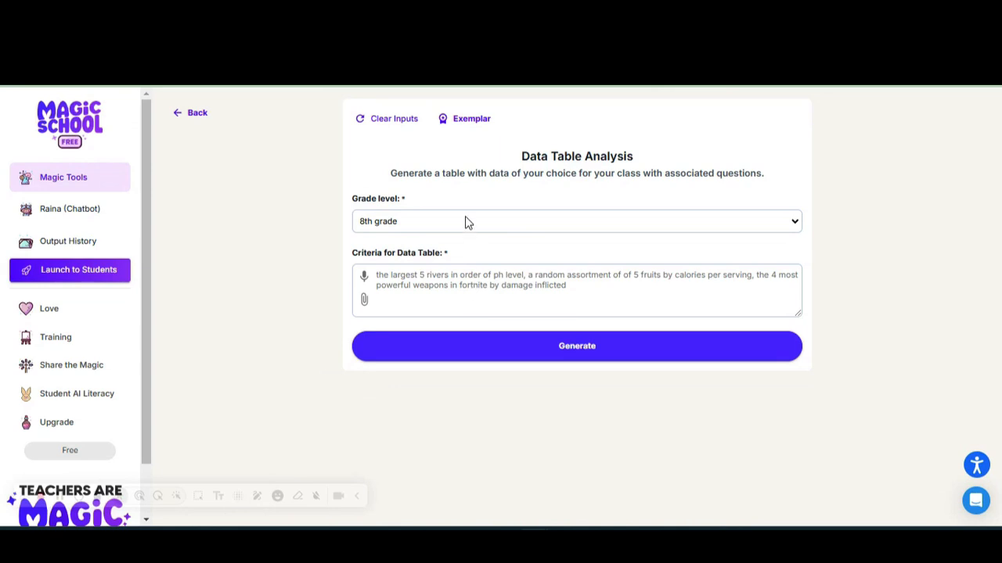
click(577, 290)
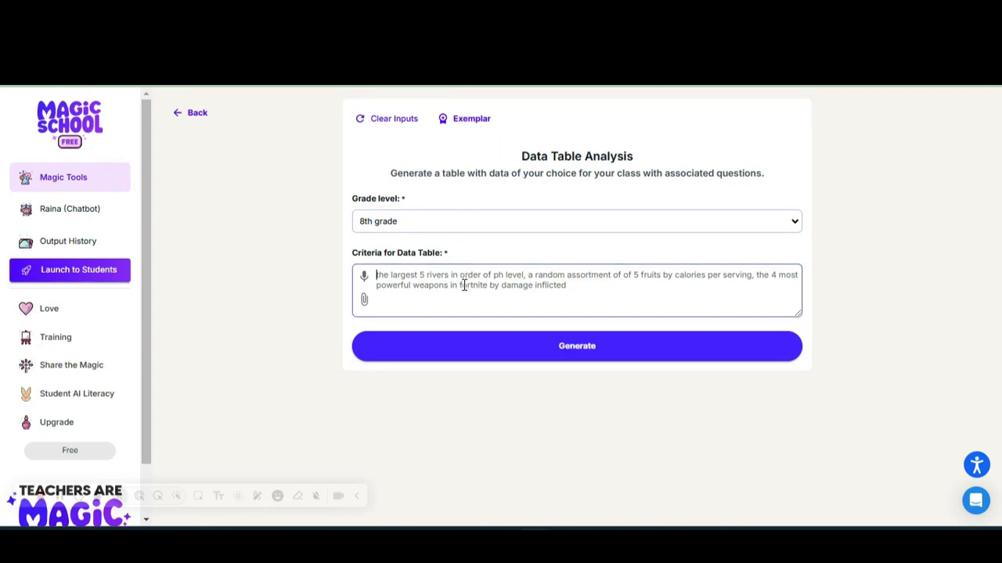
text(Top 5)
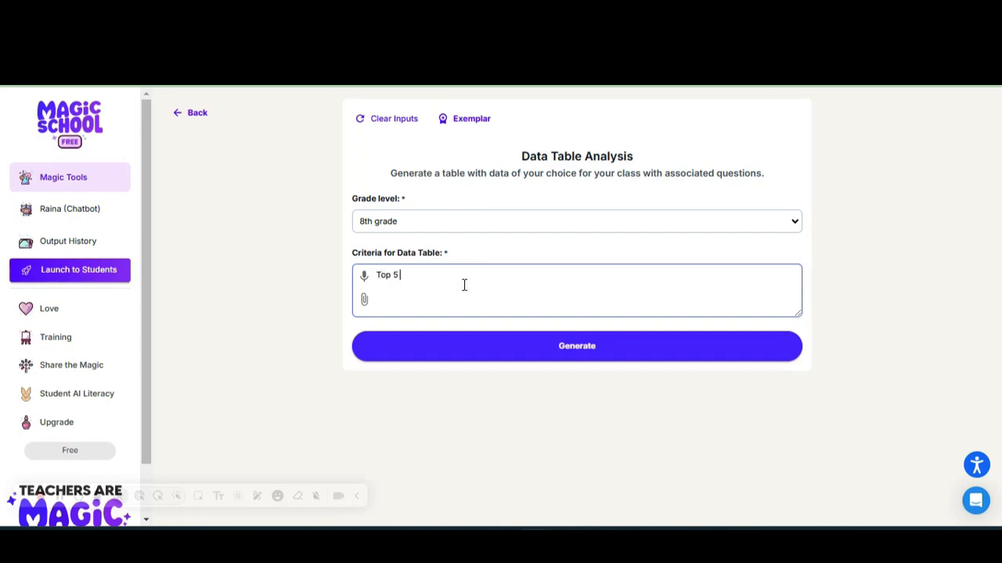
text(NBA)
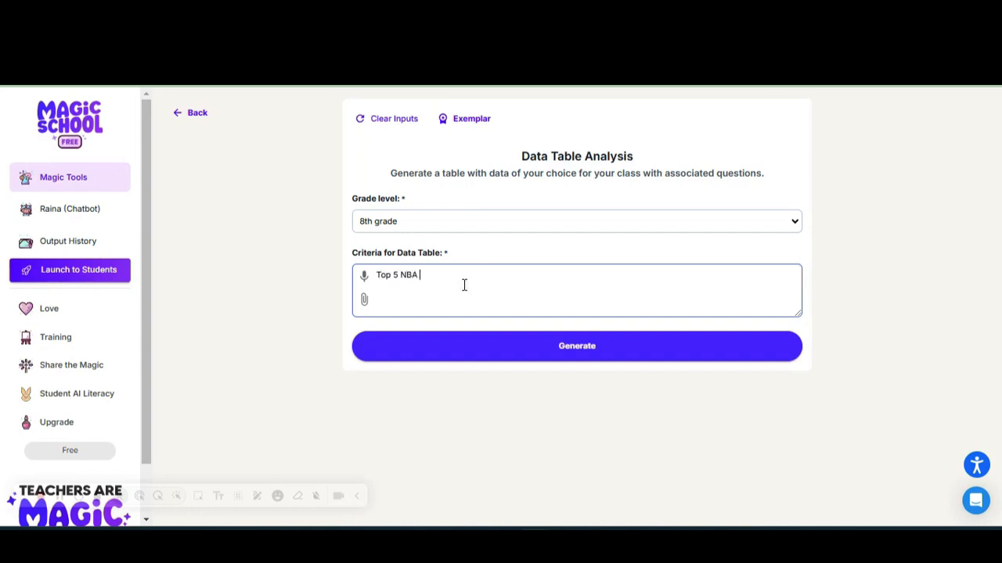
text(players)
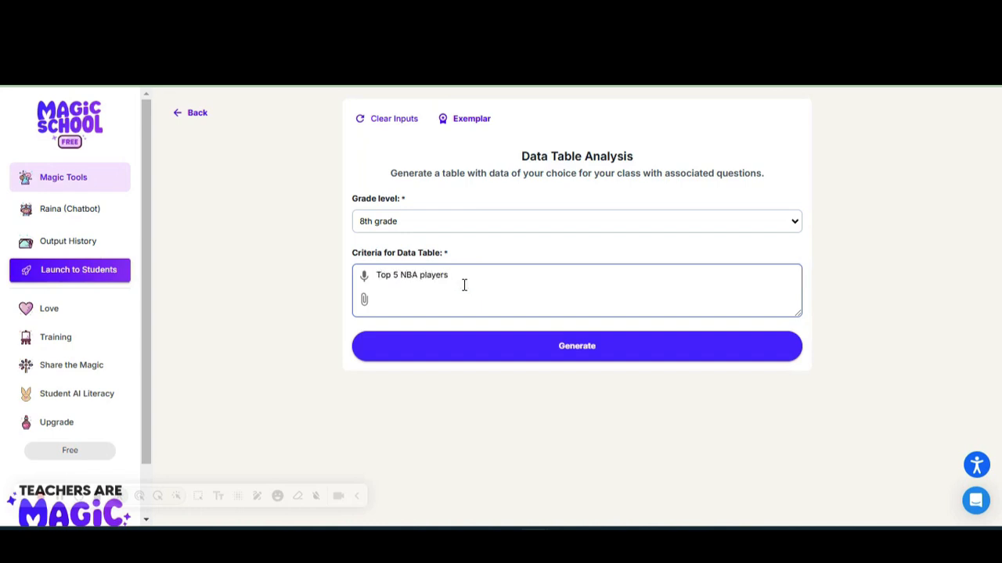
mouse_move(532, 352)
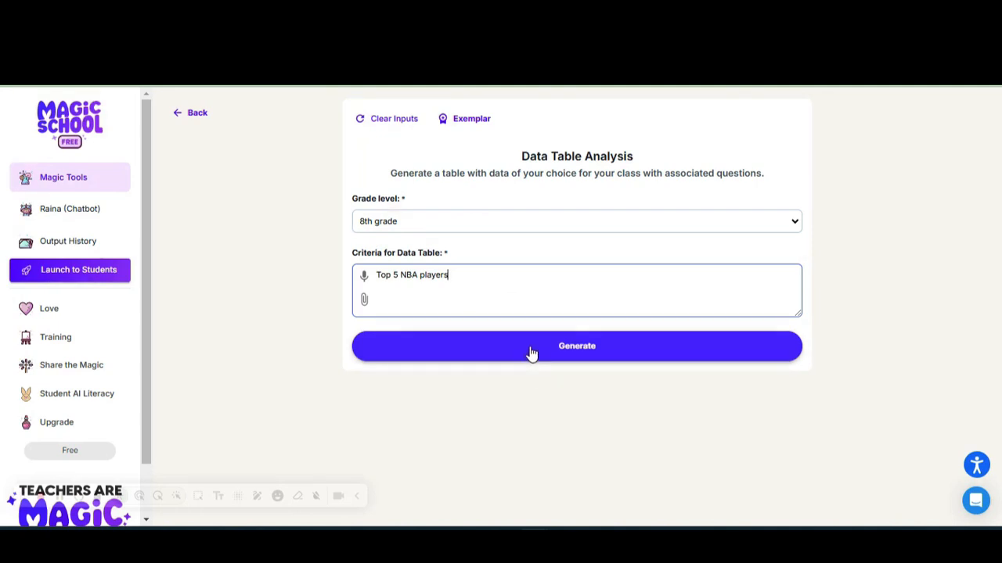
click(576, 346)
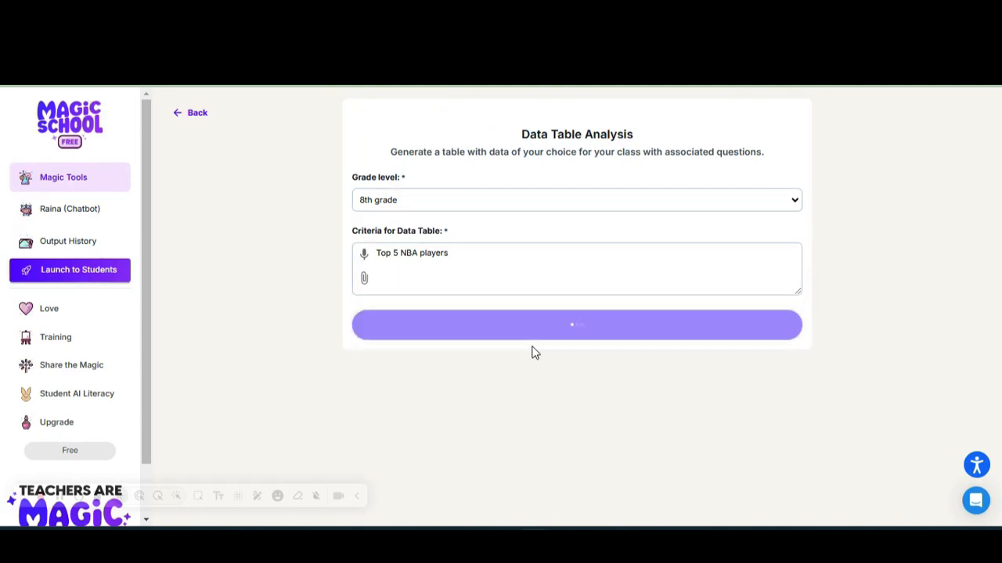
click(577, 325)
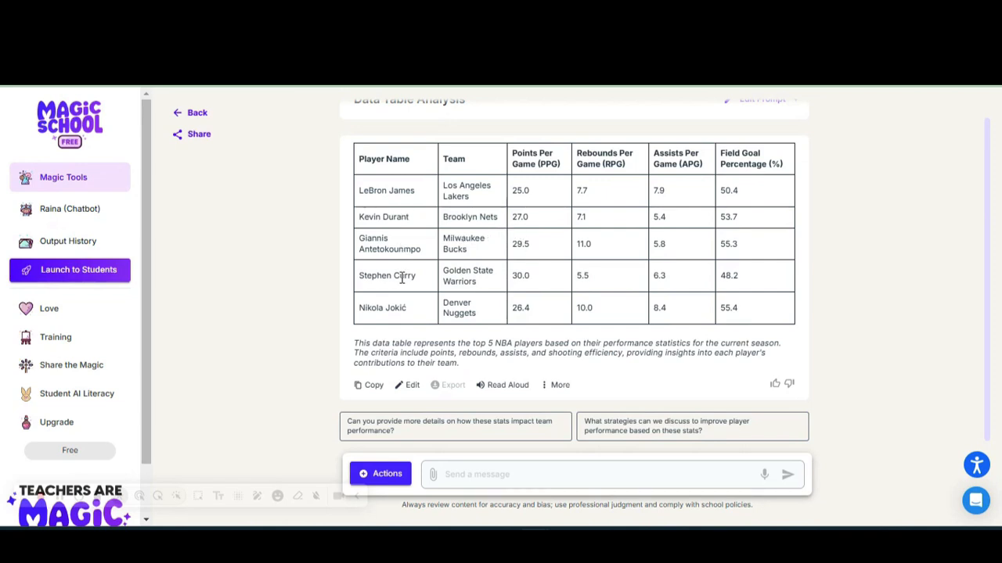
mouse_move(395, 205)
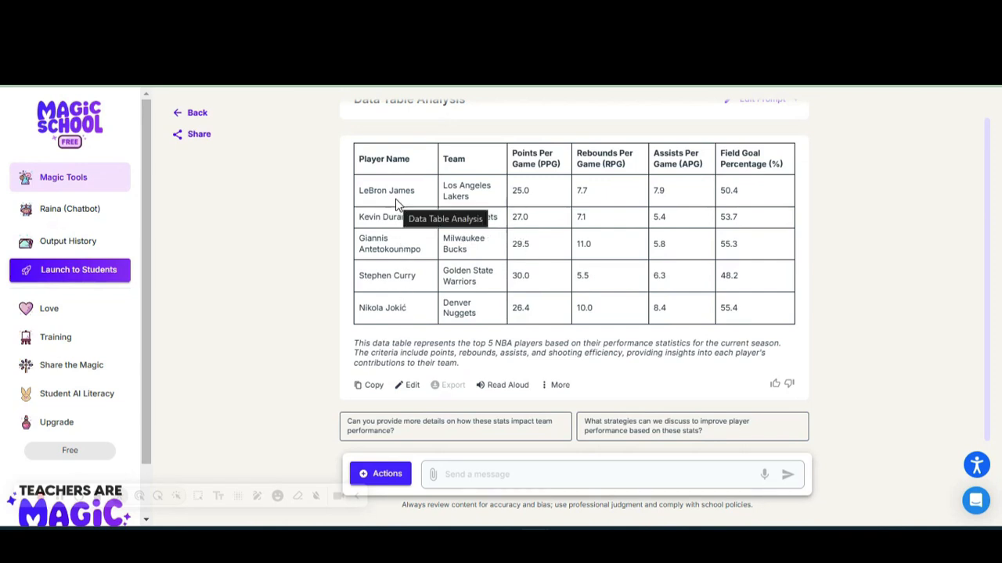
mouse_move(406, 288)
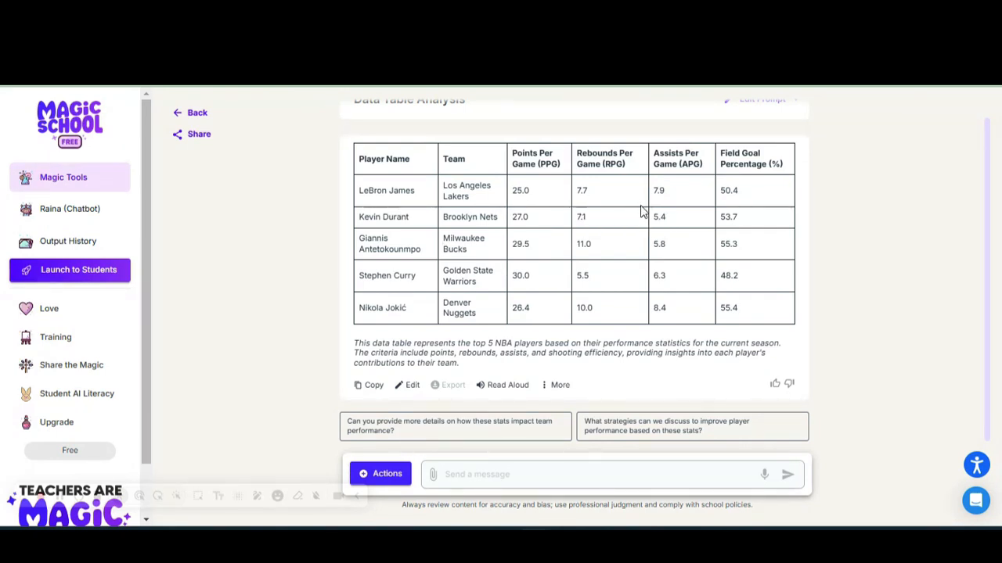
mouse_move(683, 191)
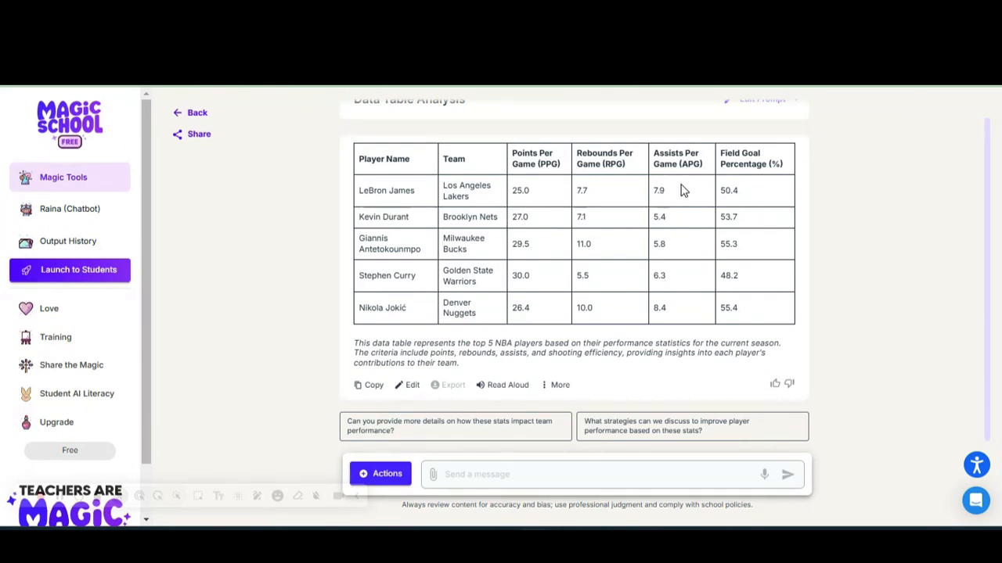
mouse_move(660, 272)
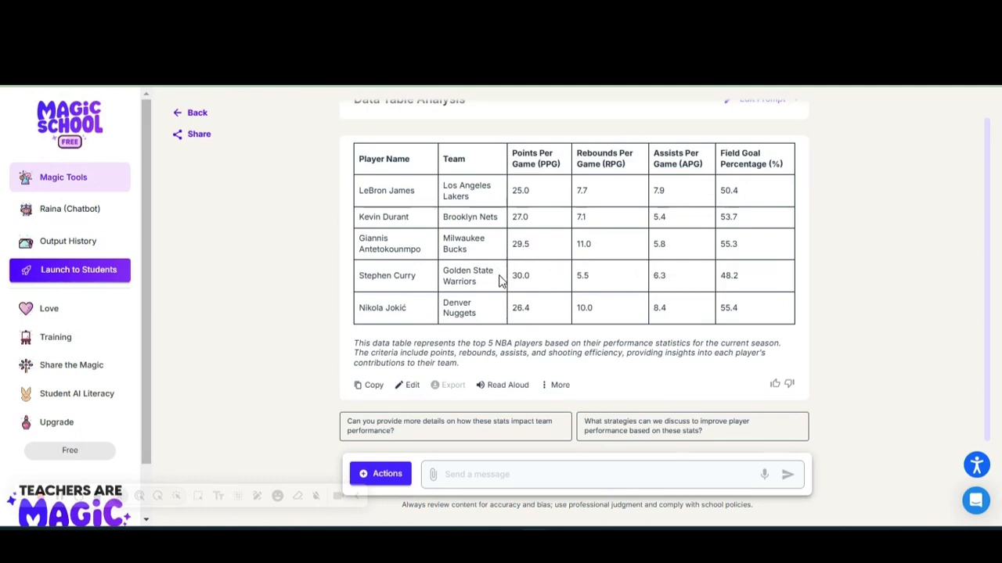
mouse_move(828, 317)
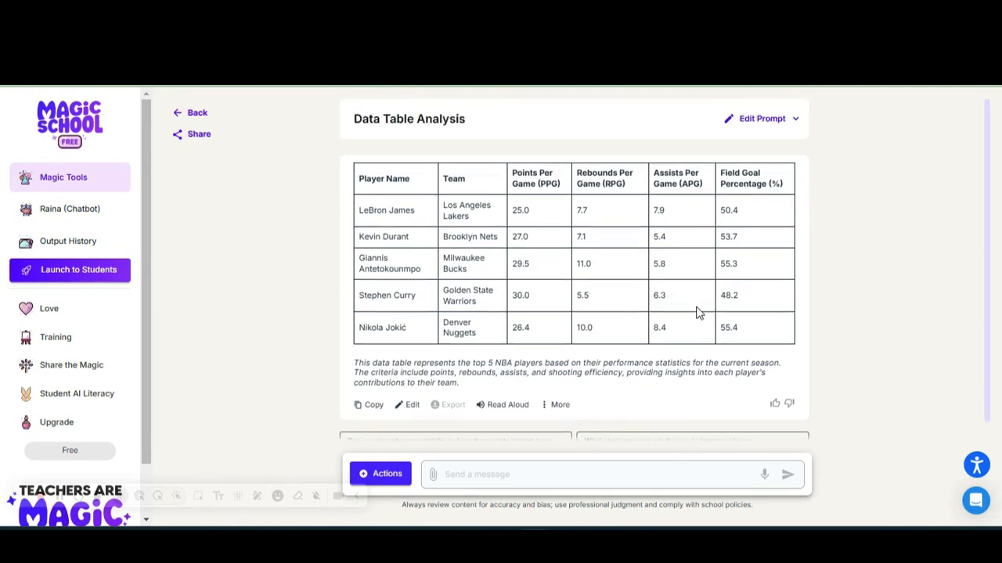
scroll(down, 3)
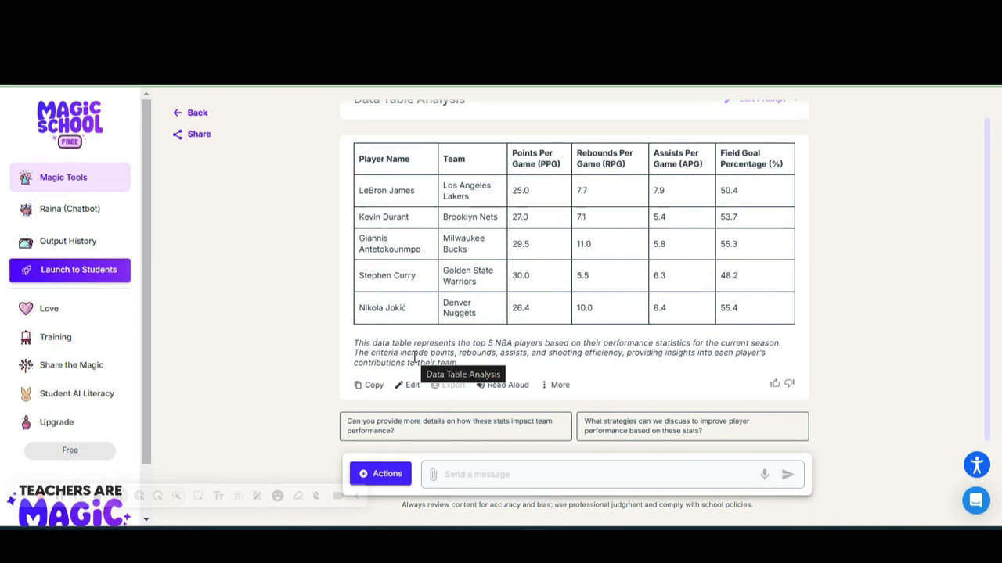
mouse_move(485, 358)
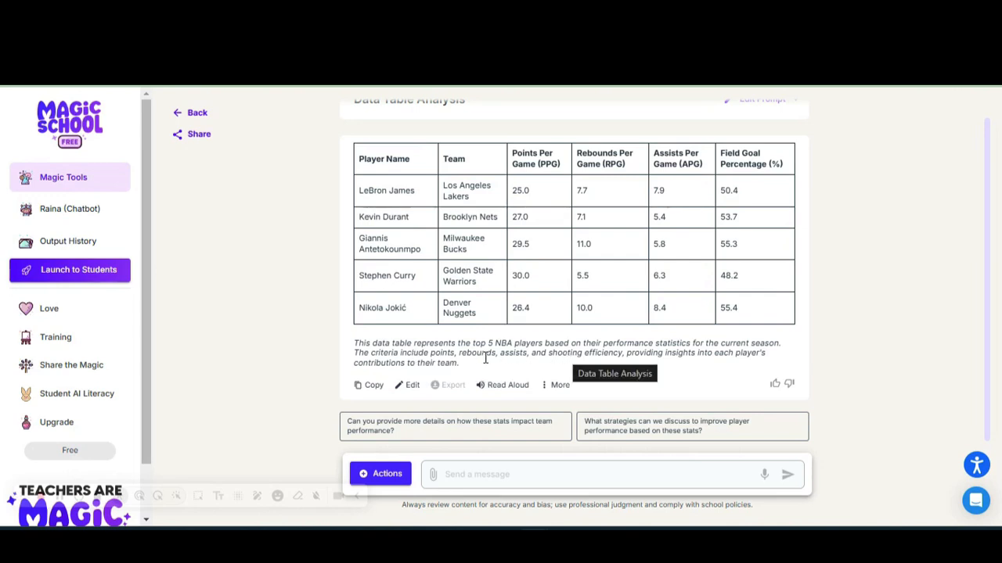
mouse_move(412, 384)
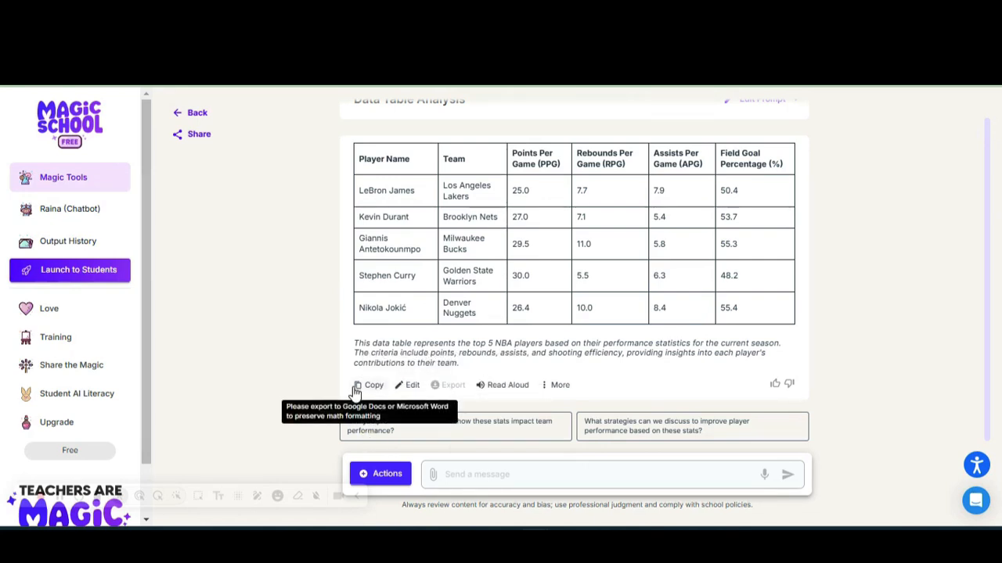
mouse_move(431, 312)
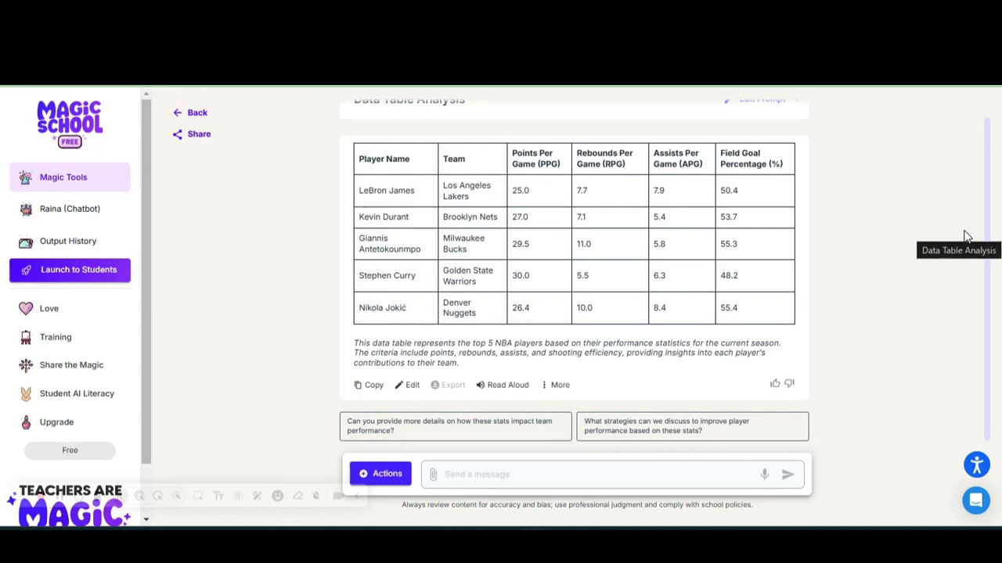
mouse_move(897, 292)
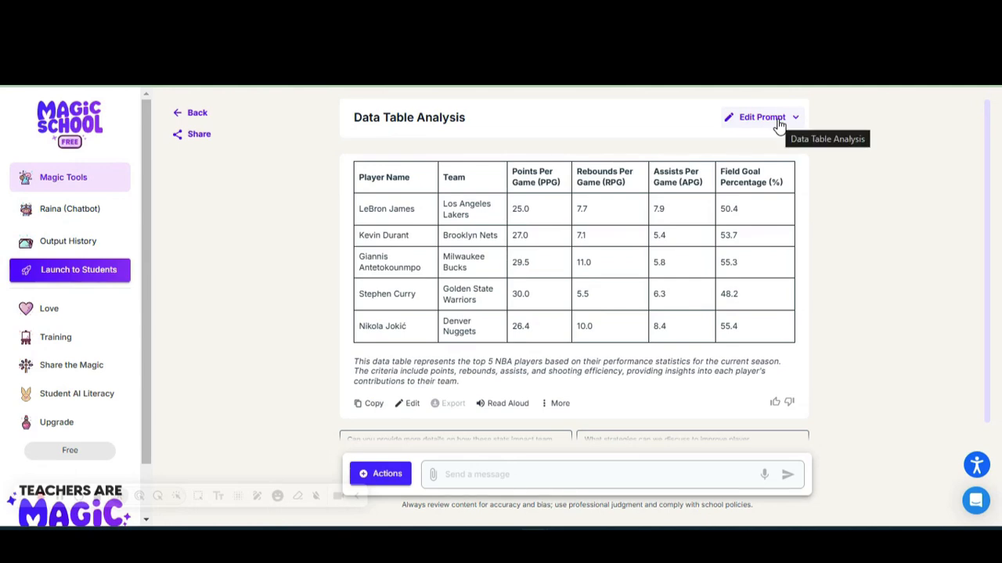
Edit the prompt, replacing the criteria with 'Top 5 WNBA Players and Comparison'.
click(760, 116)
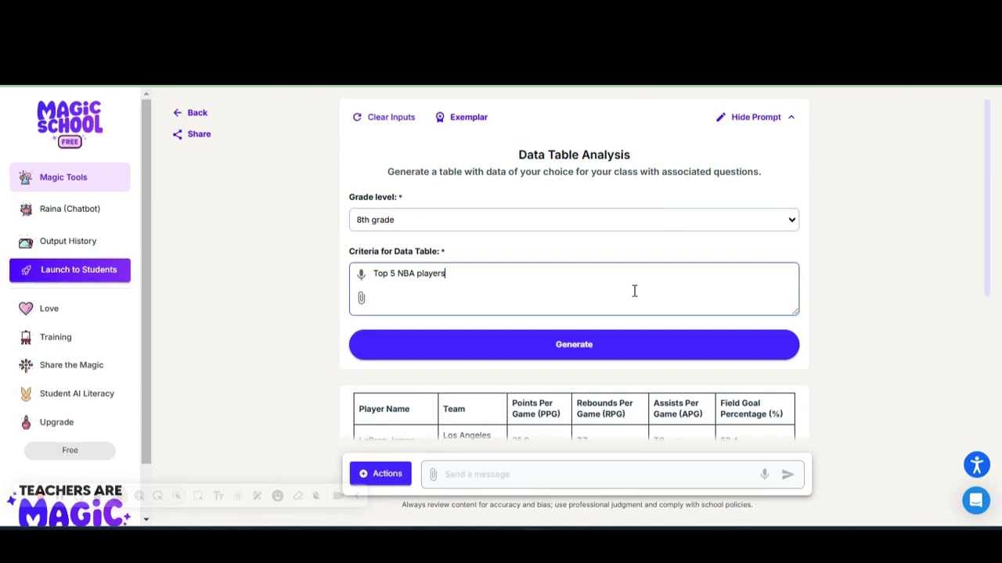
key(Backspace)
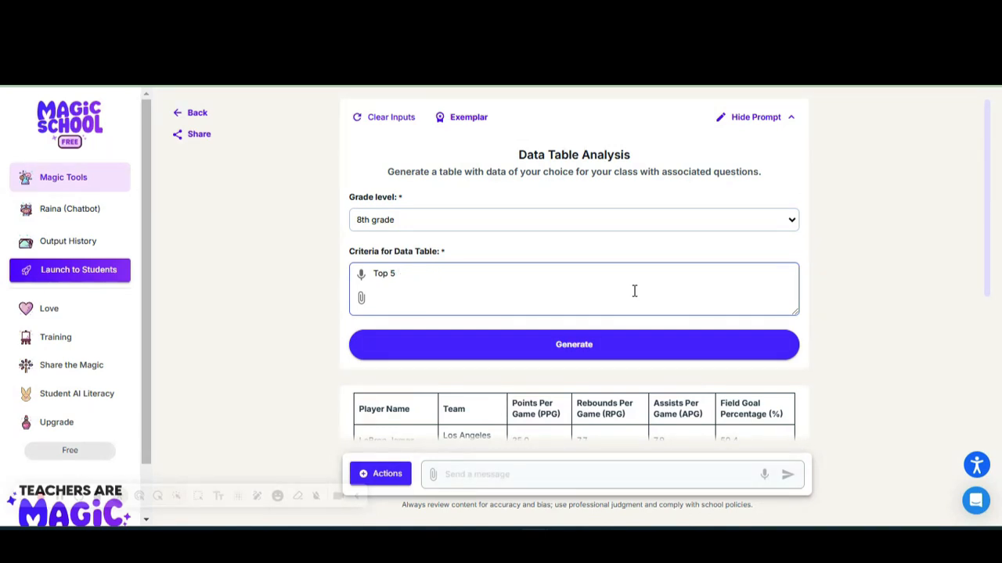
text(WNBA Players and)
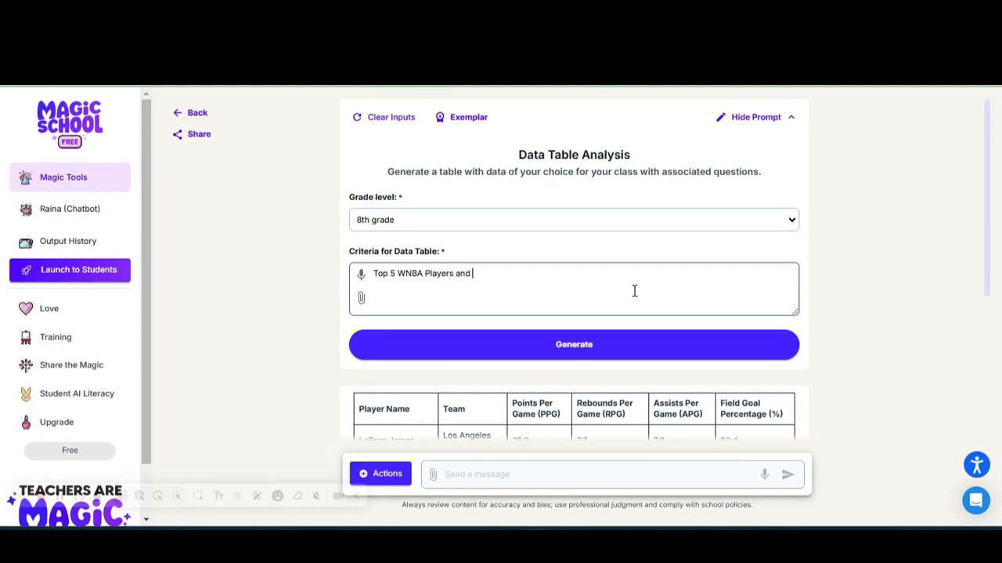
text(Compa)
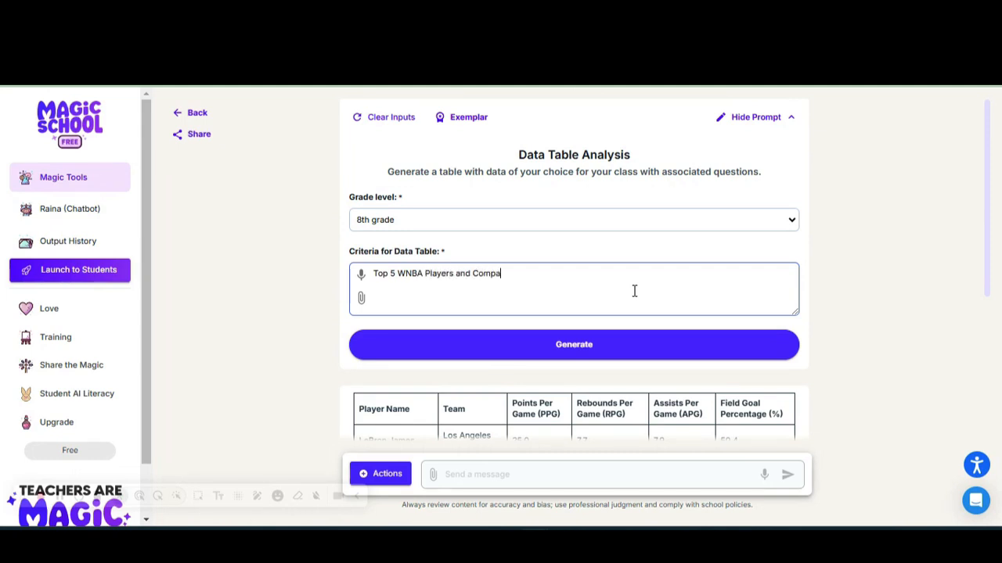
Finish the WNBA comparison criteria, generate, and scroll through the table and analysis questions.
text(rison)
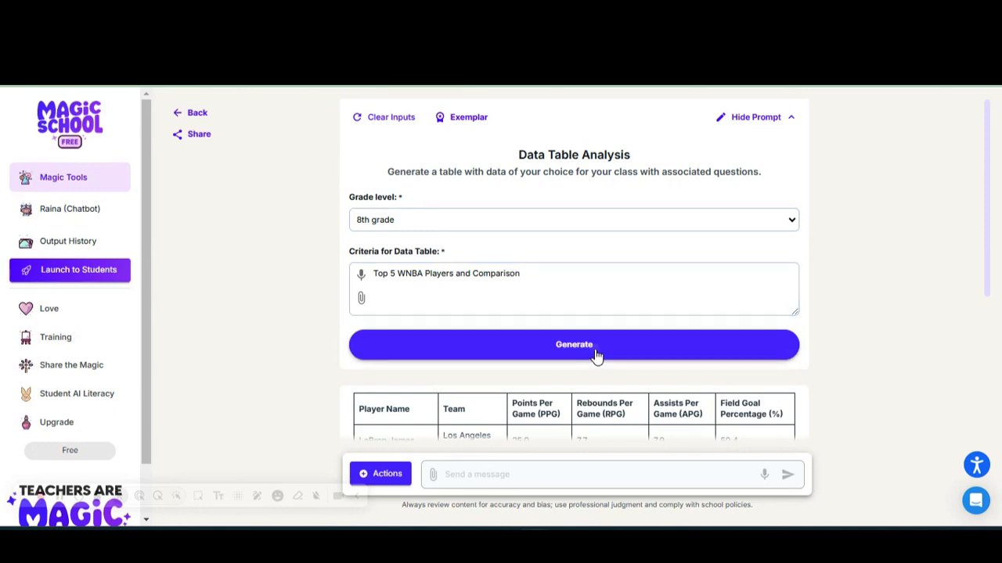
click(573, 344)
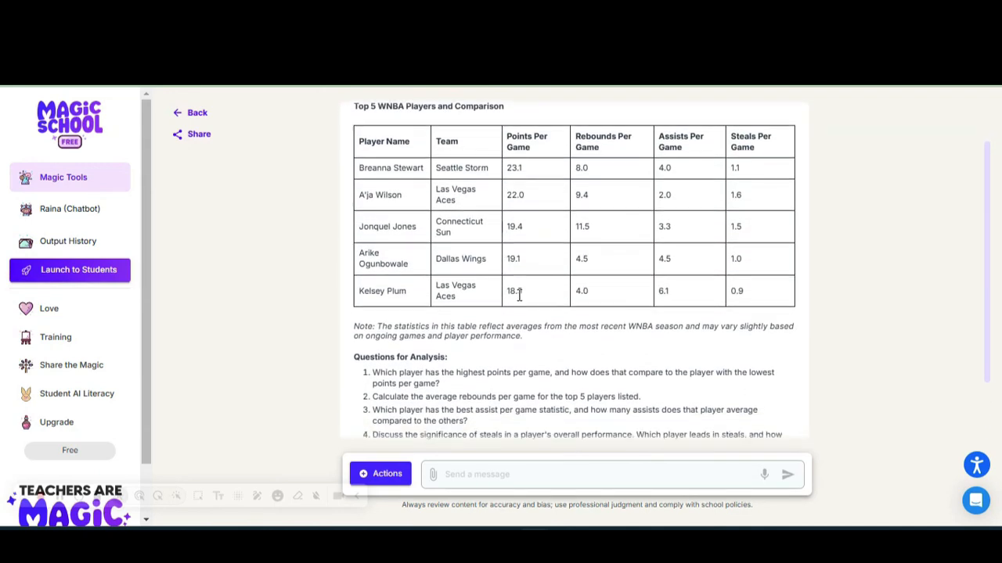
scroll(down, 3)
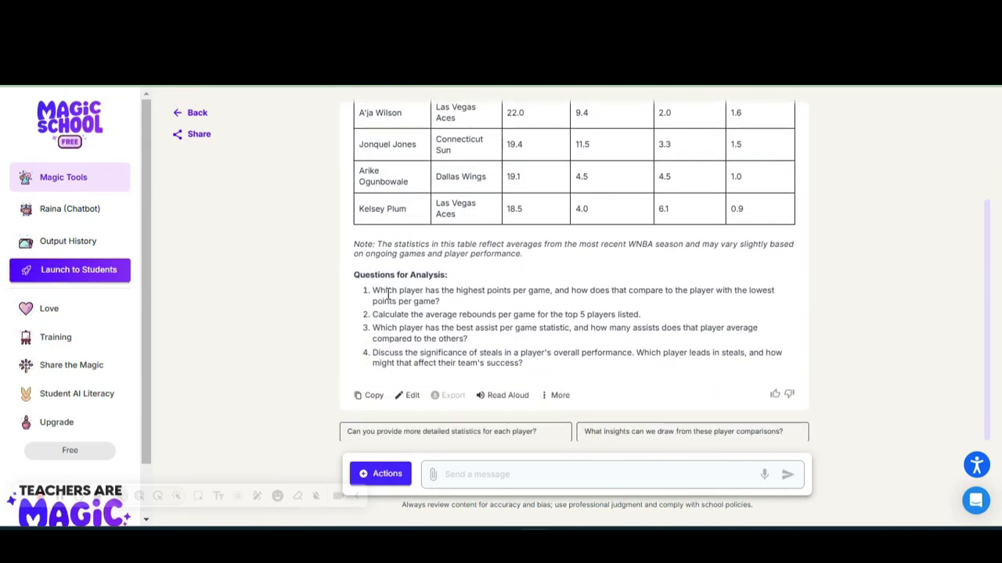
mouse_move(470, 309)
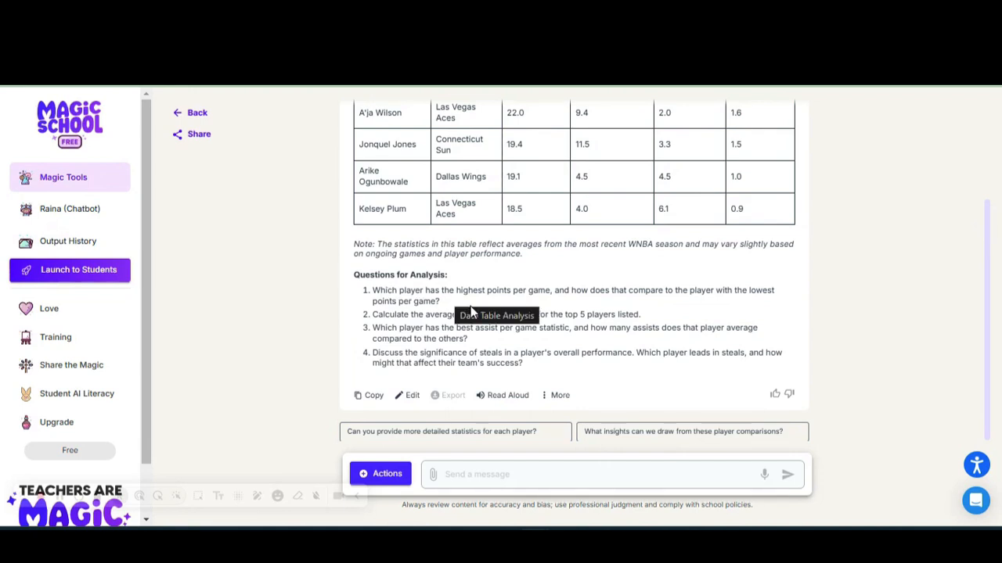
mouse_move(563, 341)
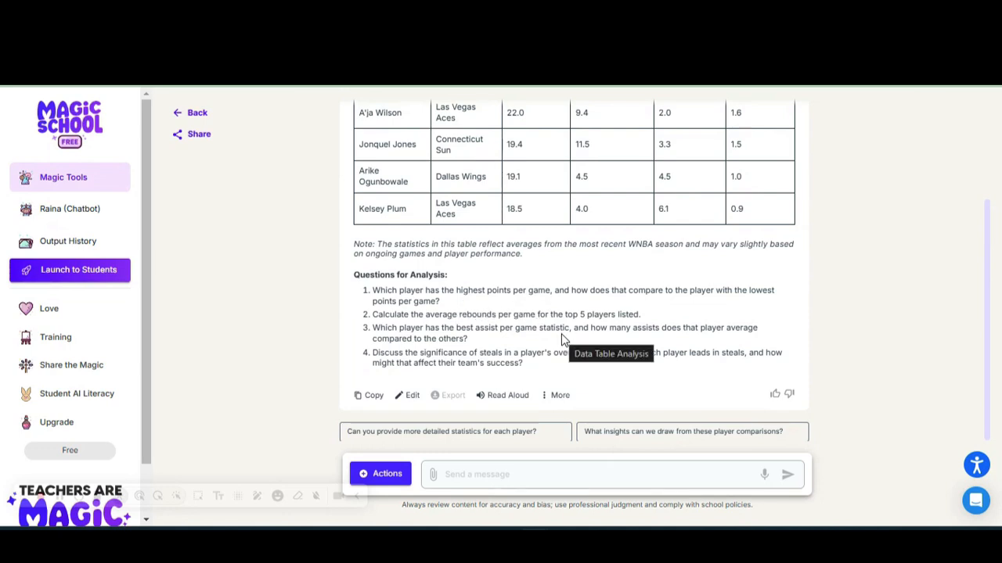
mouse_move(487, 351)
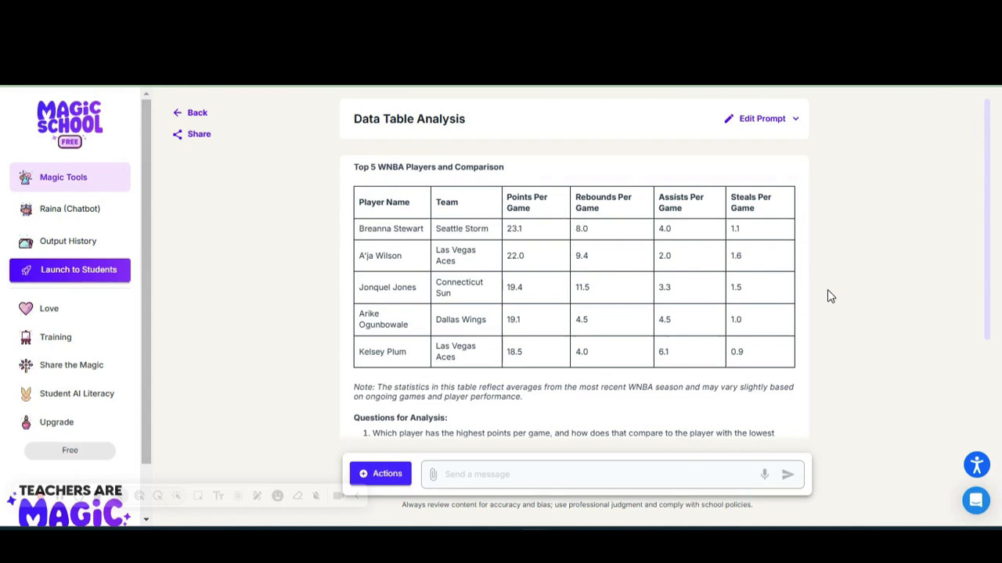
mouse_move(775, 309)
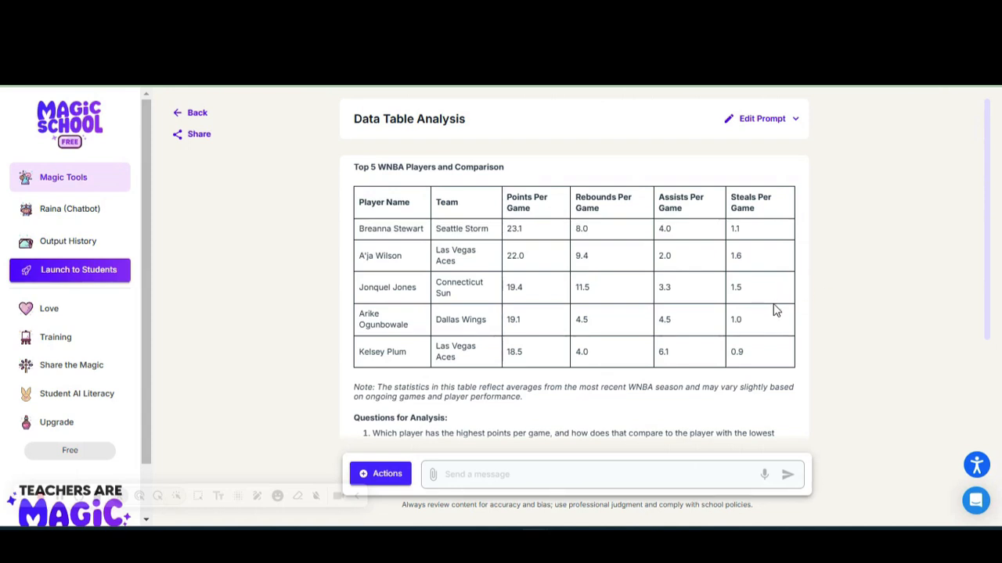
mouse_move(72, 182)
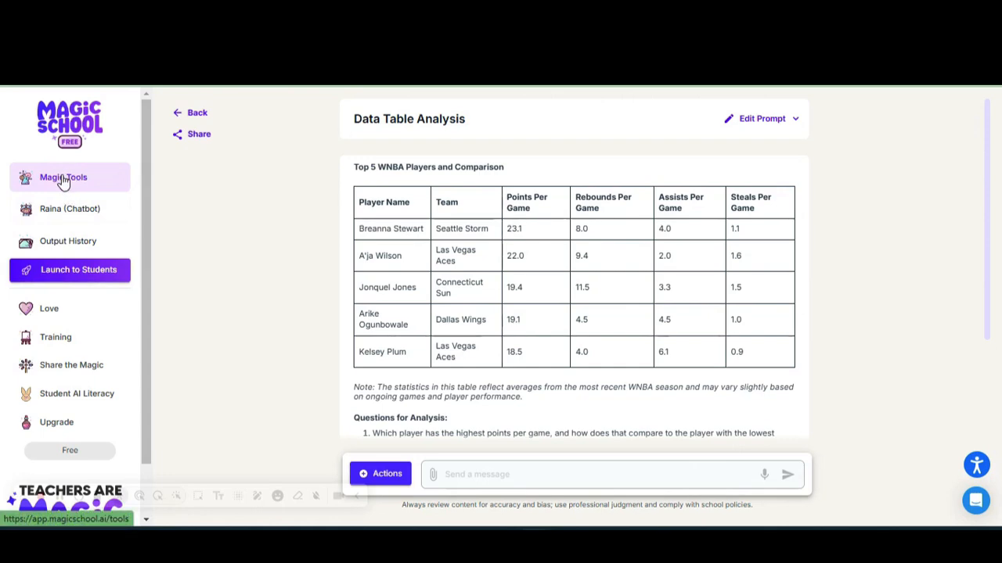
Return to the Magic Tools dashboard from the sidebar.
click(63, 176)
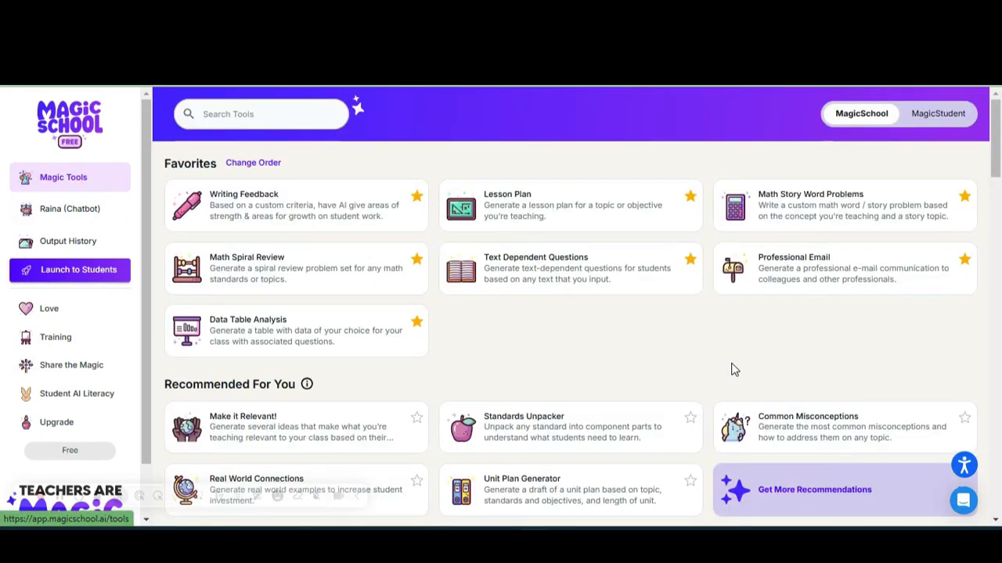
mouse_move(591, 334)
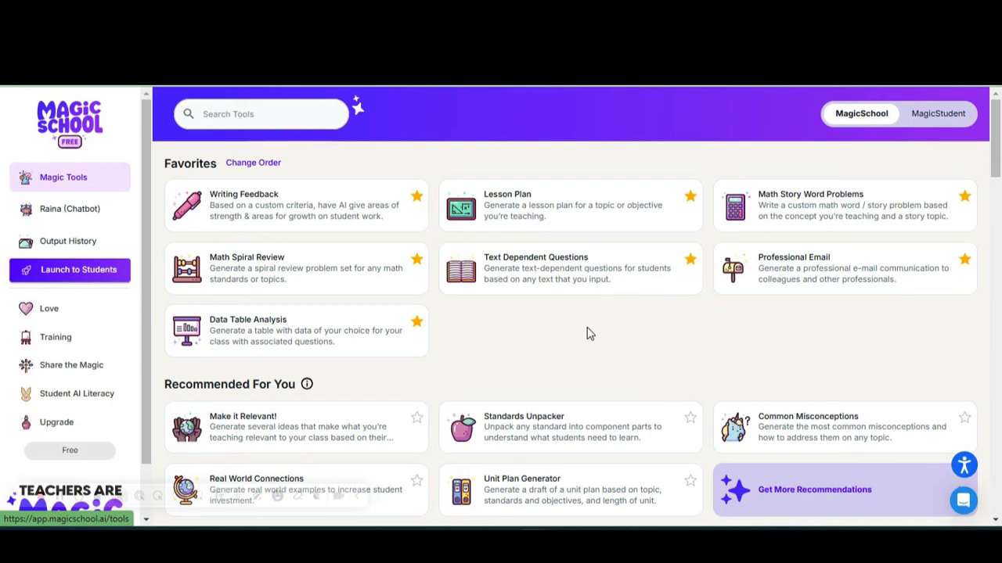
mouse_move(565, 213)
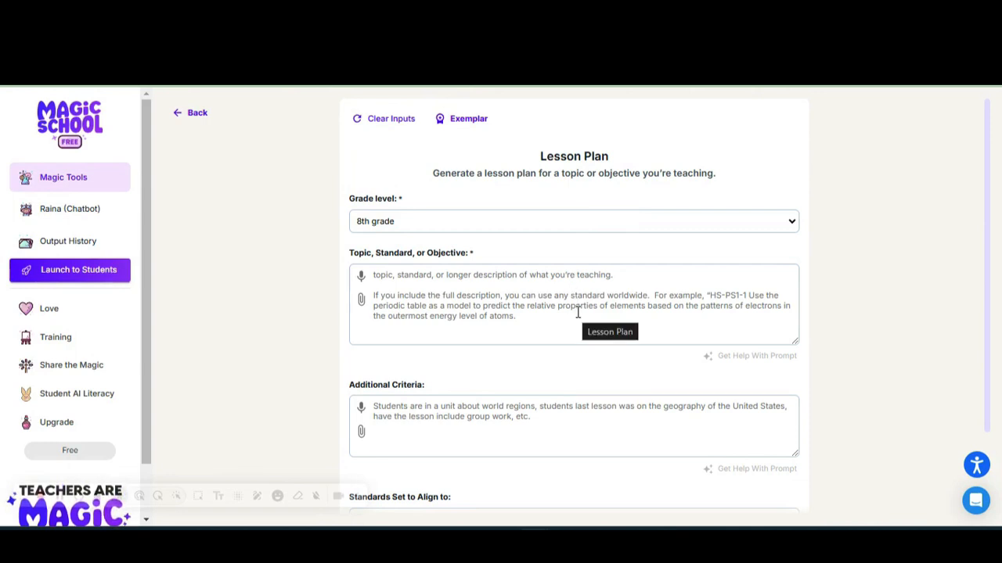
mouse_move(535, 480)
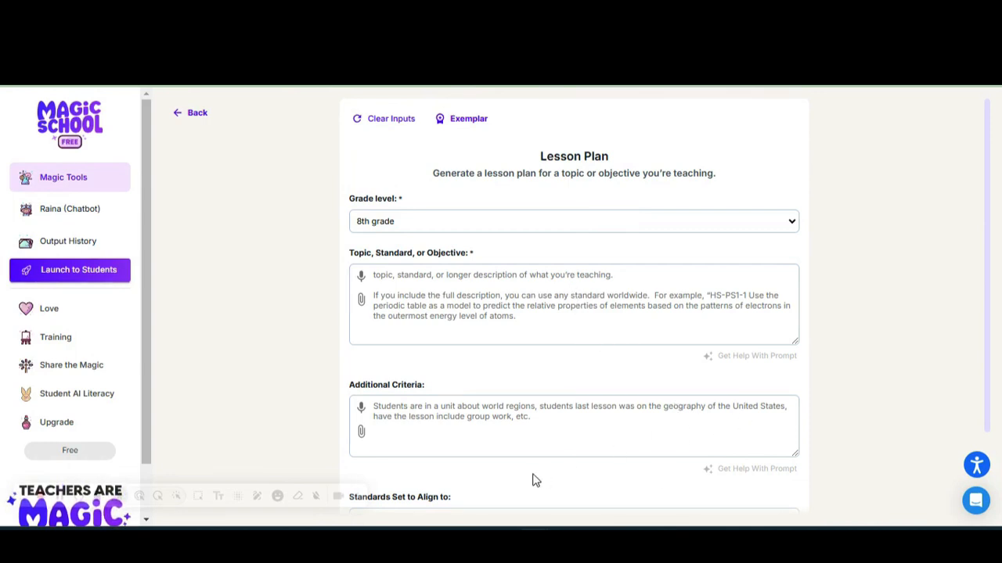
mouse_move(533, 477)
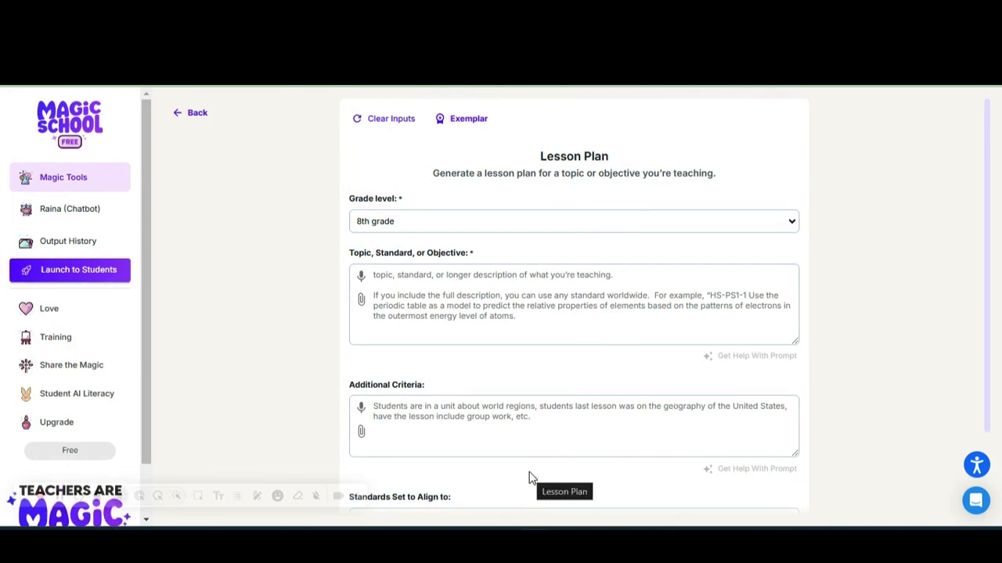
Switch to the Google Docs PD notes and select the Topic, Standard and Objective lines.
key(alt+tab)
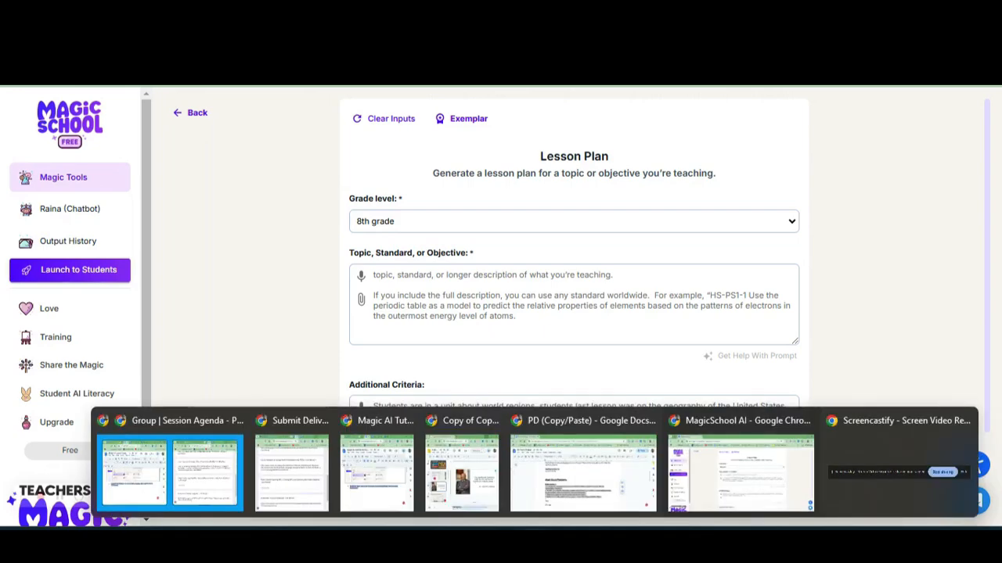
click(582, 472)
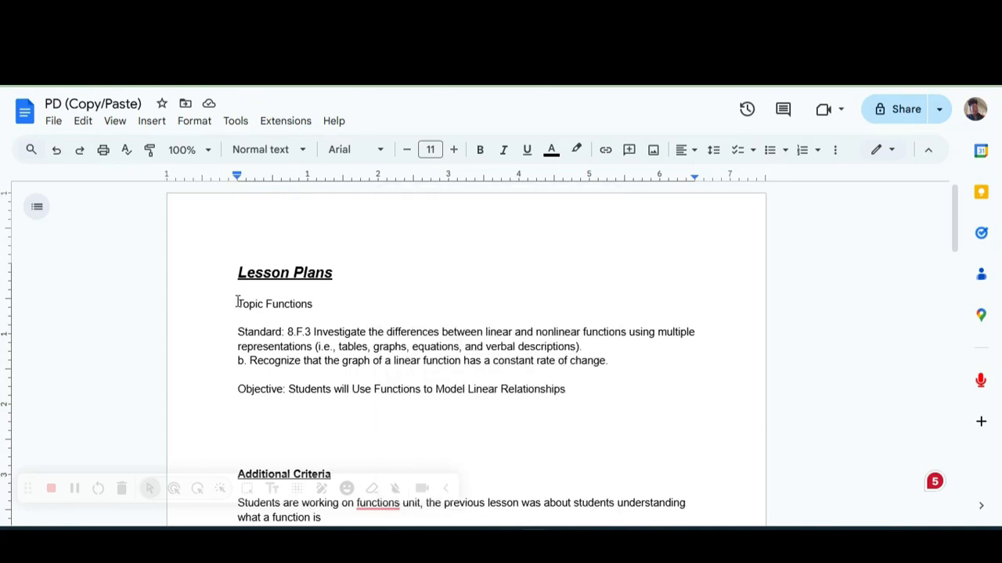
drag(238, 304, 579, 389)
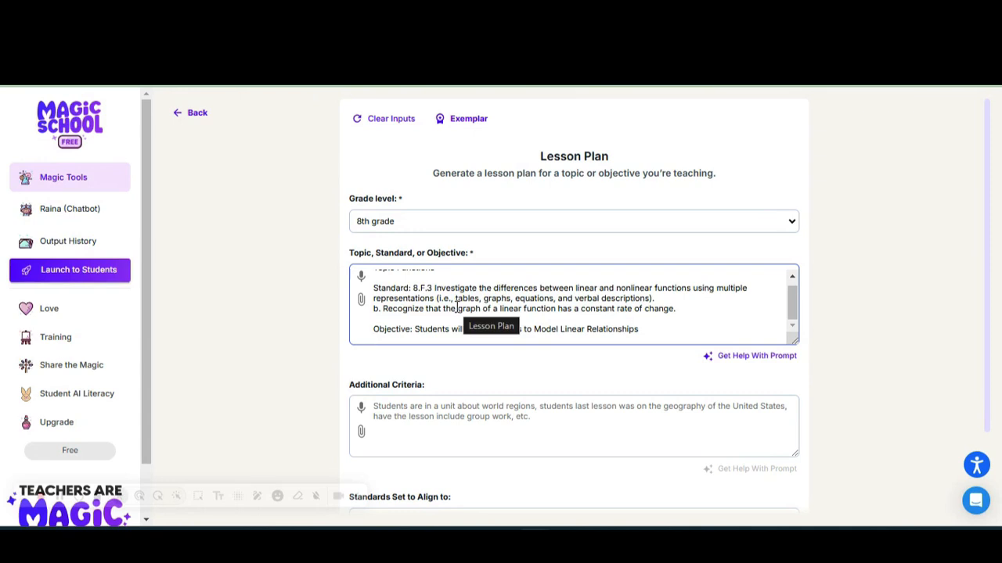
Enter 'Student recently learned about functions' as Additional Criteria and scroll to Generate.
scroll(down, 3)
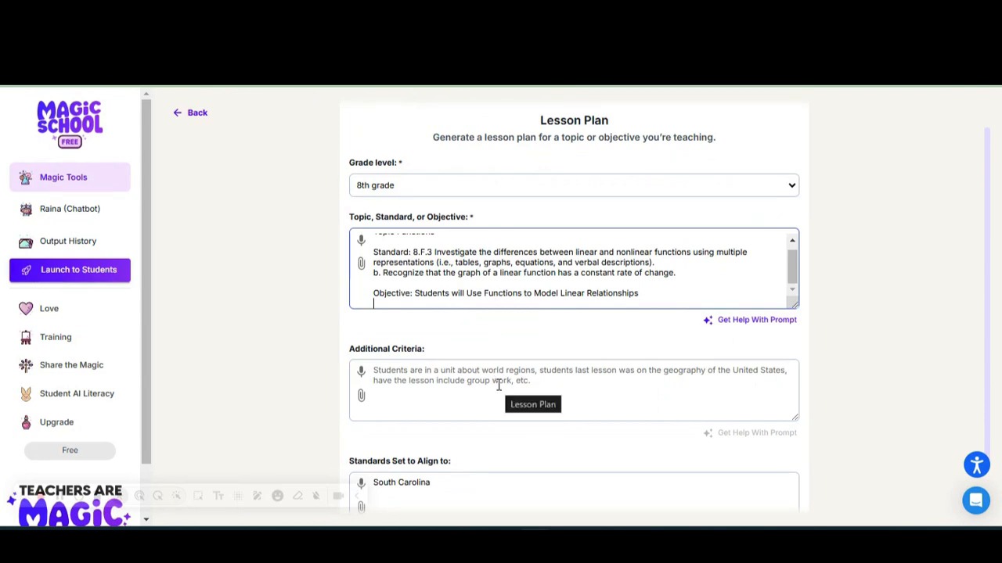
click(547, 390)
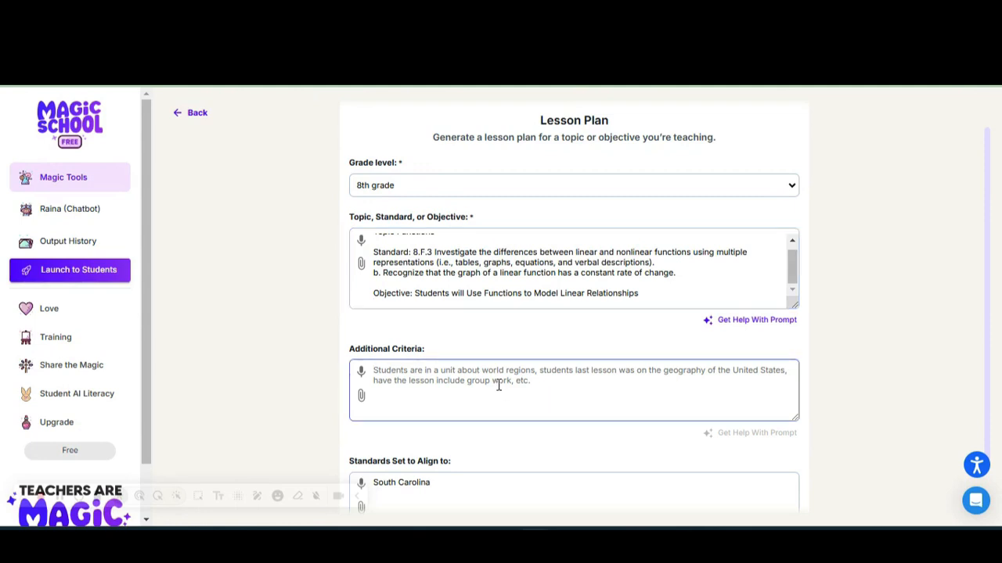
text(Student recently learned)
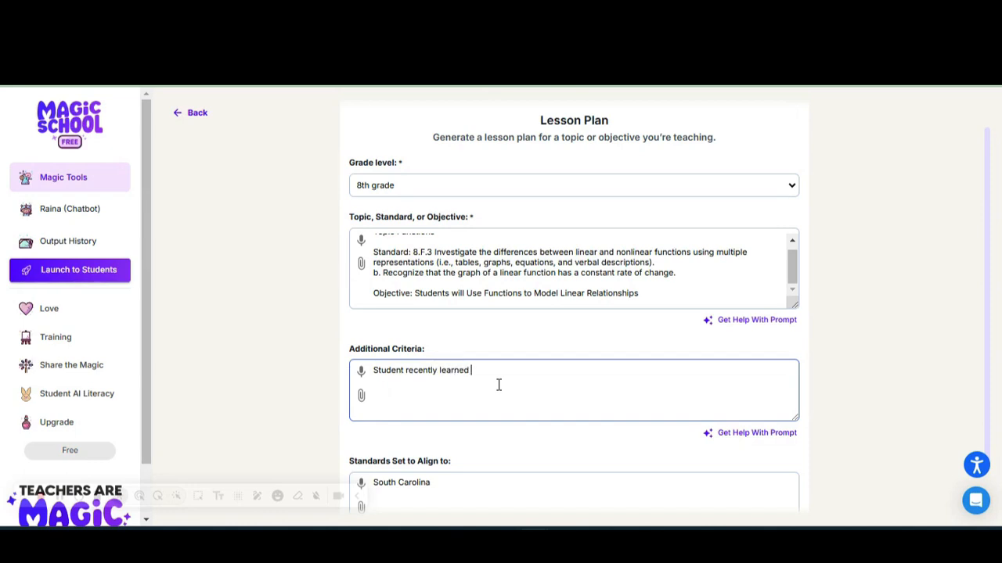
text(about)
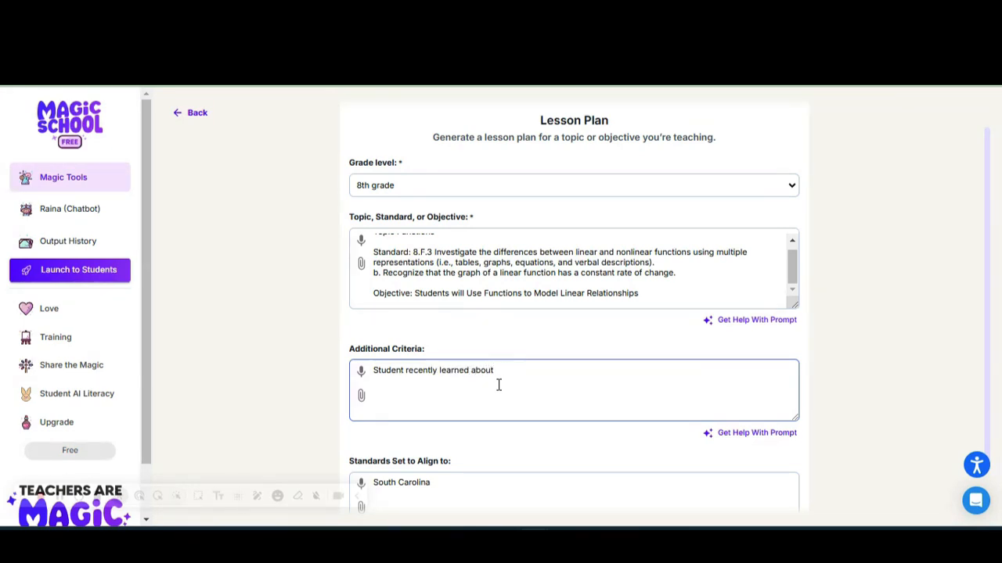
text(functions)
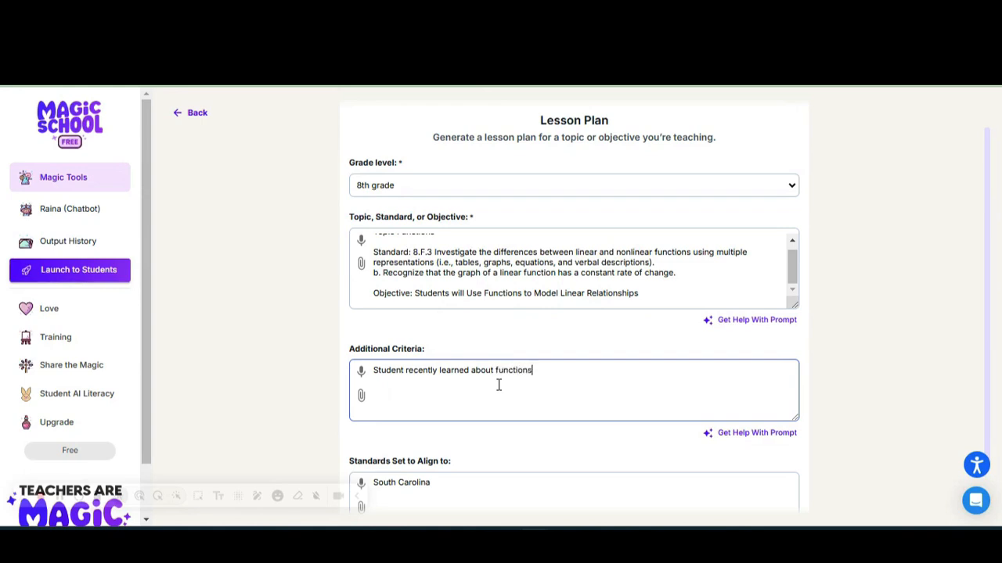
scroll(down, 3)
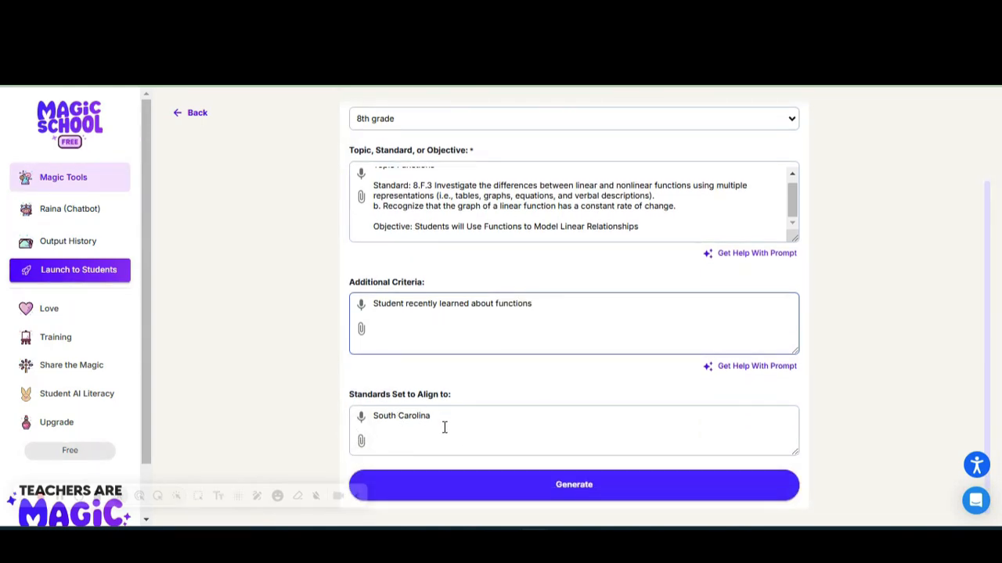
mouse_move(573, 484)
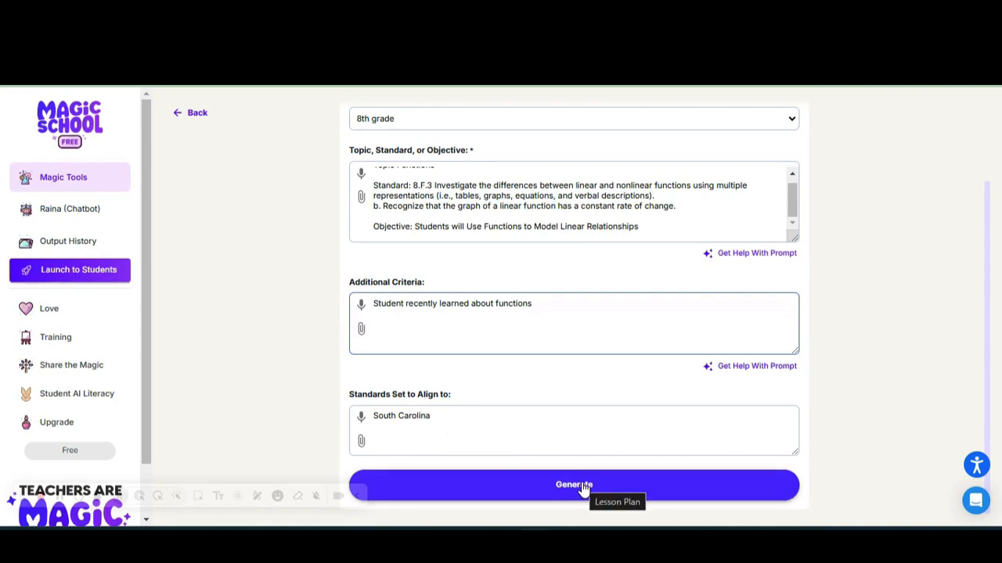
Generate the functions lesson plan and read down to the aligned 8.F.3 standard.
click(574, 484)
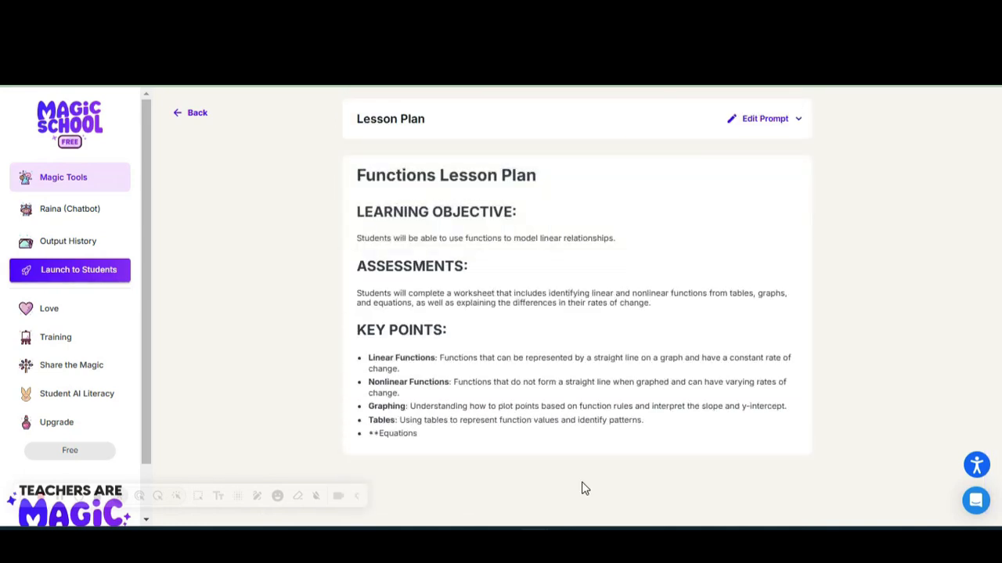
scroll(down, 3)
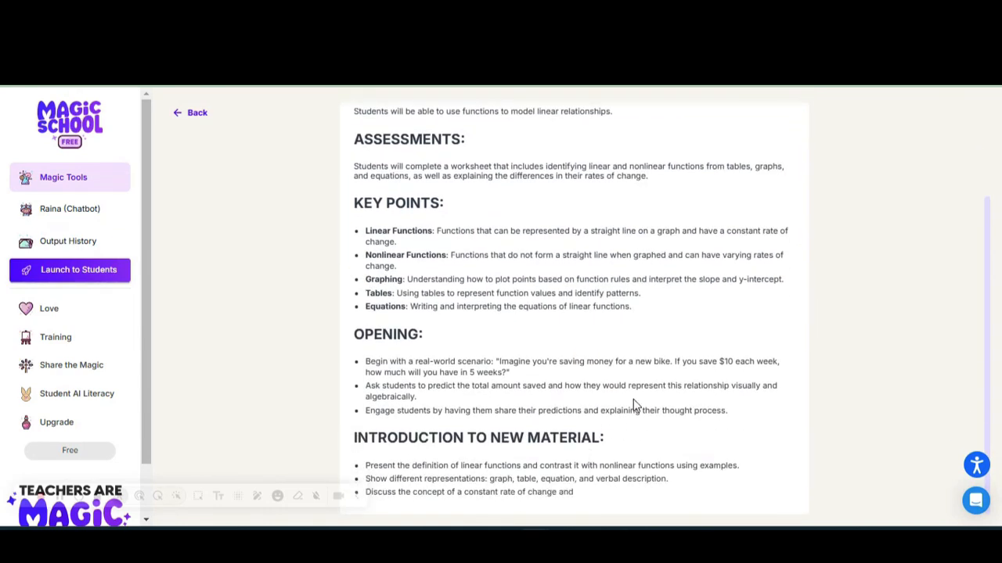
scroll(down, 3)
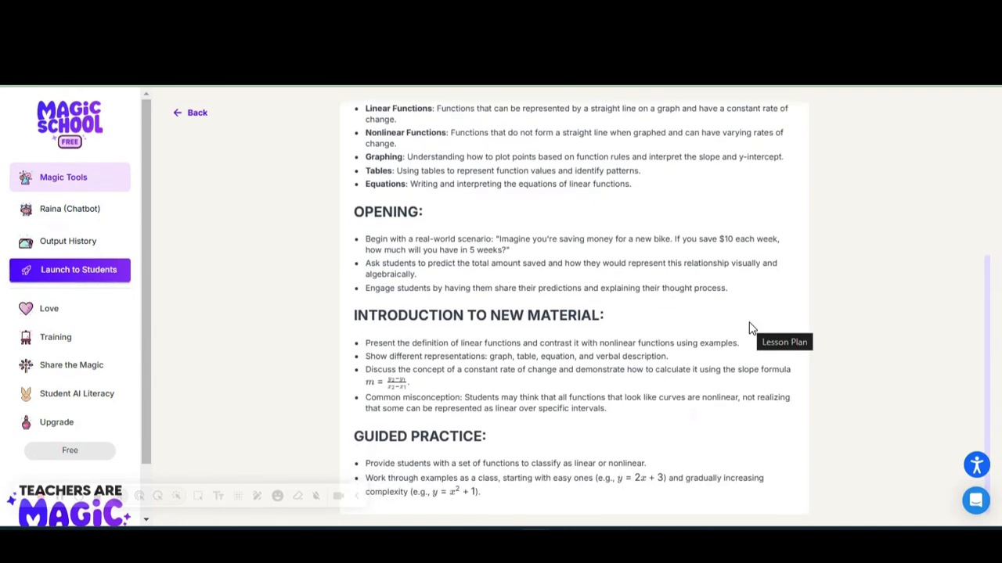
scroll(down, 3)
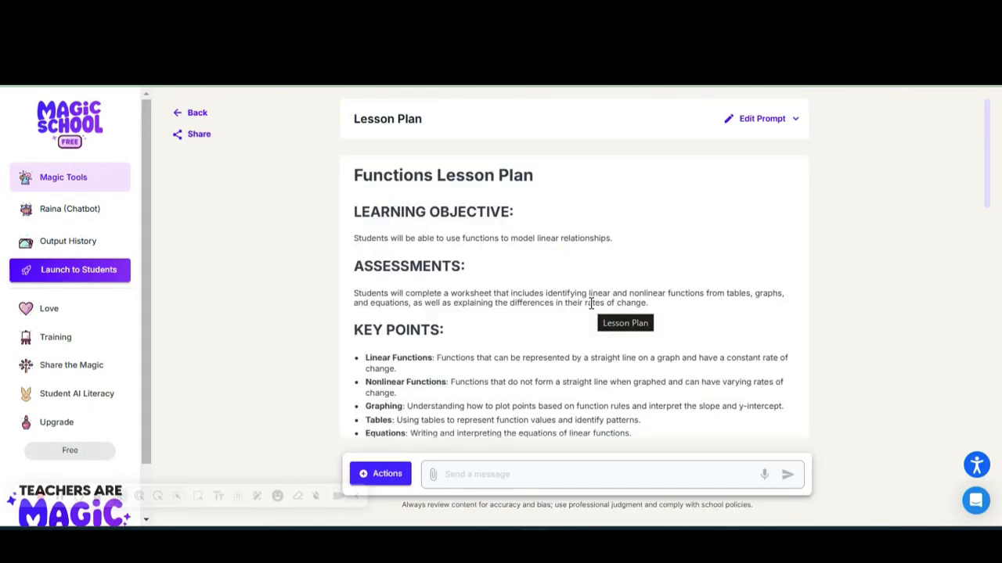
scroll(down, 3)
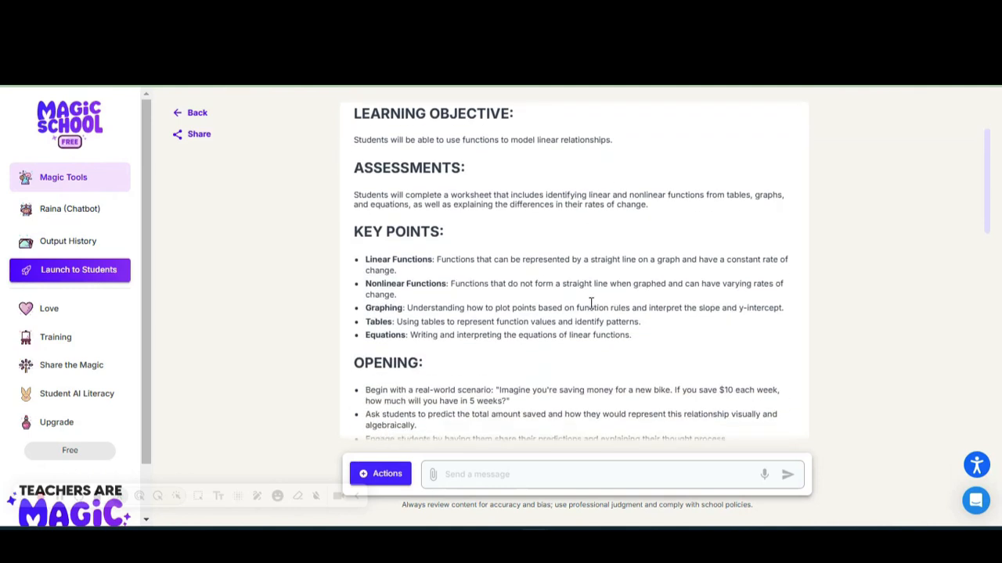
mouse_move(493, 226)
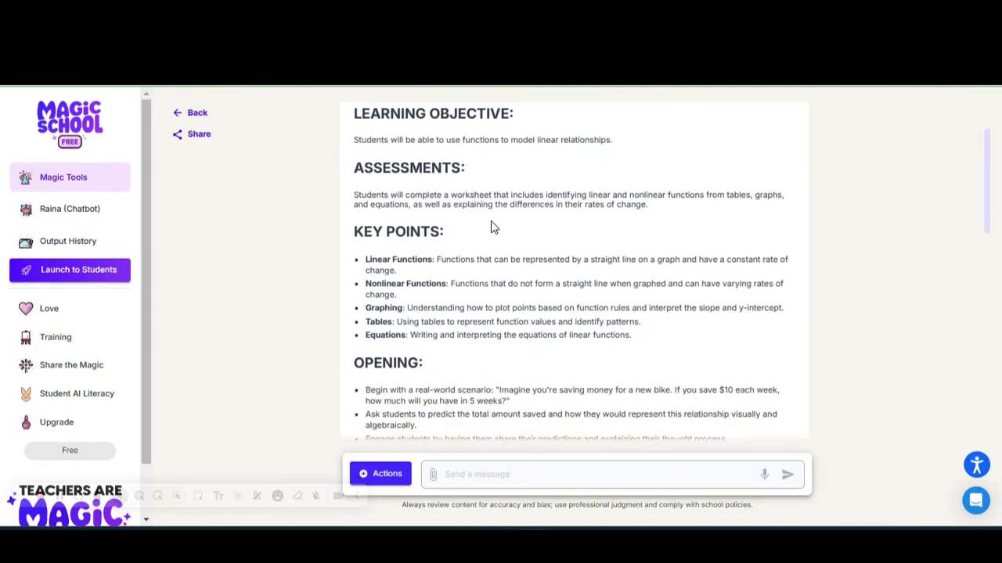
mouse_move(483, 211)
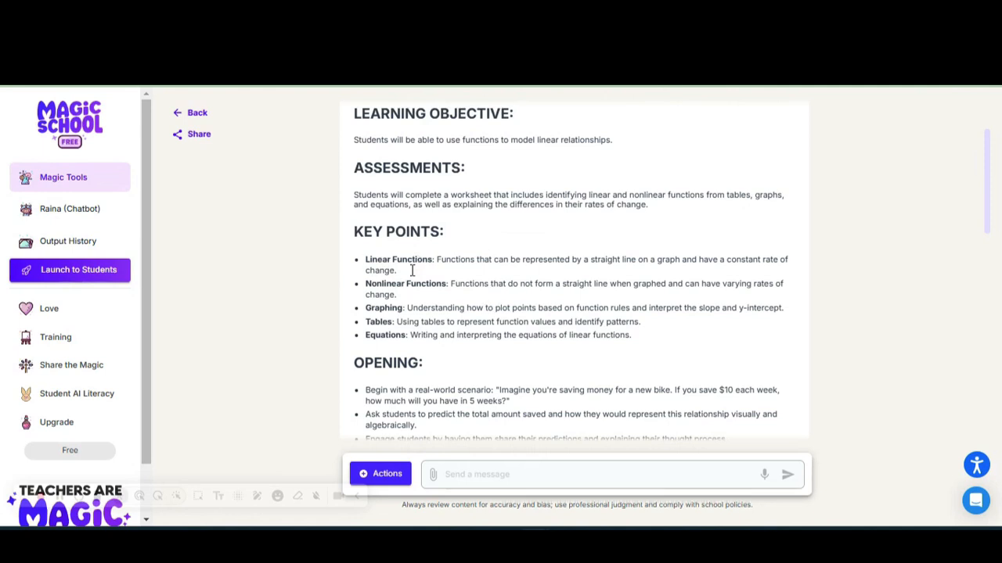
mouse_move(444, 332)
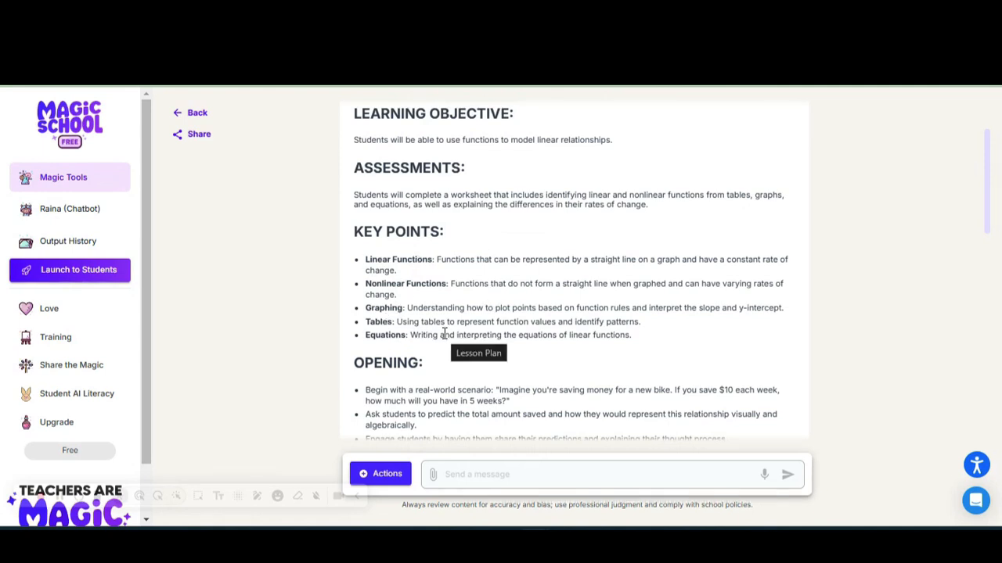
scroll(down, 3)
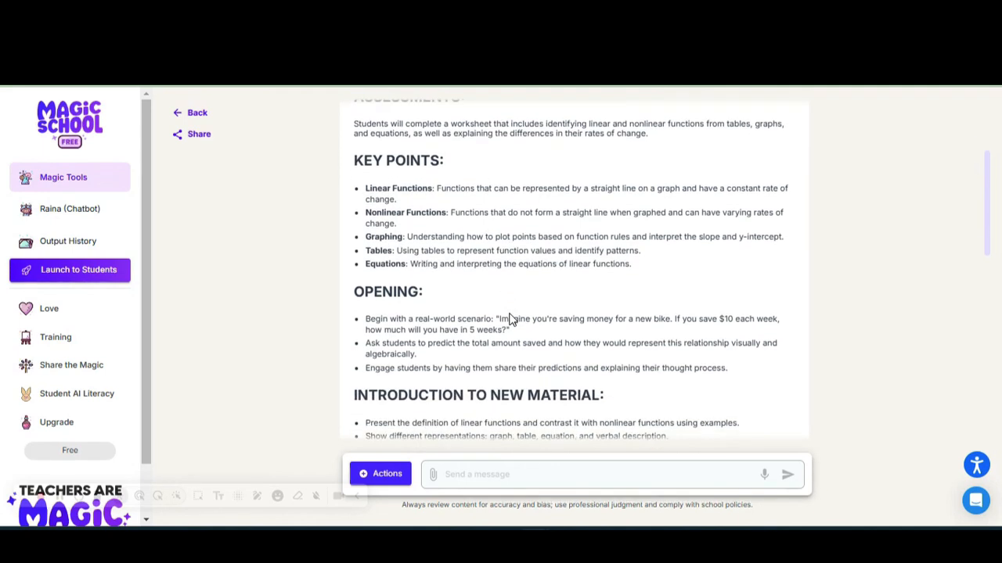
scroll(down, 3)
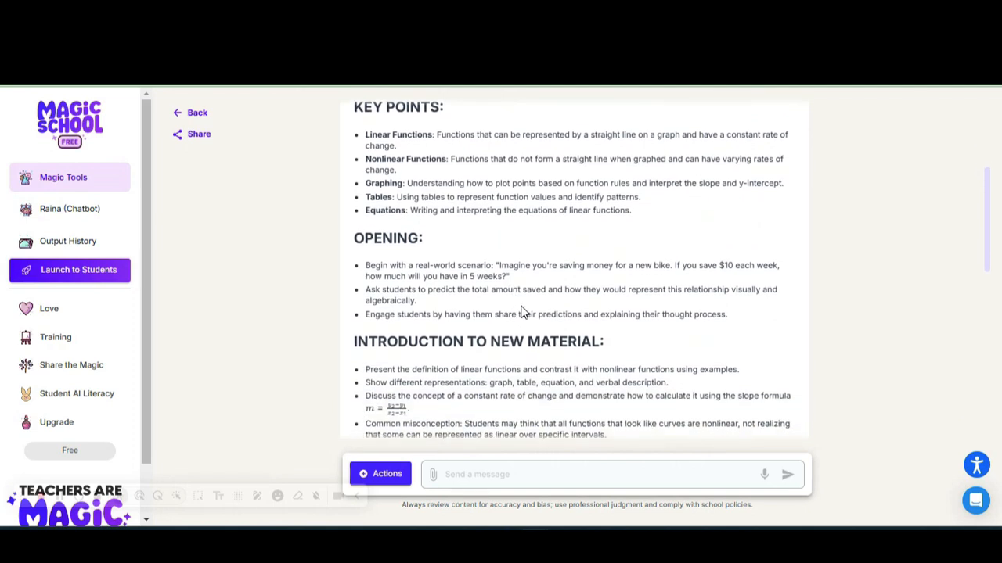
scroll(down, 3)
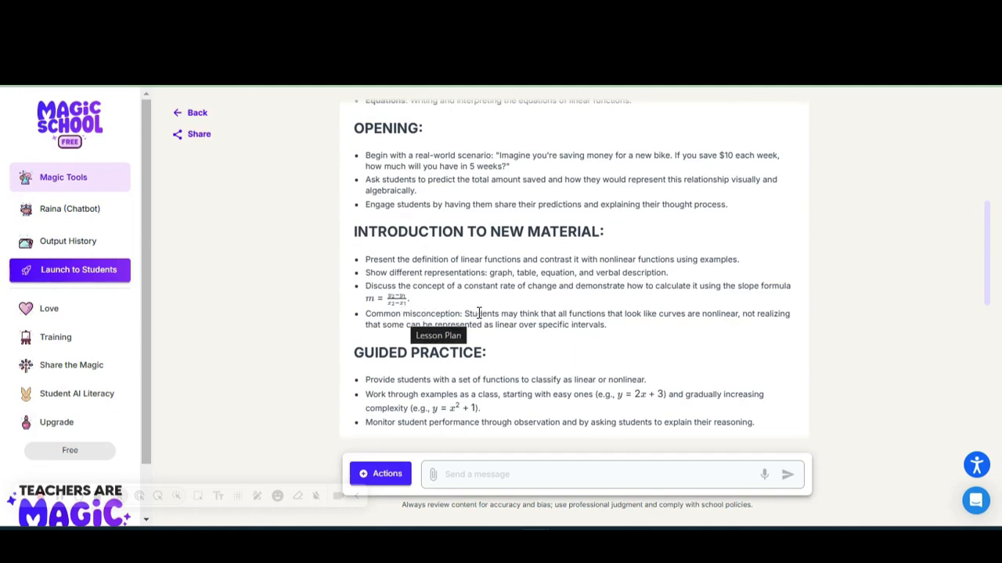
scroll(down, 3)
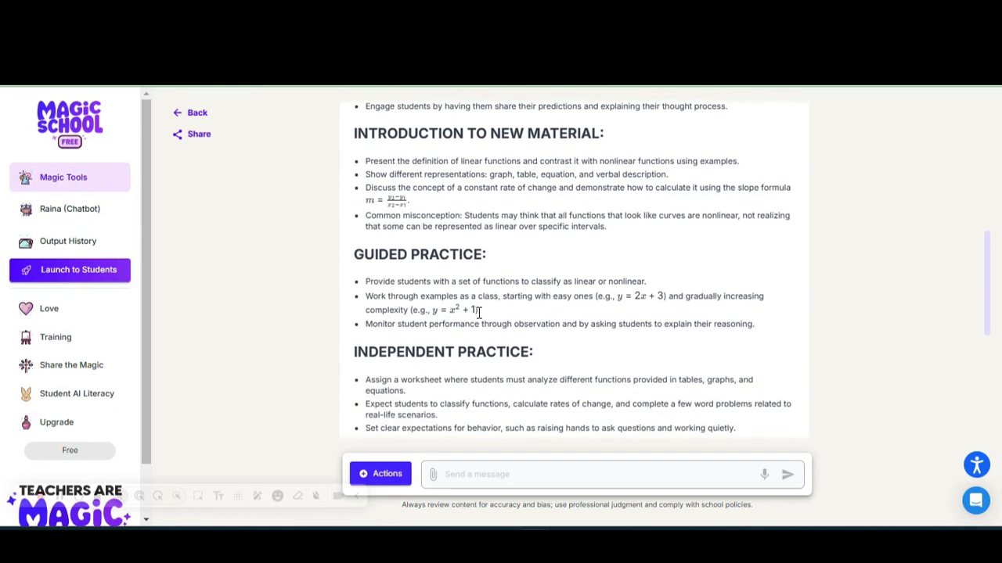
scroll(down, 3)
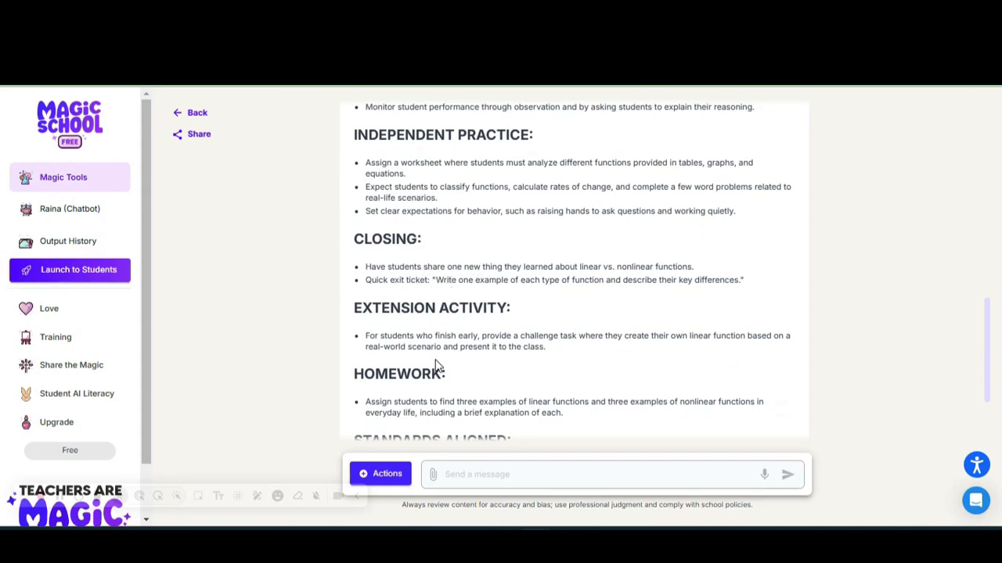
scroll(down, 3)
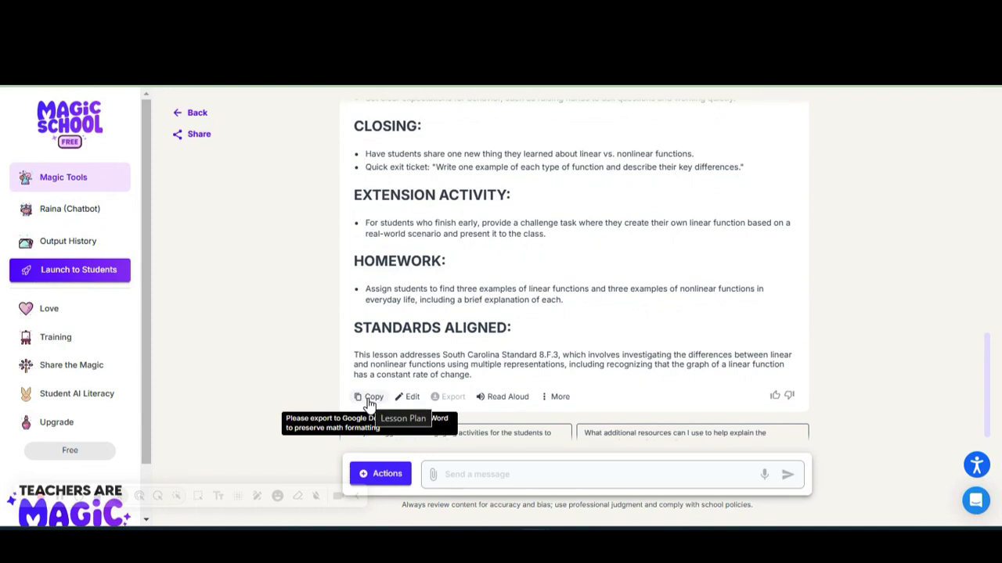
mouse_move(407, 403)
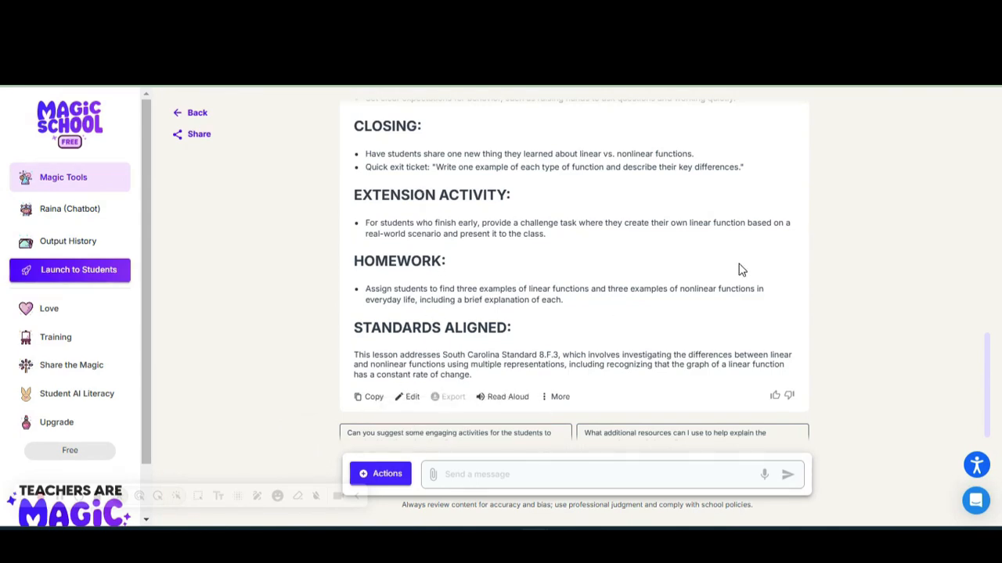
Scroll back up to the top of the Functions lesson plan.
scroll(up, 3)
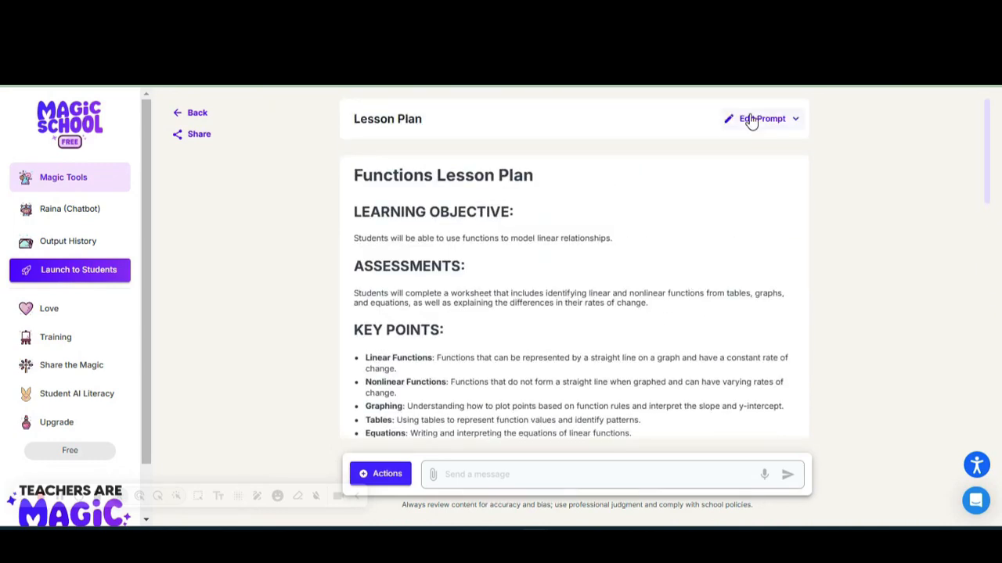
mouse_move(760, 118)
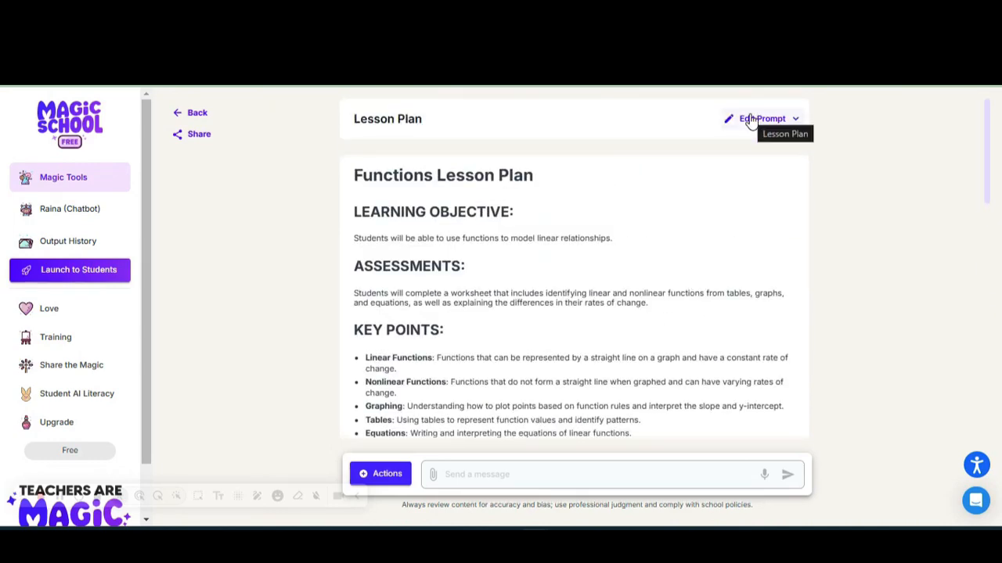
mouse_move(687, 165)
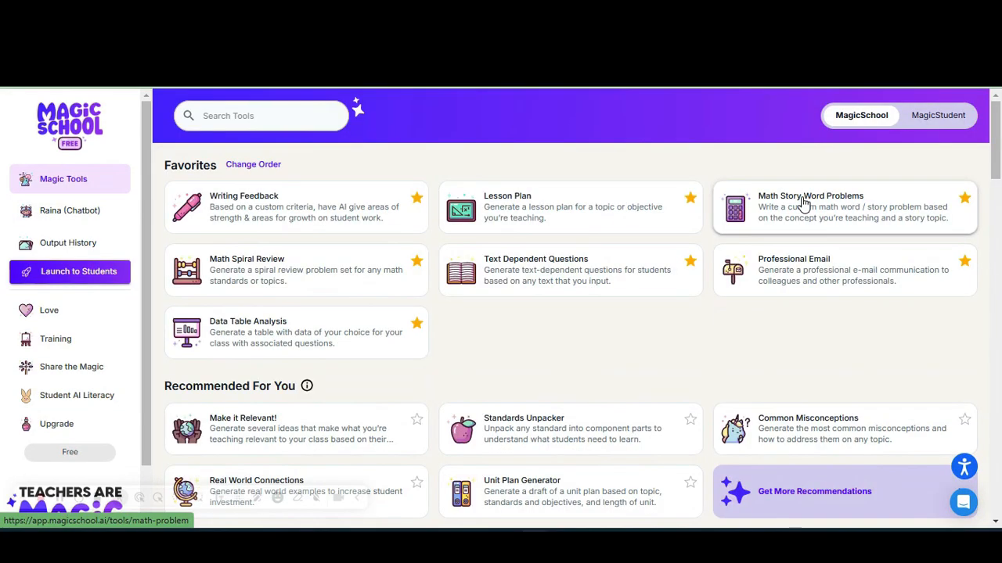
Open the Math Story Word Problems generator and request 10 questions.
click(810, 206)
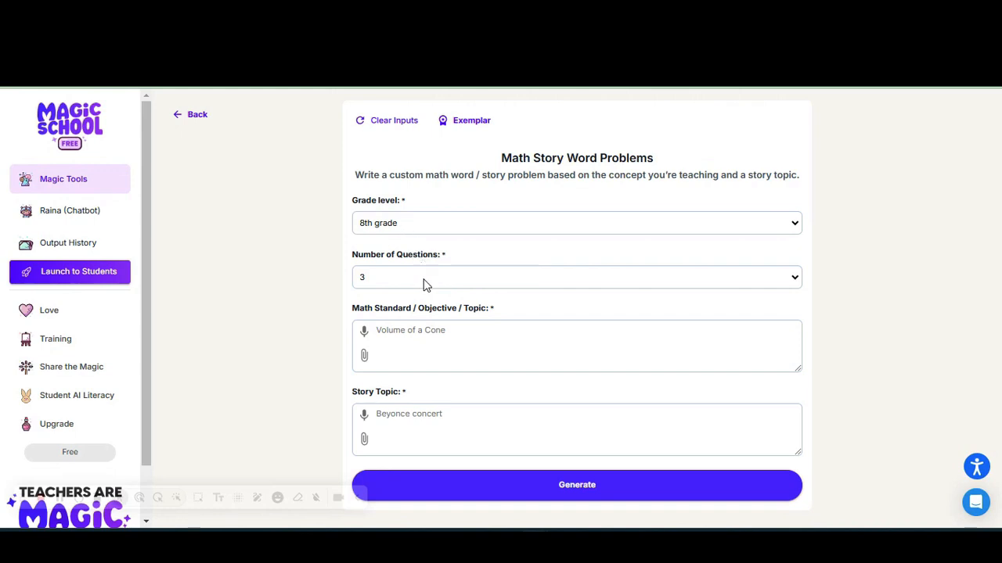
click(577, 277)
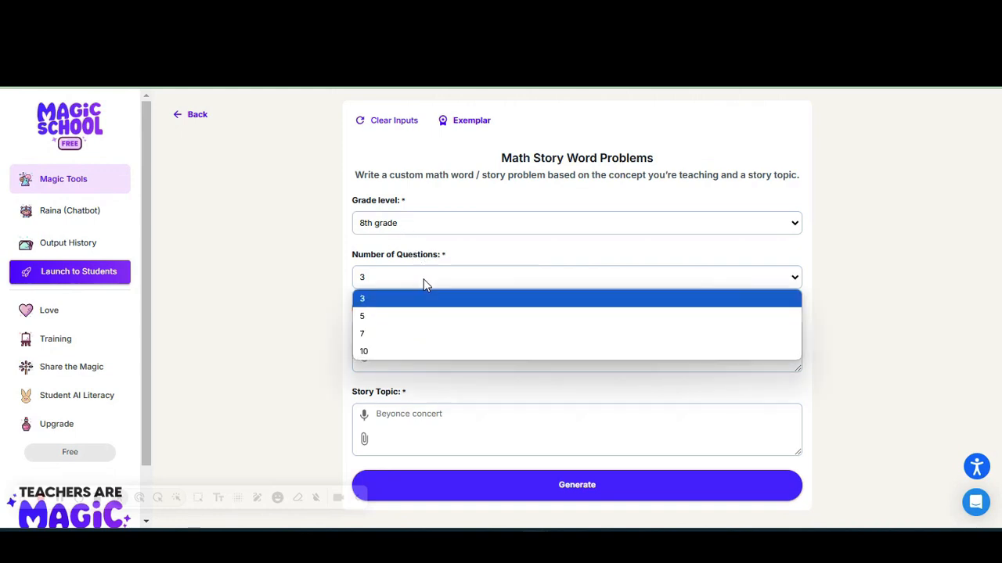
mouse_move(407, 351)
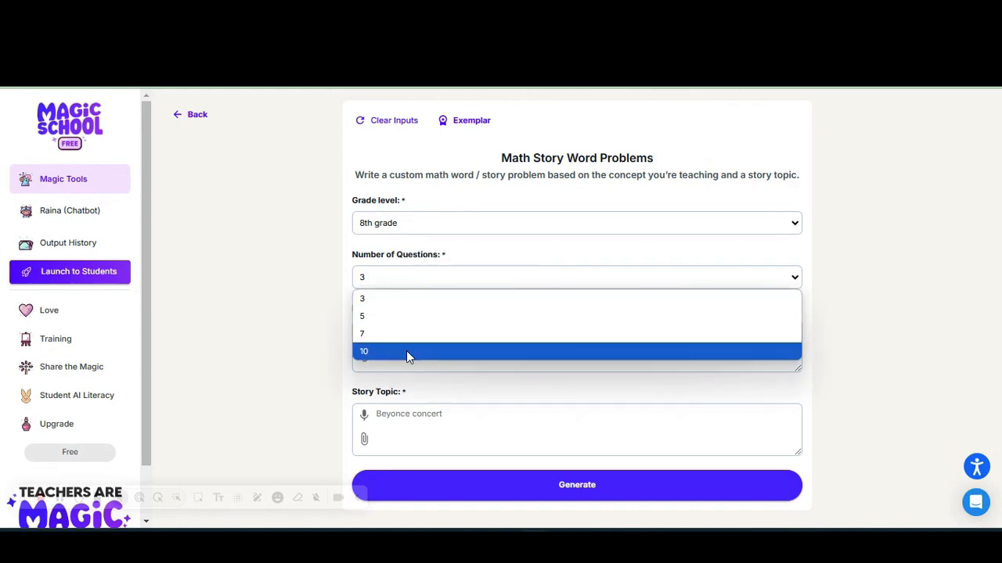
click(364, 351)
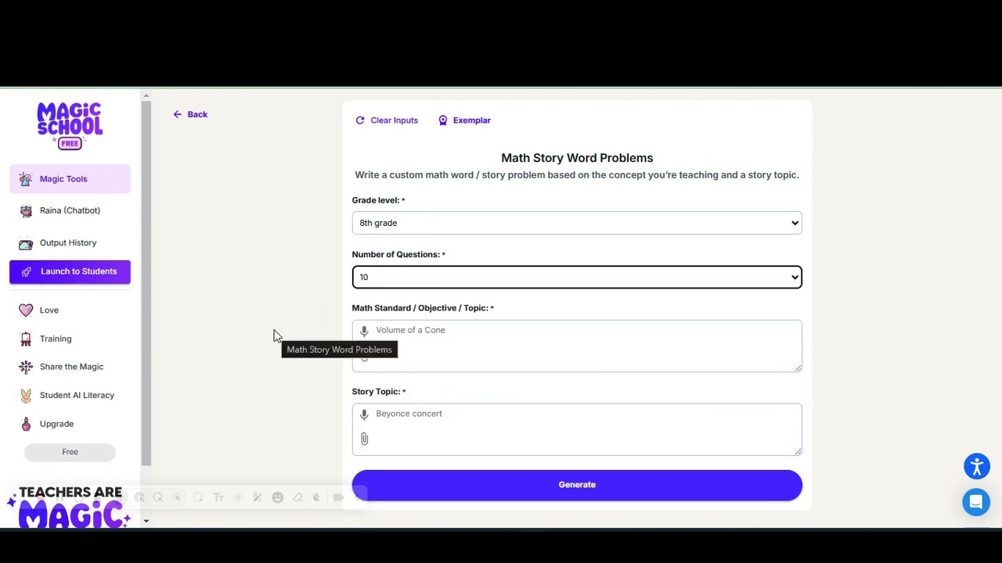
mouse_move(279, 337)
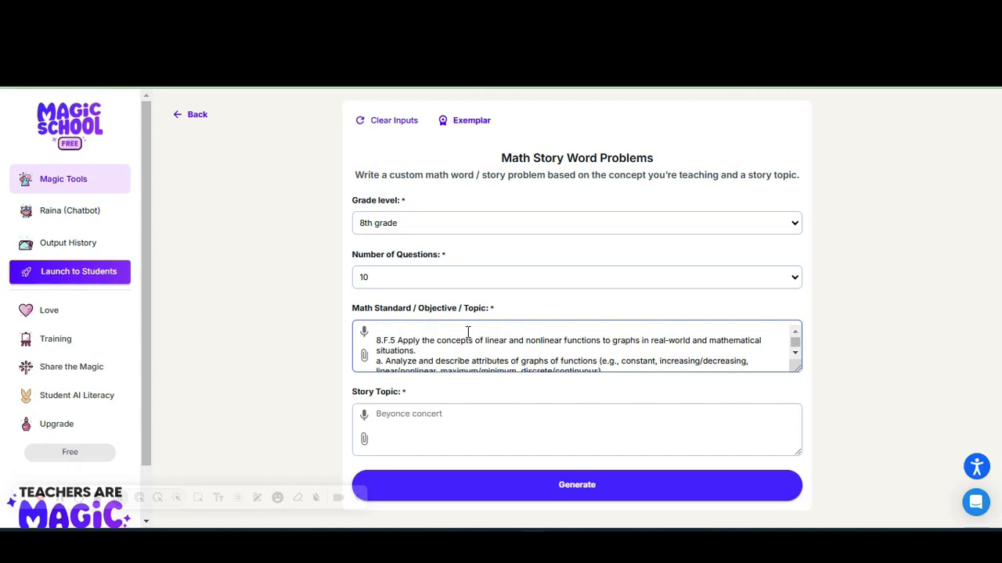
Enter 'iphones' as the story topic.
scroll(down, 3)
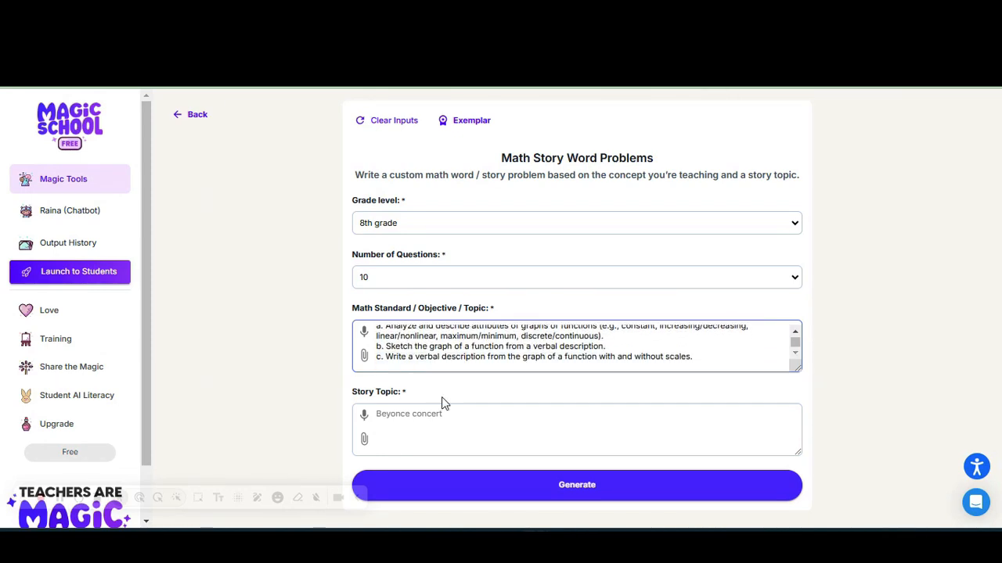
click(577, 429)
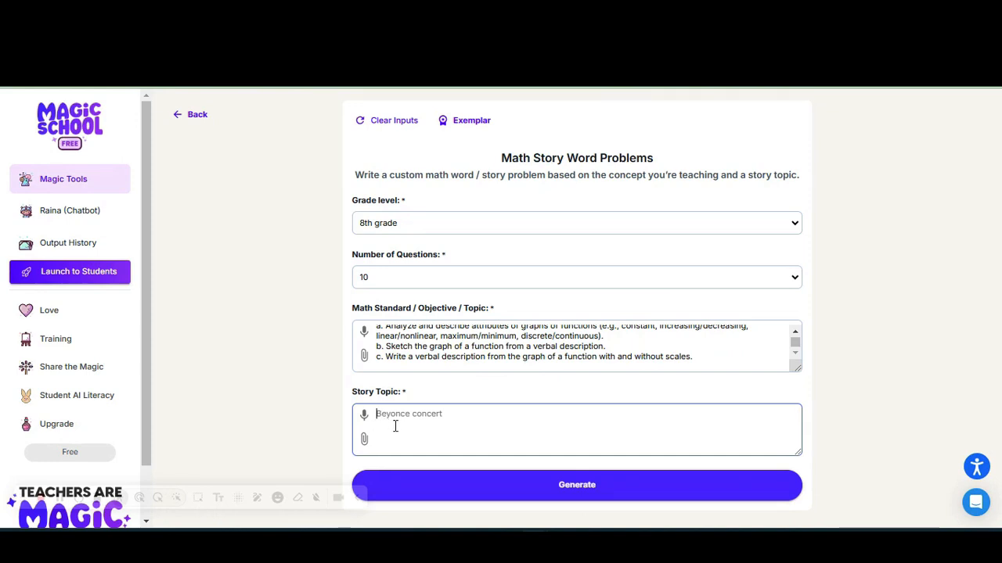
text(iphones)
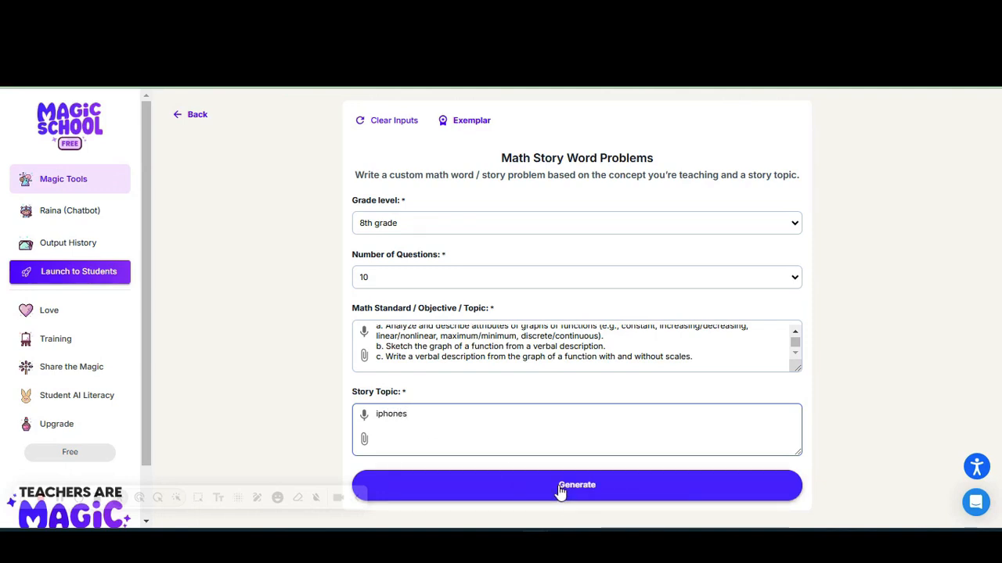
Generate the iPhone word problems and scroll through the ten results.
click(577, 485)
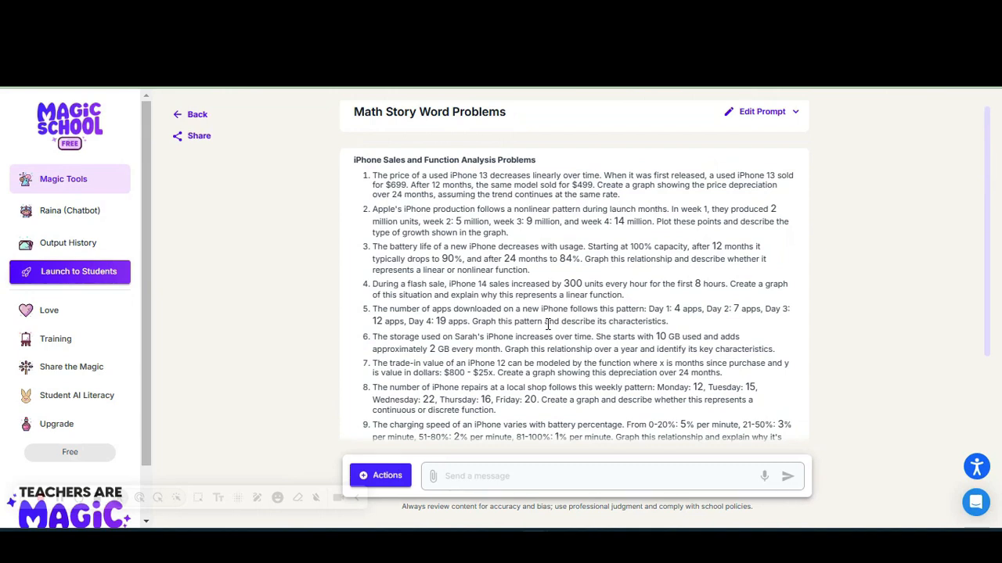
scroll(down, 3)
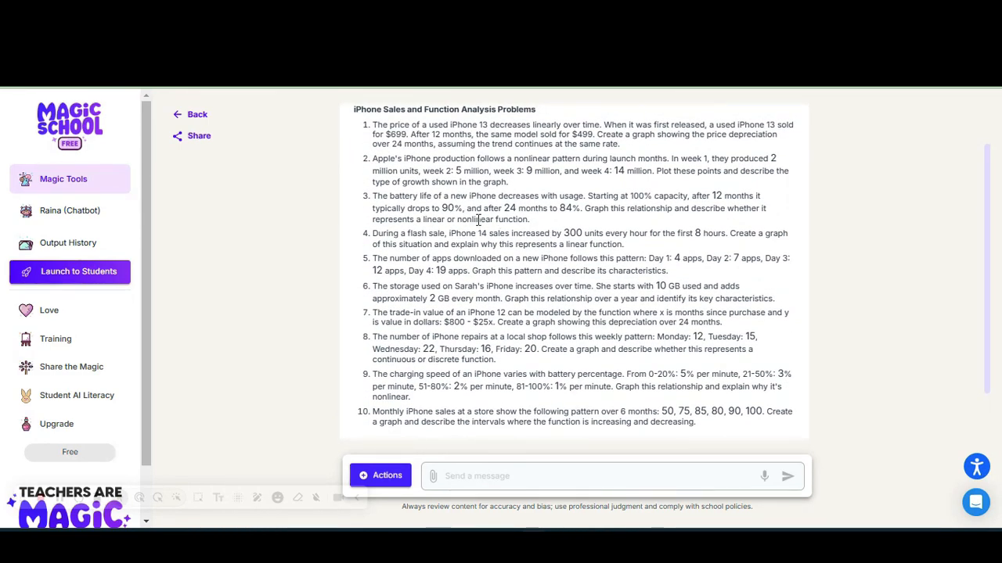
mouse_move(598, 286)
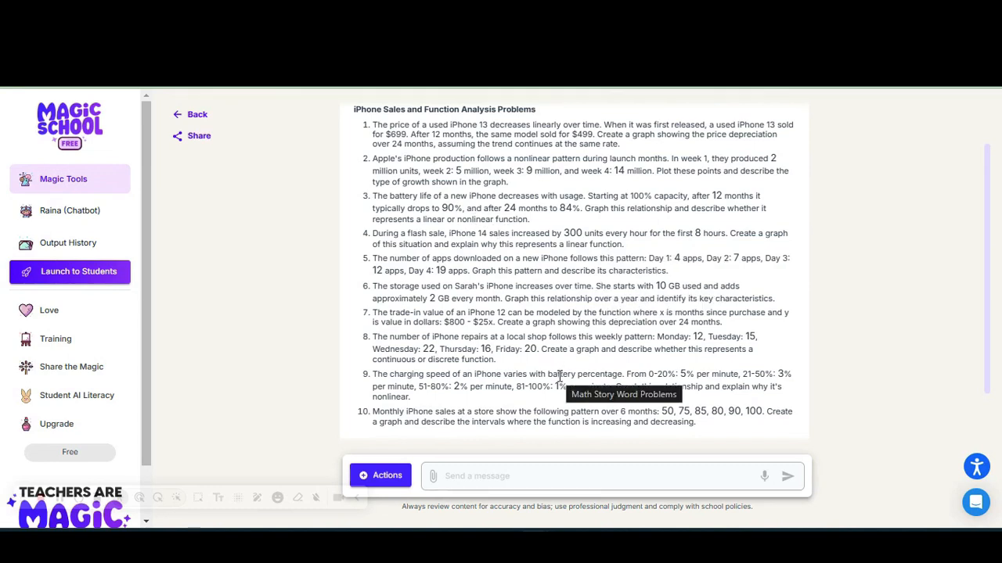
mouse_move(538, 373)
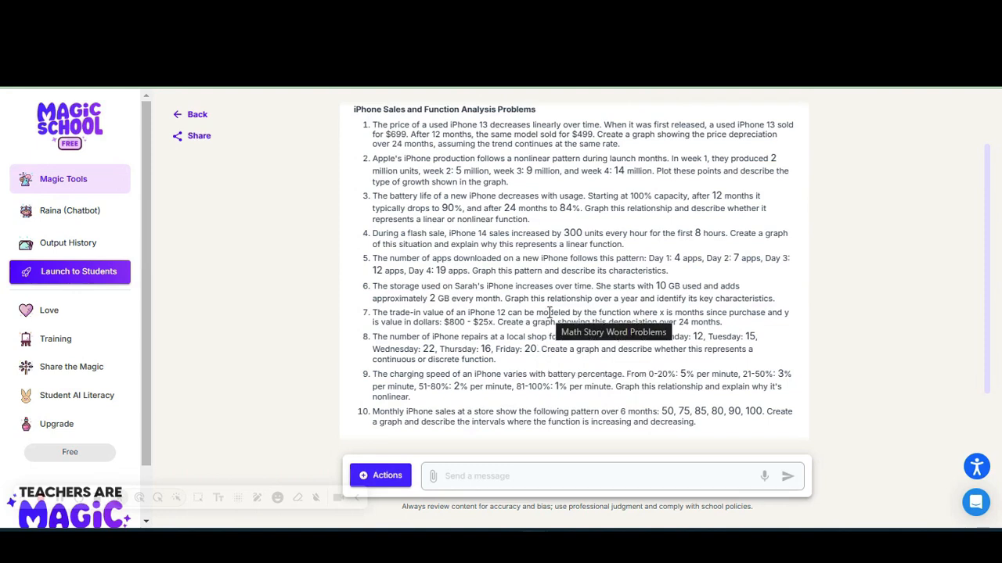
mouse_move(596, 156)
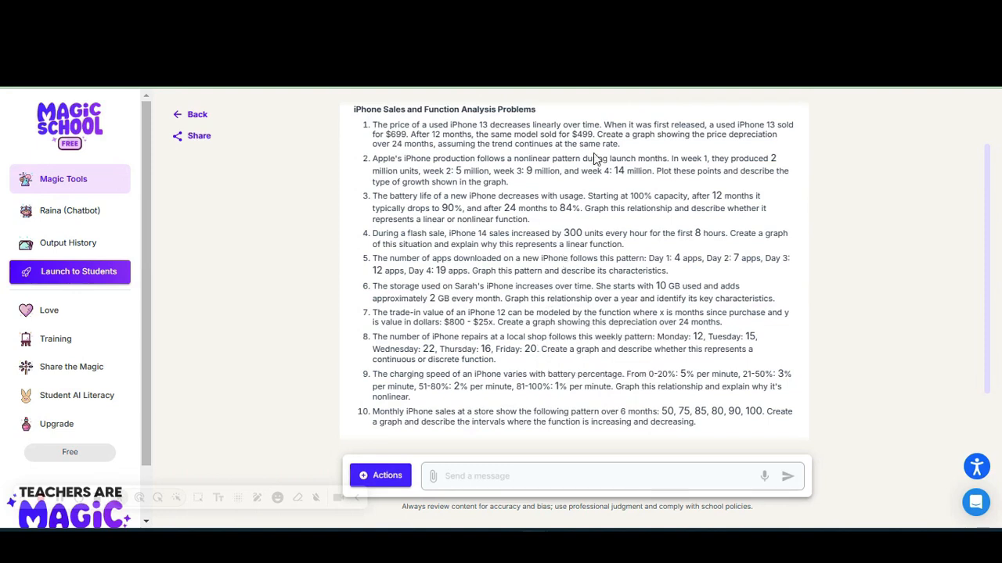
mouse_move(596, 153)
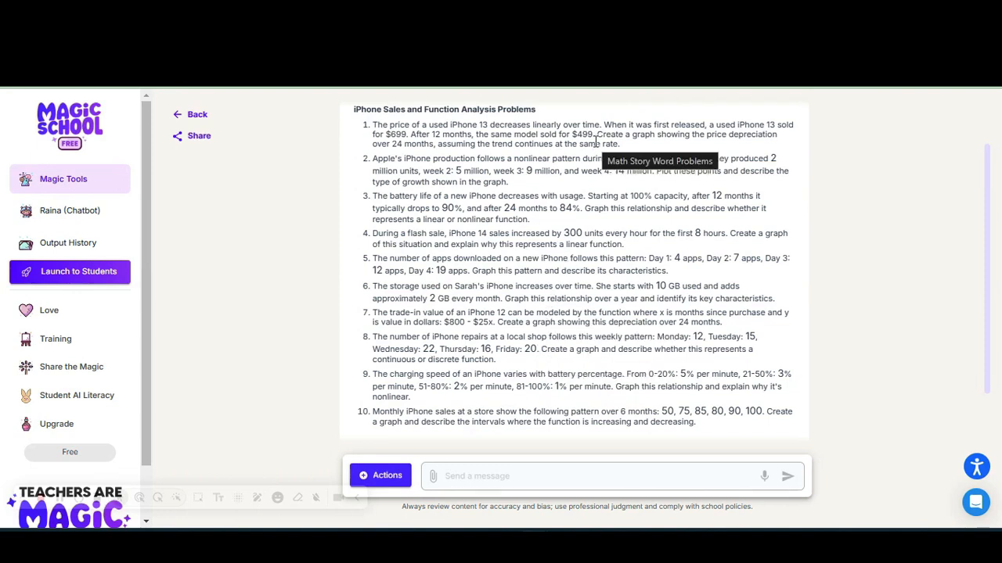
mouse_move(551, 367)
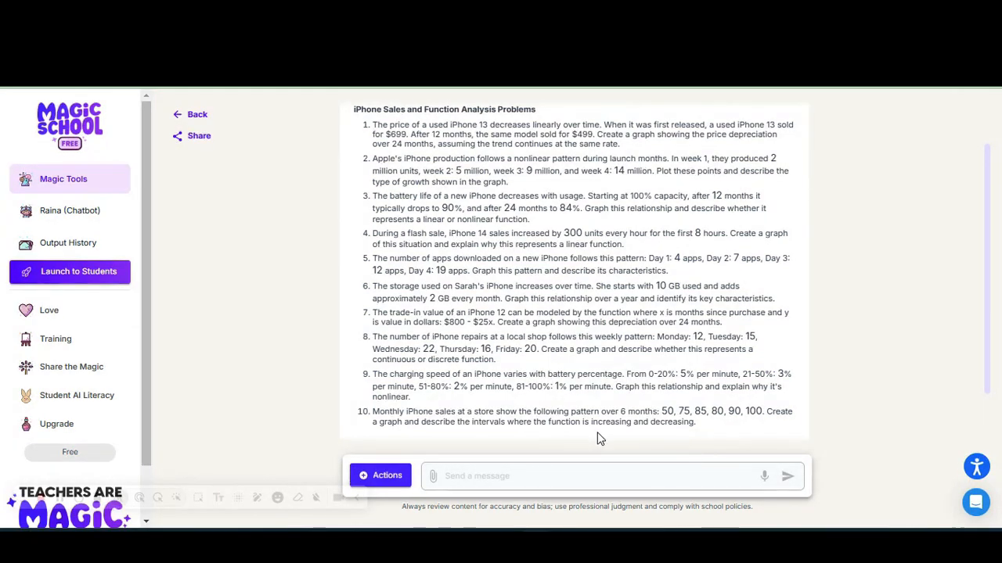
mouse_move(626, 433)
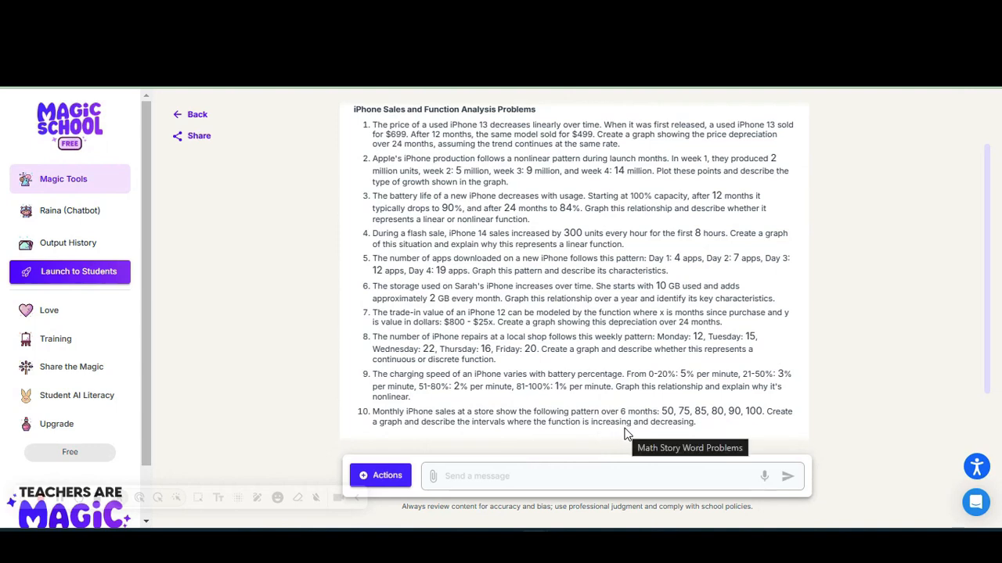
mouse_move(920, 211)
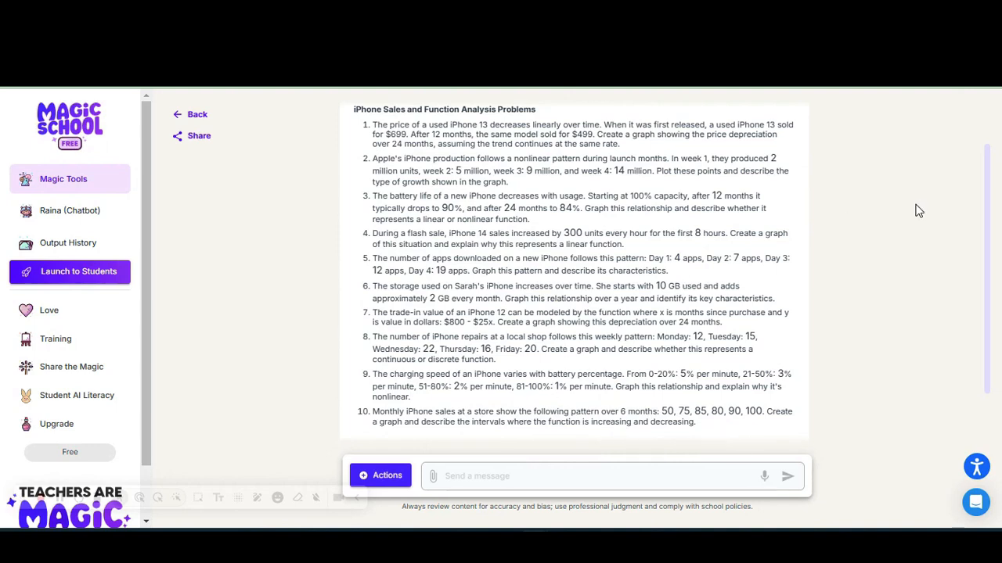
mouse_move(919, 209)
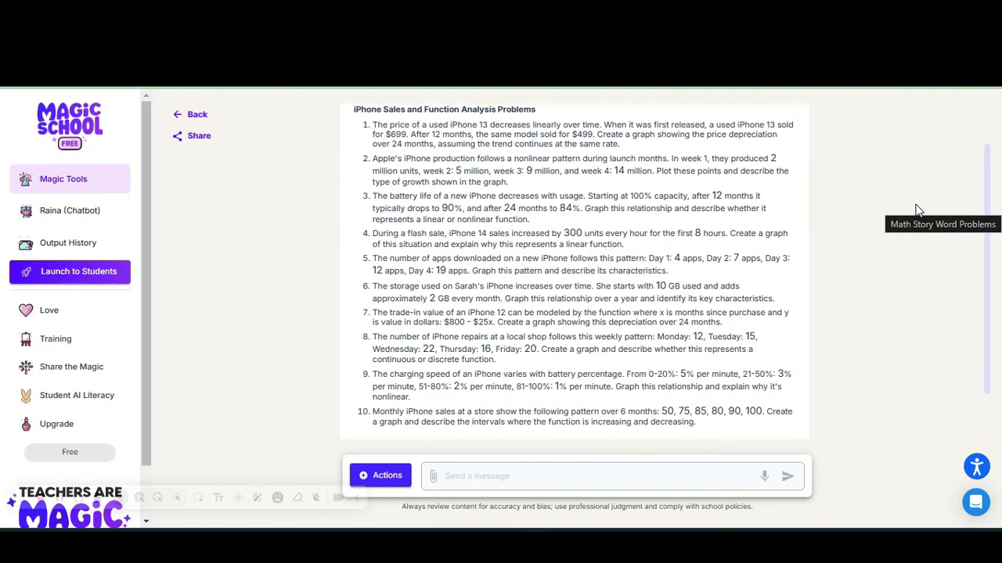
mouse_move(865, 191)
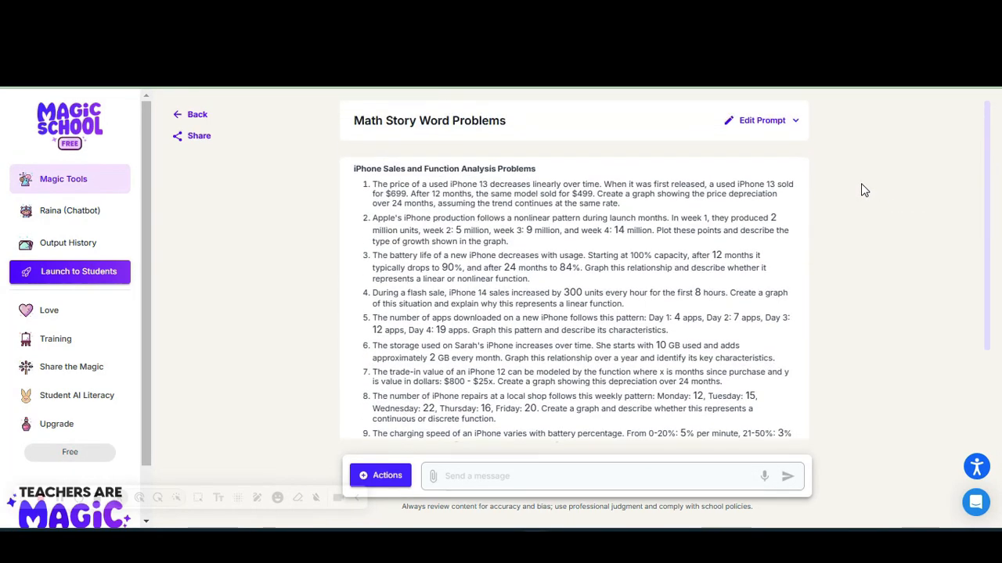
mouse_move(761, 120)
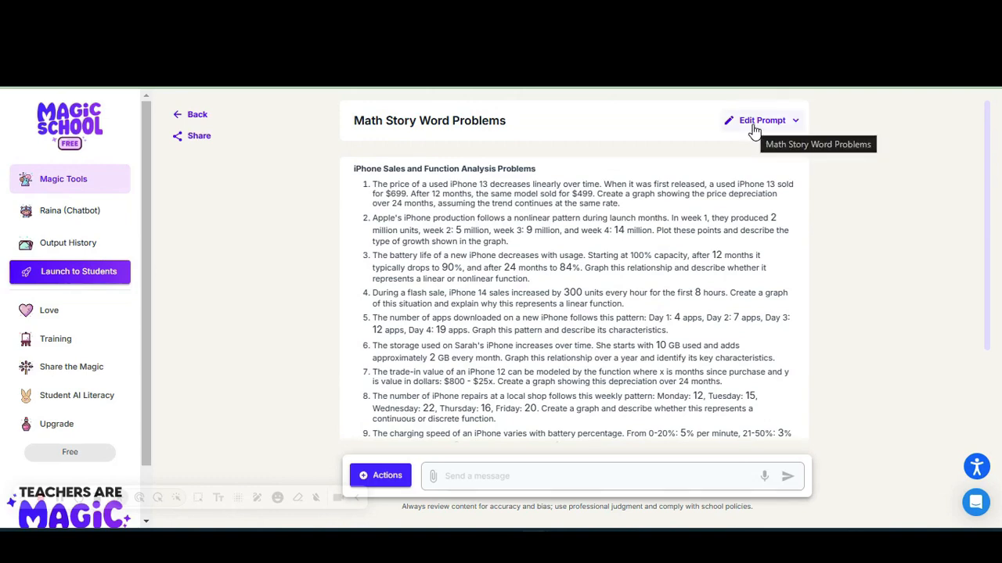
Change the story topic from 'iphones' to 'music concert' and regenerate the problems.
click(761, 120)
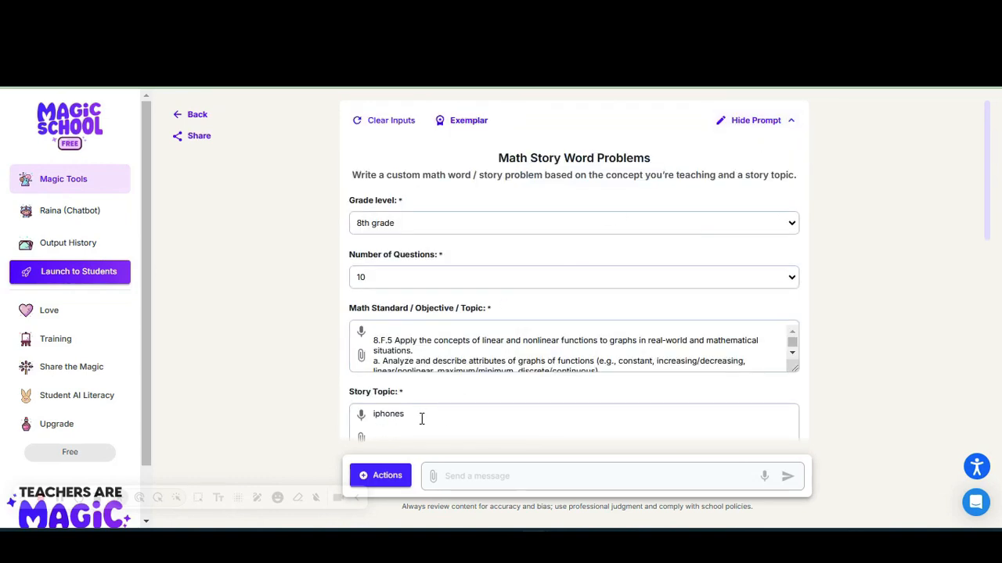
double_click(388, 413)
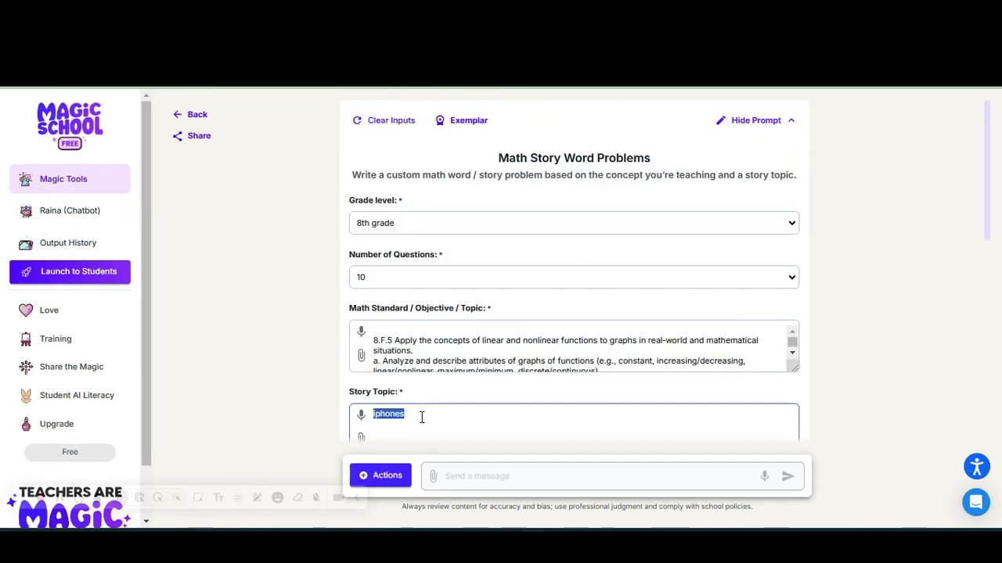
text(musi)
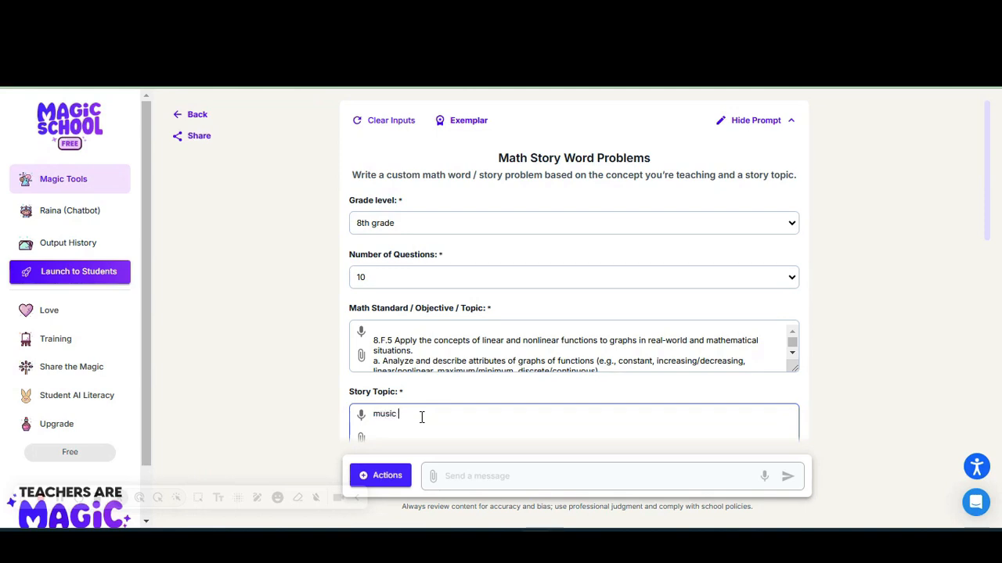
text(concert)
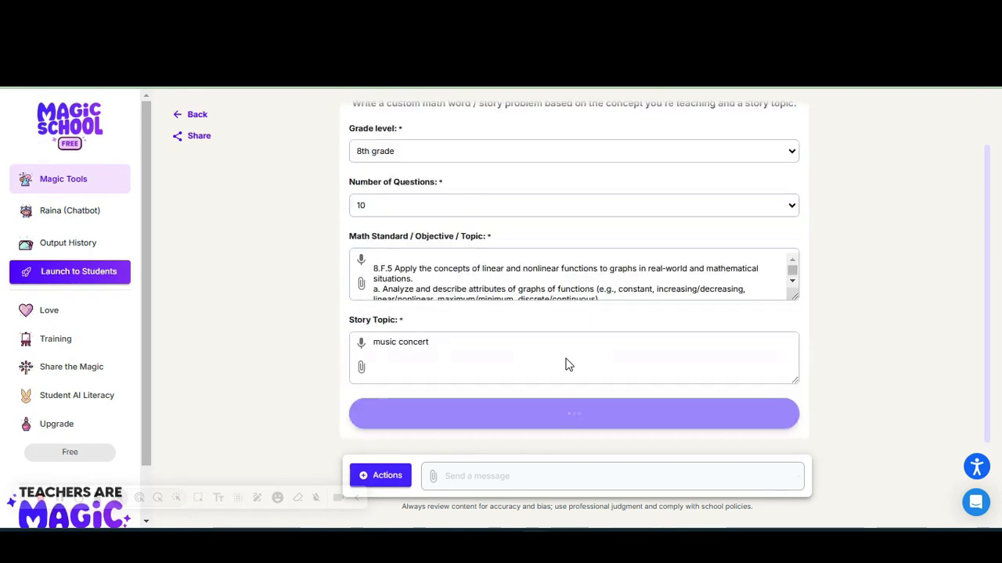
click(573, 413)
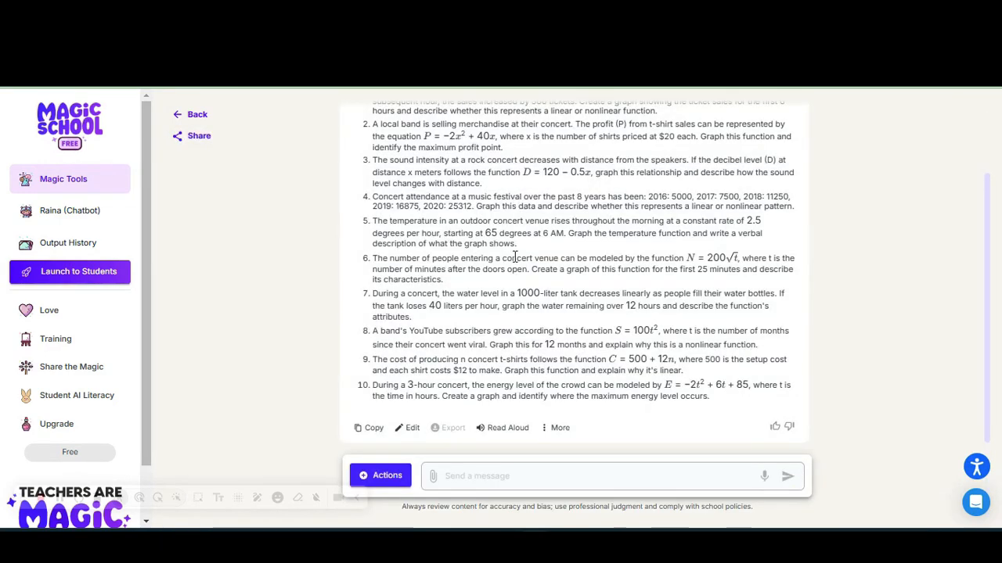
scroll(up, 3)
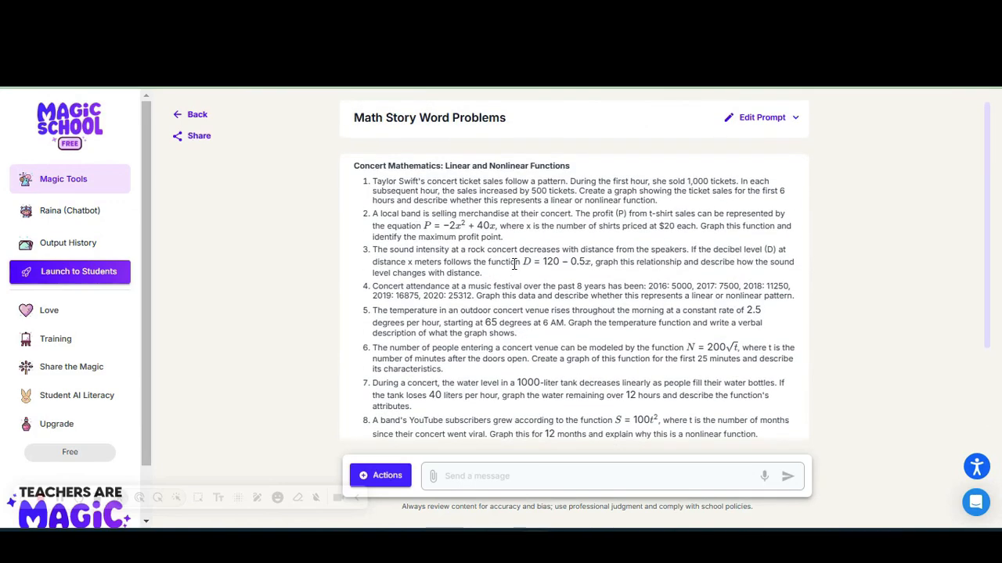
mouse_move(547, 193)
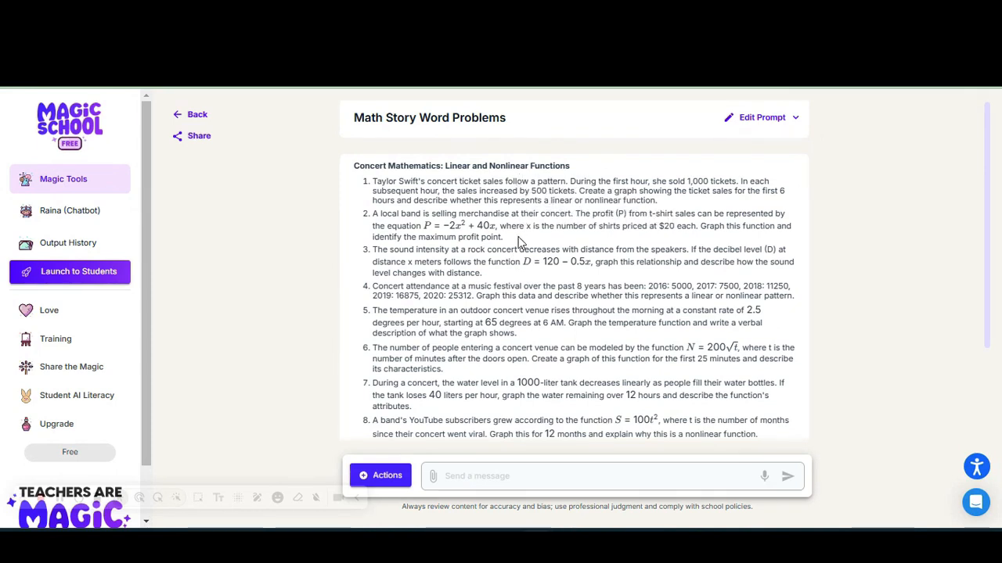
mouse_move(458, 230)
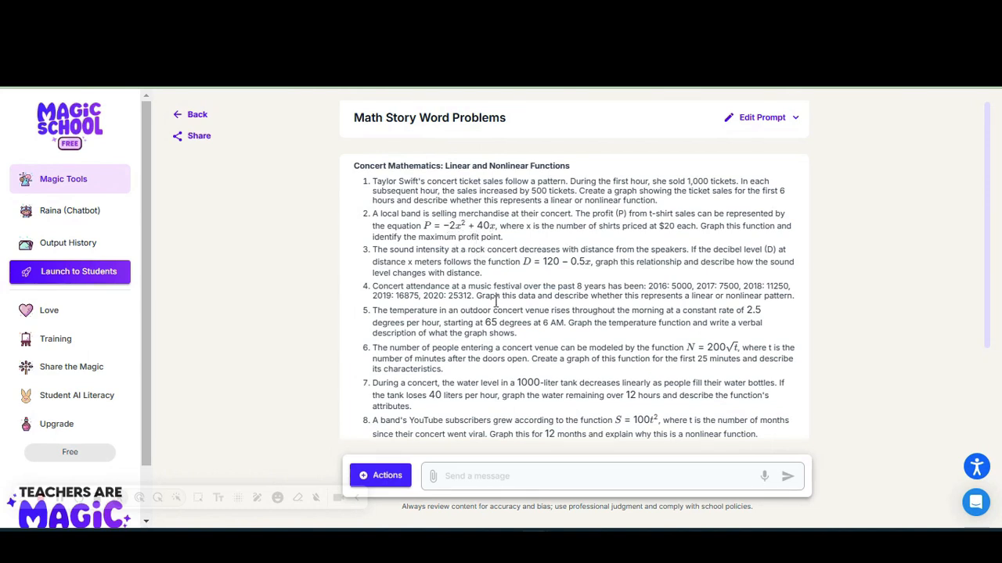
mouse_move(433, 334)
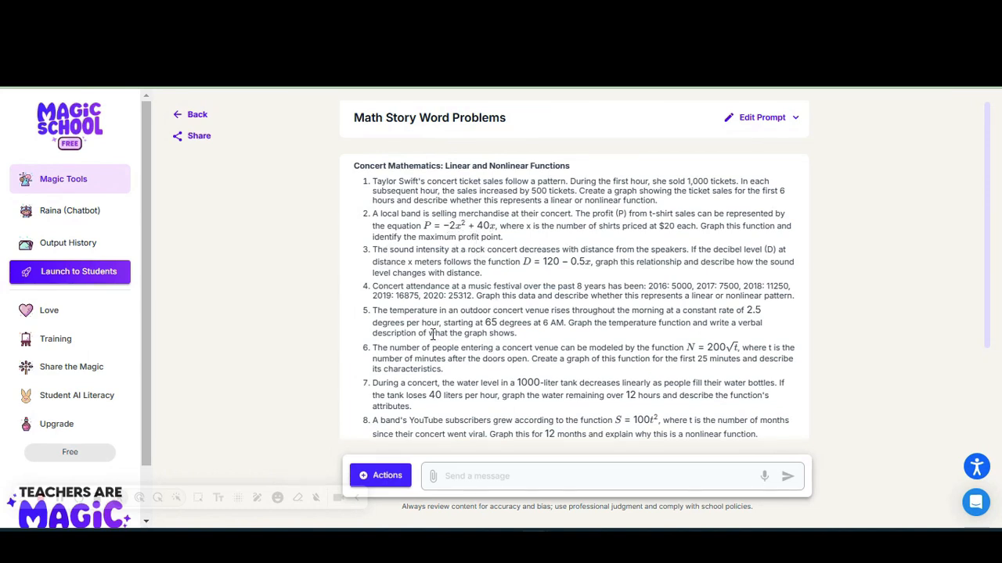
scroll(down, 3)
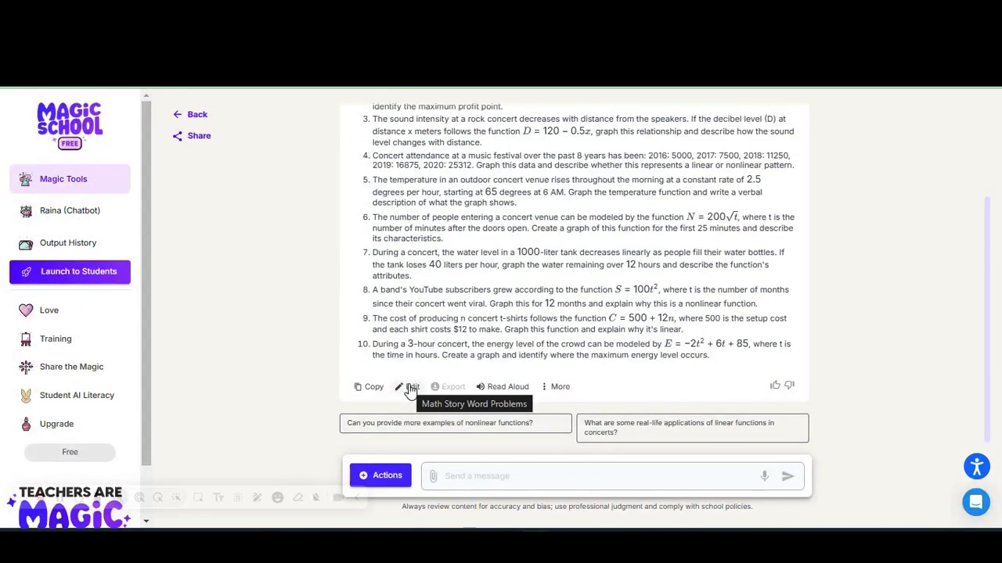
mouse_move(471, 276)
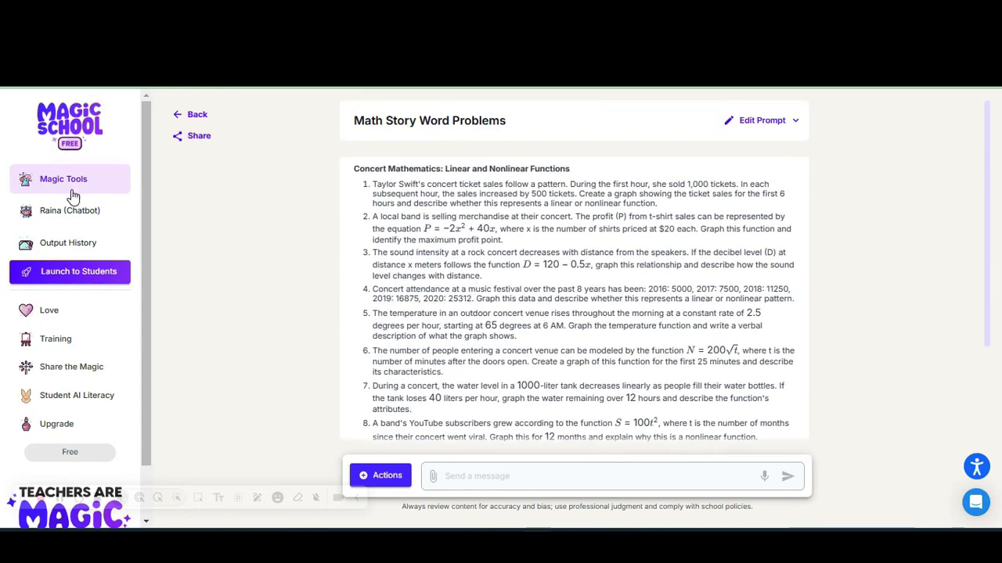
Open Math Spiral Review from Magic Tools and set Number of Problems to 15.
click(63, 179)
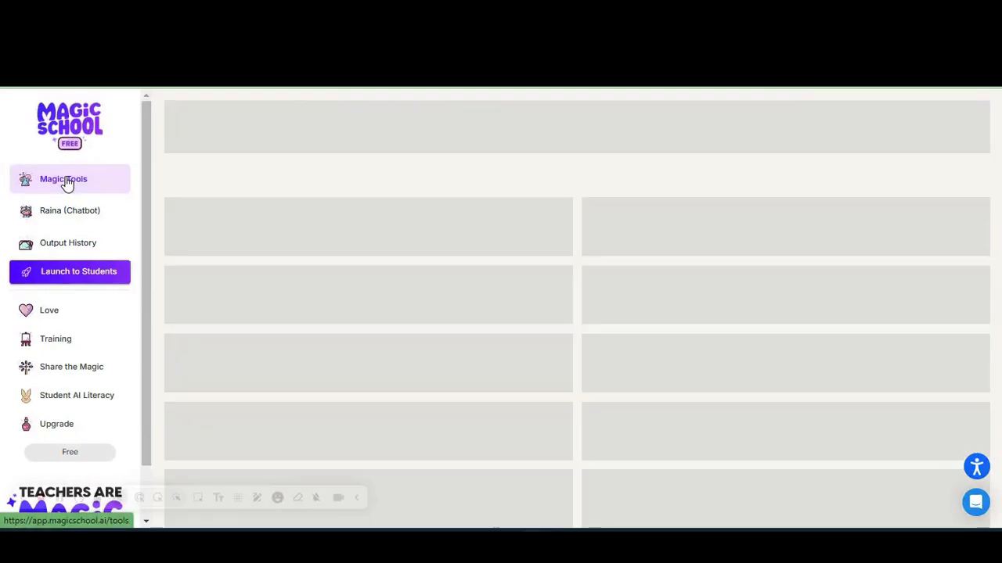
click(63, 178)
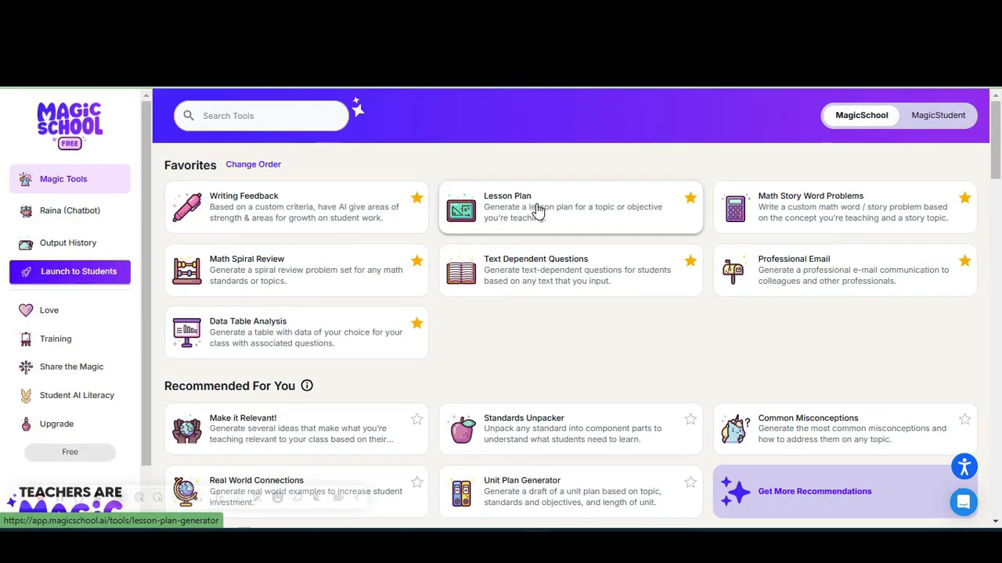
mouse_move(284, 280)
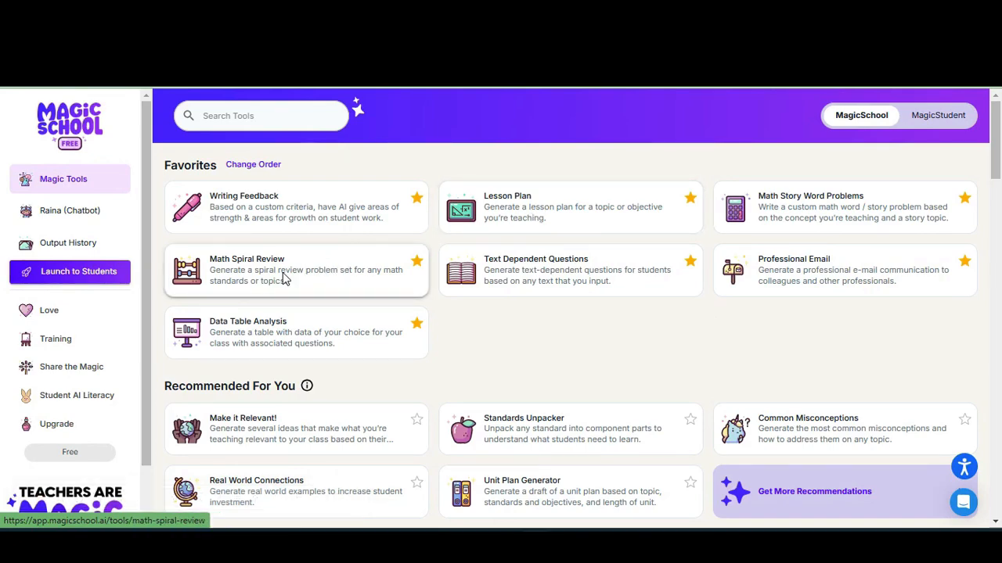
click(296, 269)
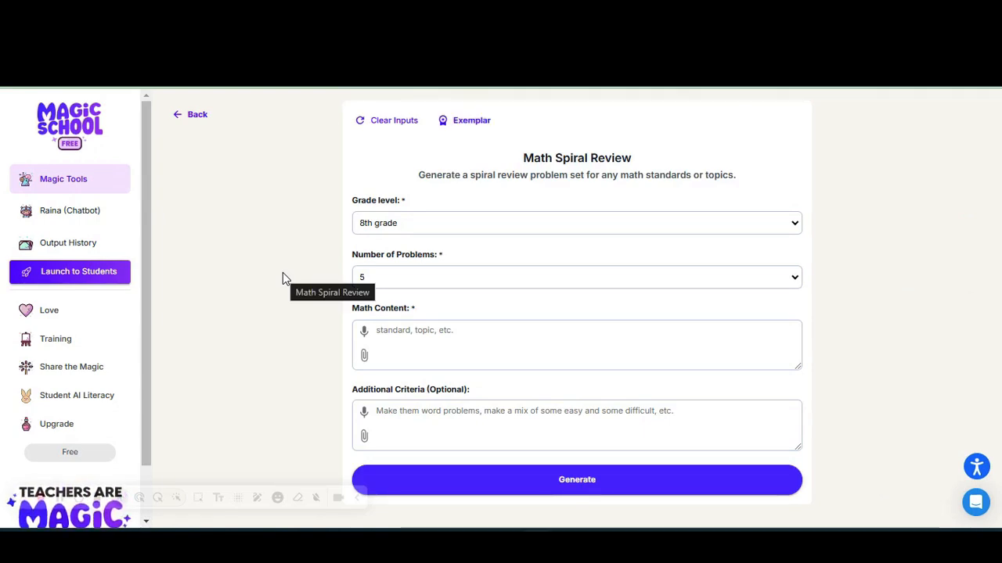
mouse_move(487, 280)
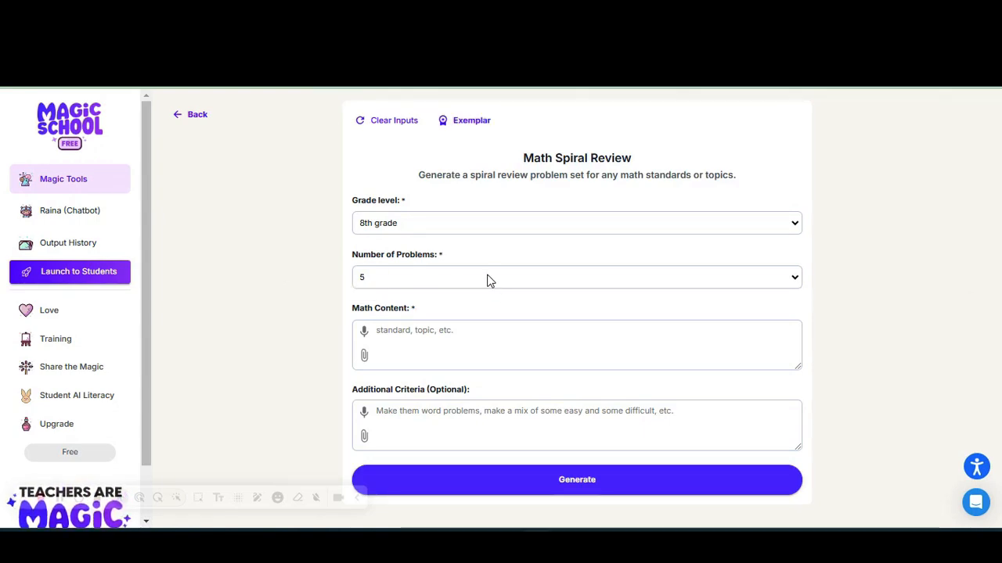
click(576, 277)
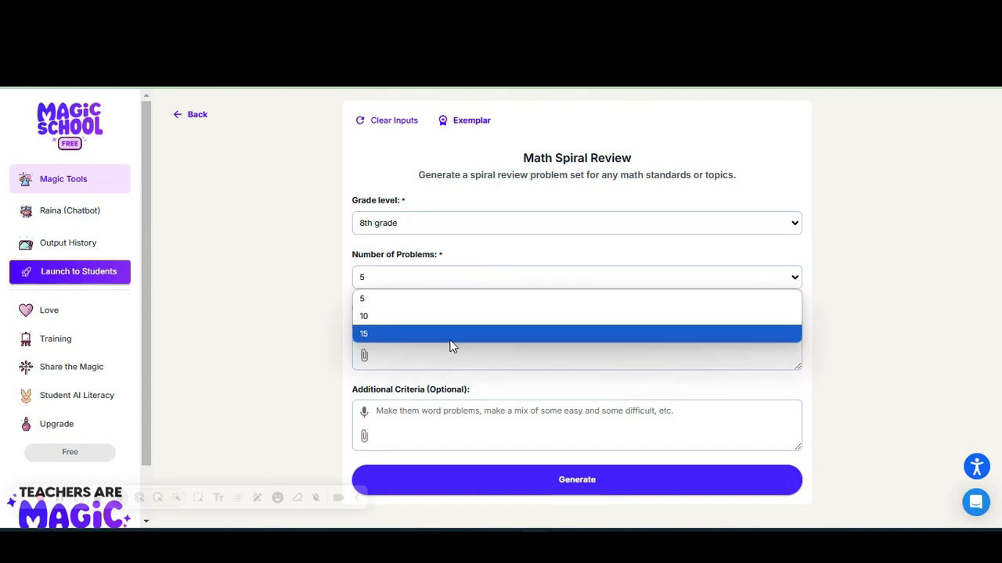
click(363, 333)
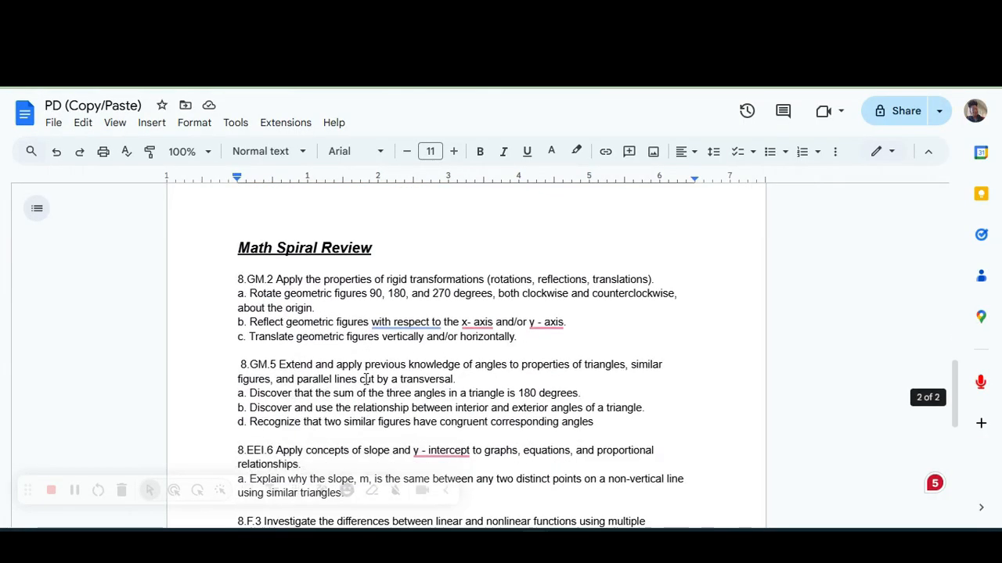
Scroll the 8th-grade standards in Google Docs, then switch back to MagicSchool AI.
scroll(down, 3)
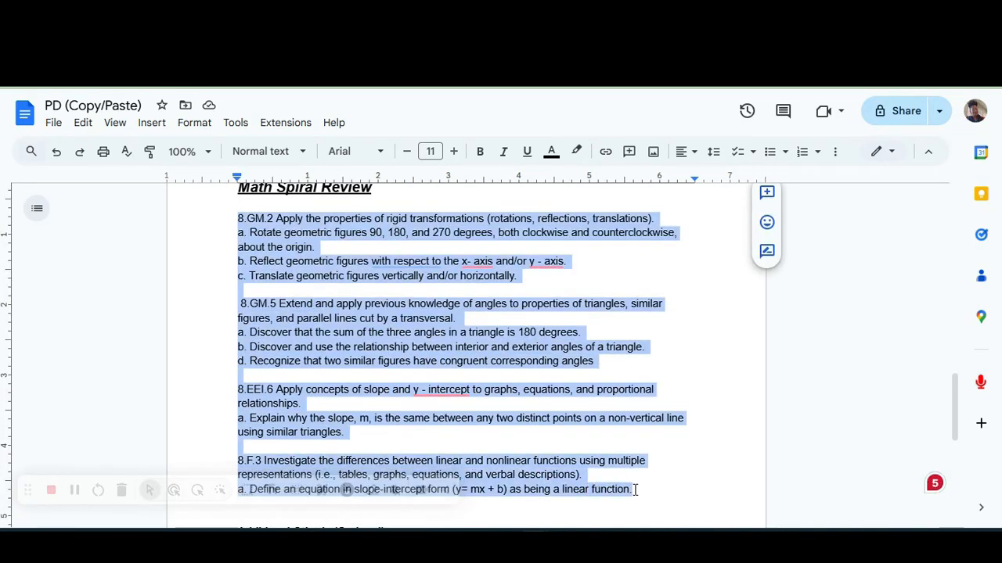
mouse_move(577, 520)
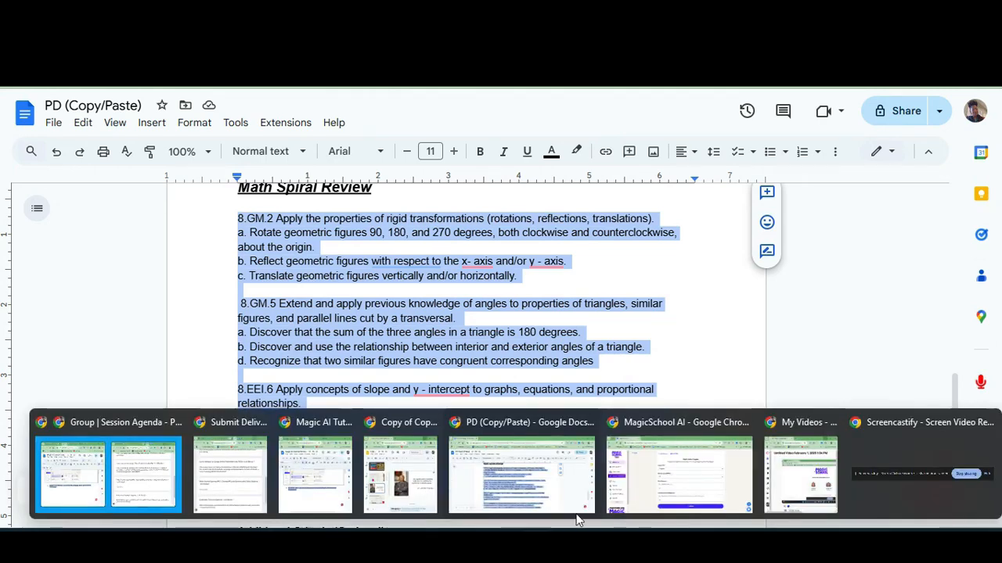
click(678, 475)
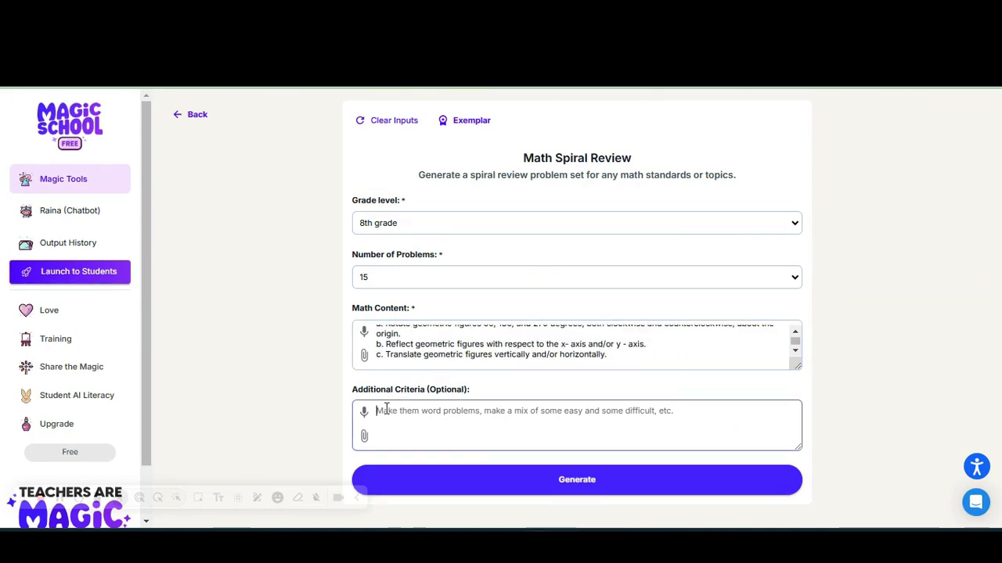
Add criteria requesting a mixture of difficulty and variety of questions, then generate.
click(577, 425)
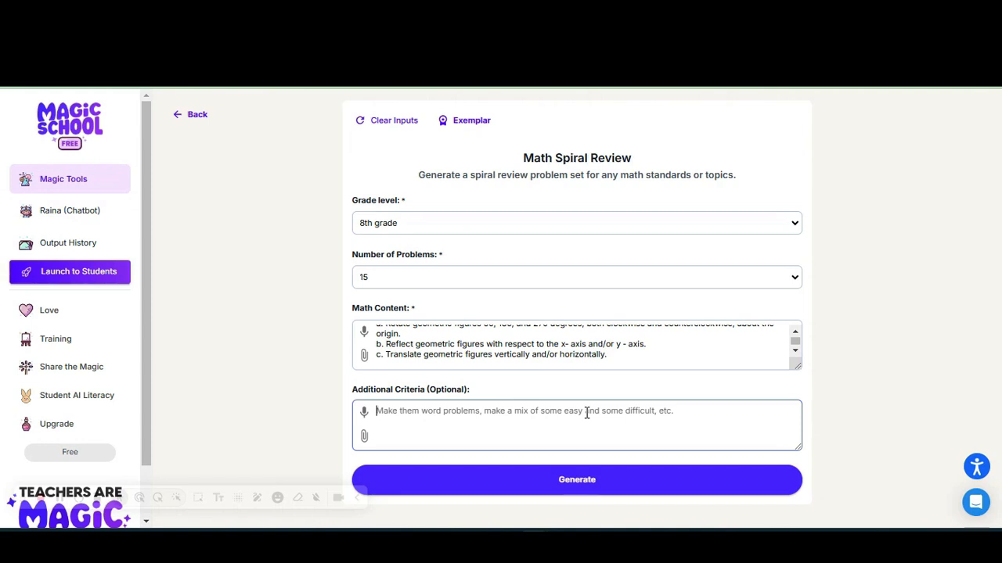
text(Make them a)
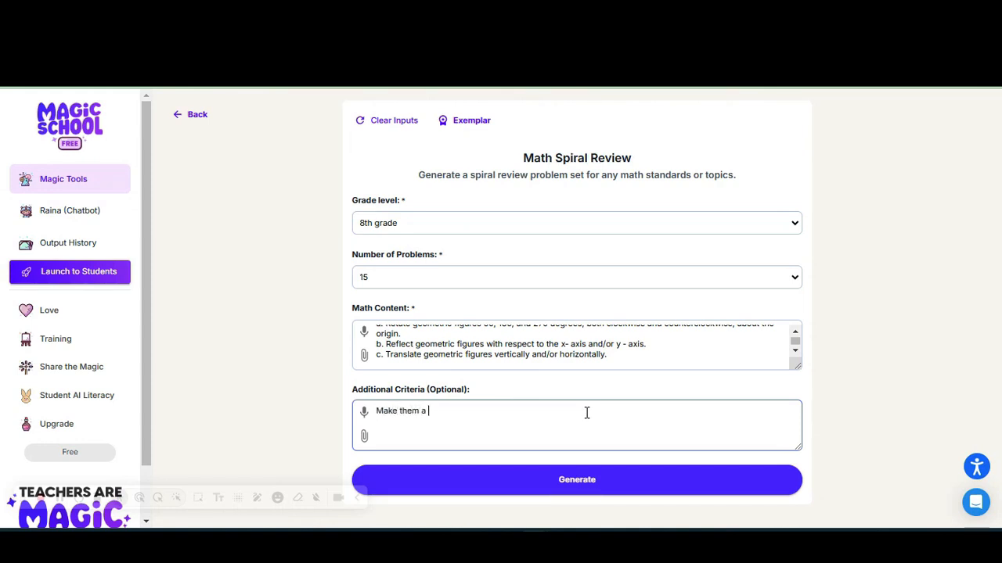
text(mixture of easy and difficult questions. Make a va)
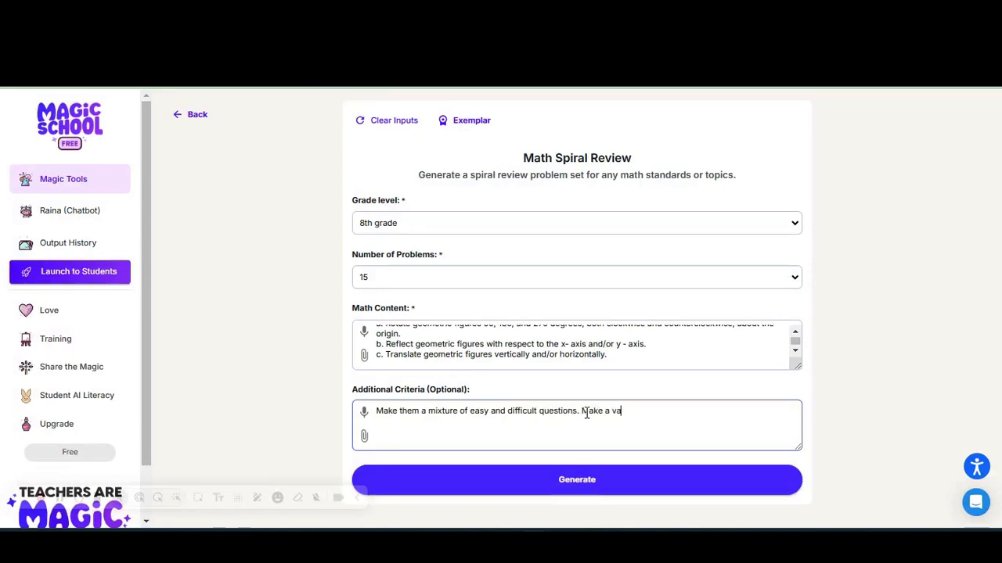
text(riety of qu)
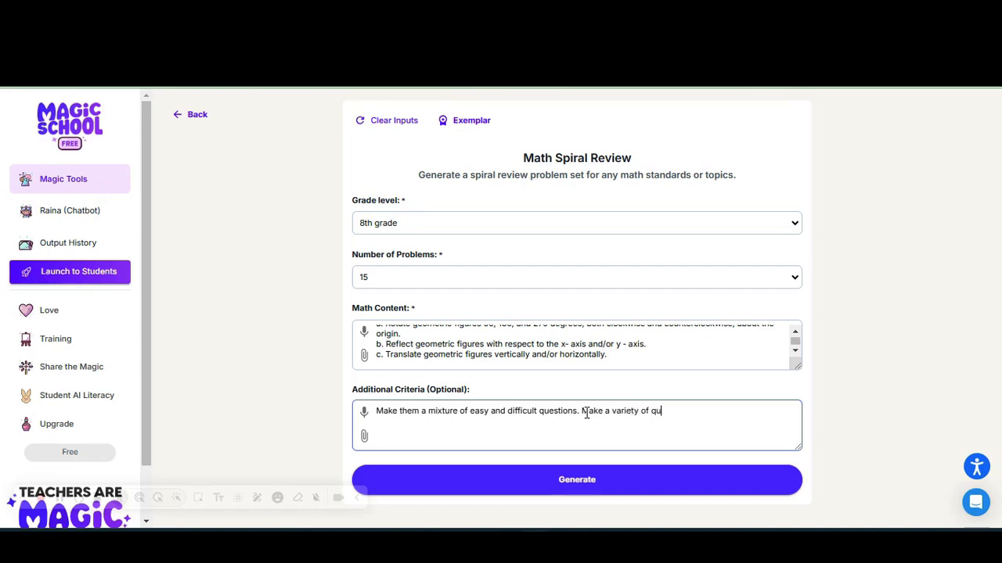
text(estions.)
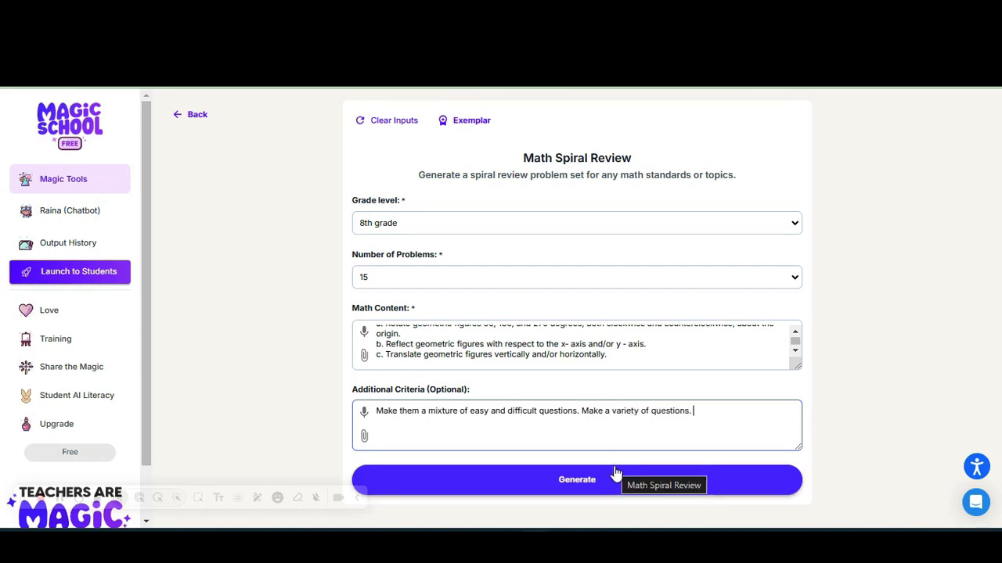
click(577, 479)
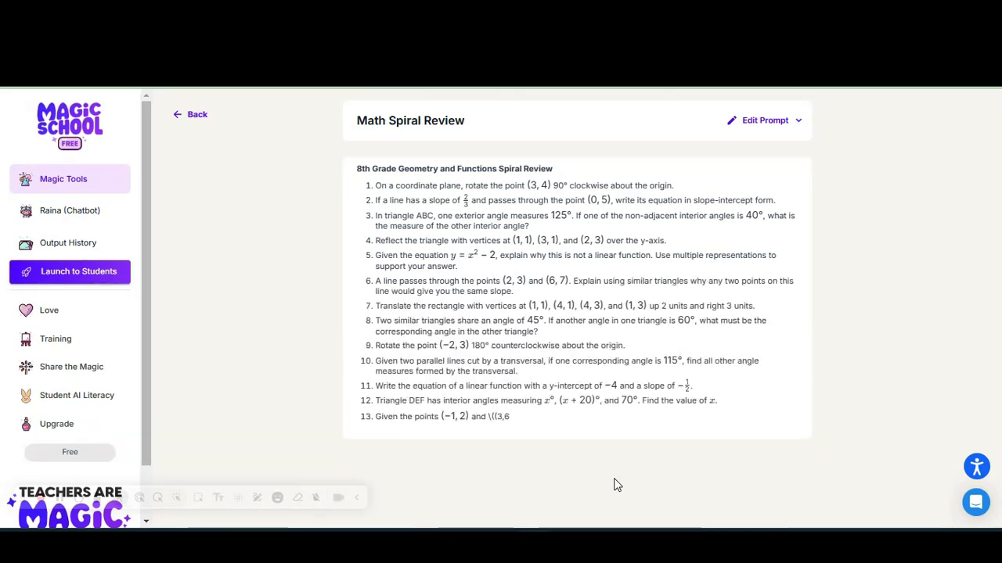
Scroll through all 15 spiral review questions down to the Copy/Edit/Export bar.
scroll(down, 3)
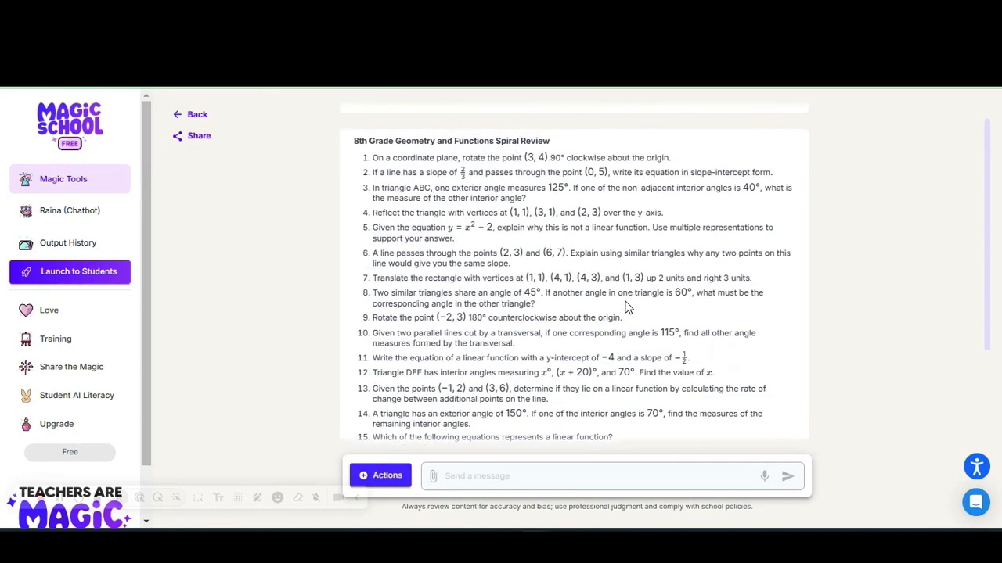
scroll(down, 3)
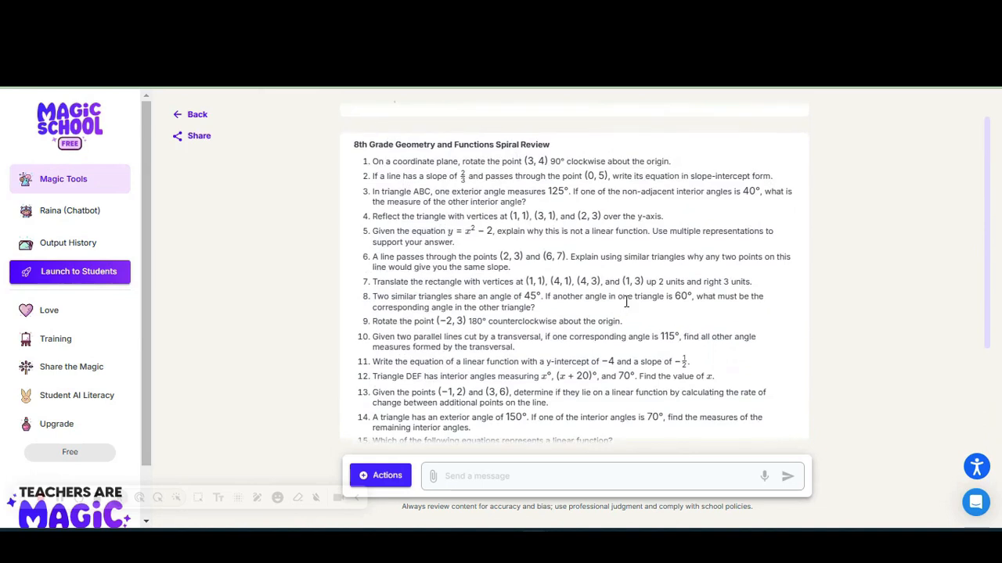
mouse_move(696, 242)
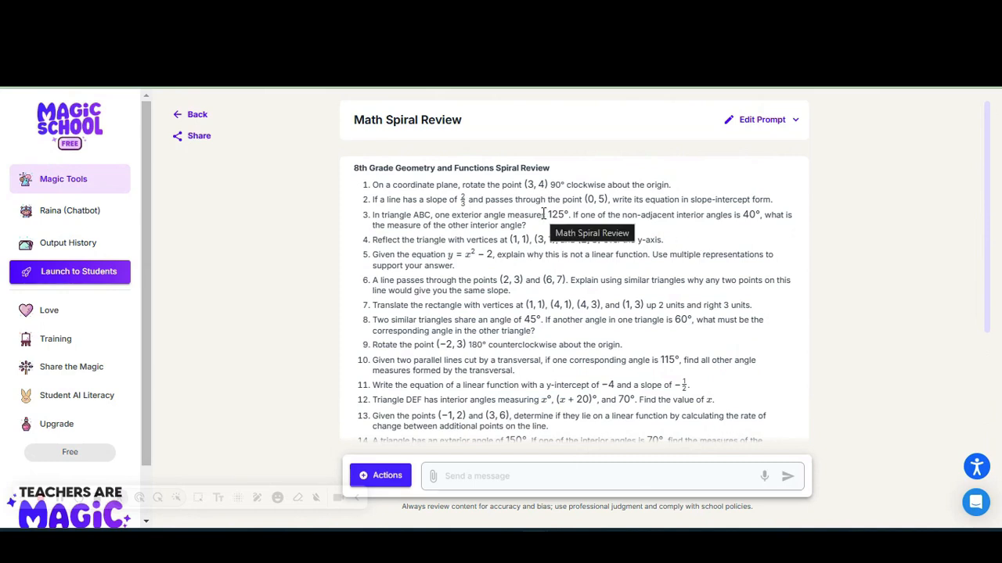
mouse_move(599, 305)
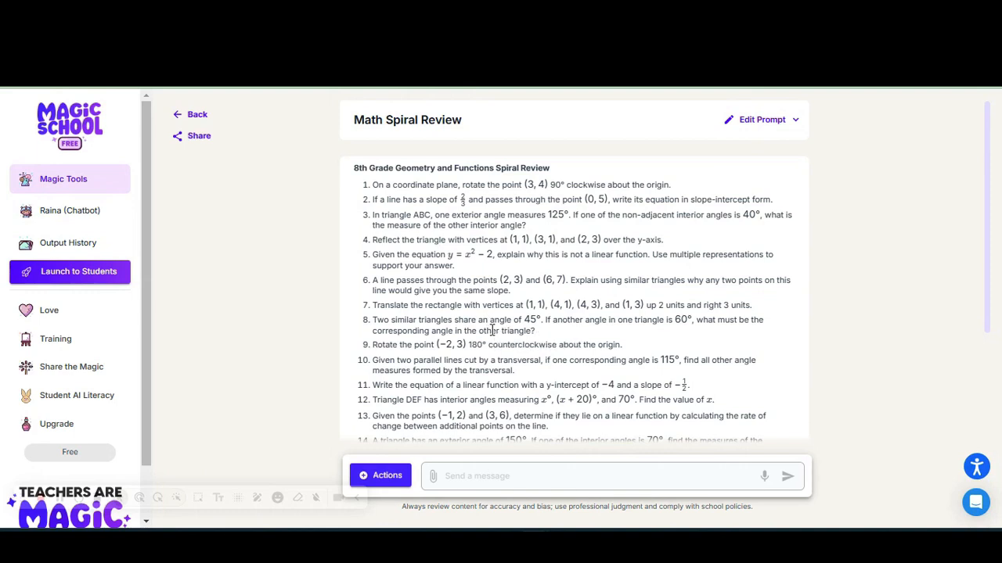
scroll(down, 3)
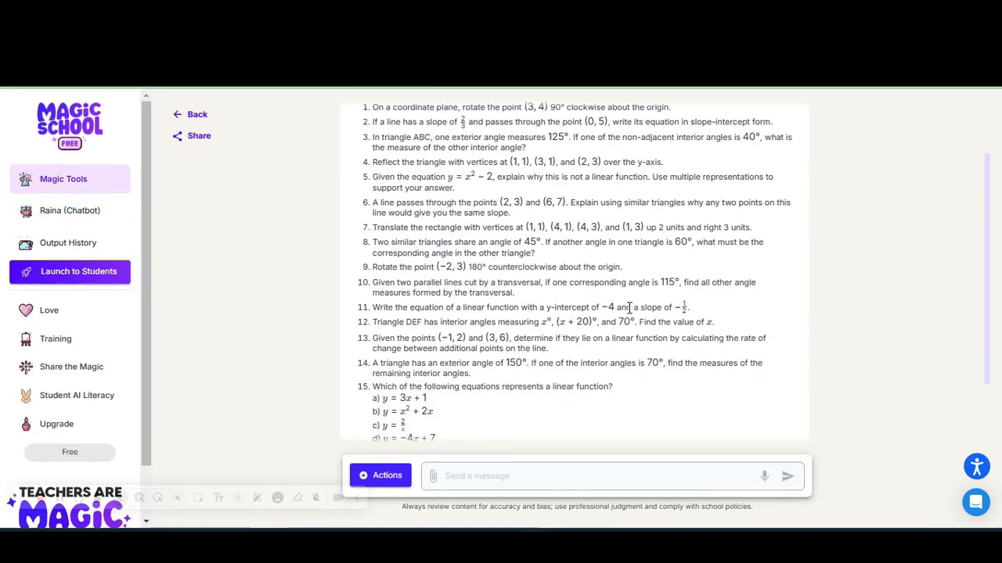
scroll(down, 3)
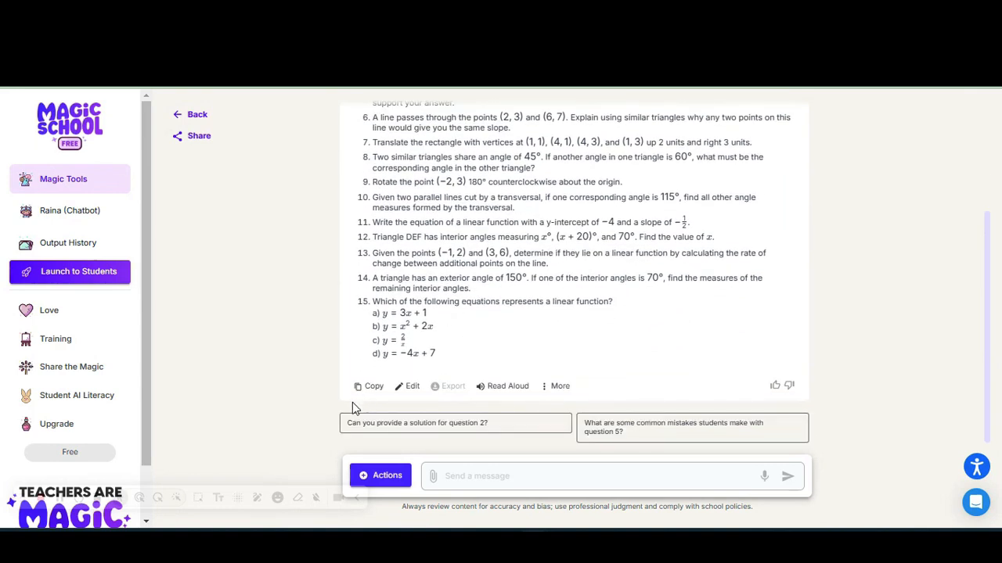
mouse_move(364, 389)
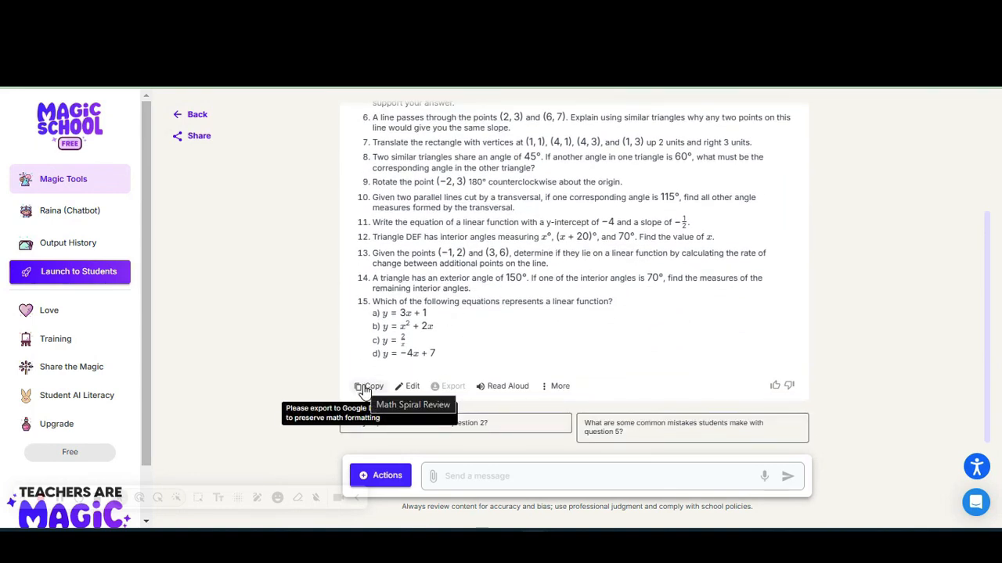
mouse_move(800, 275)
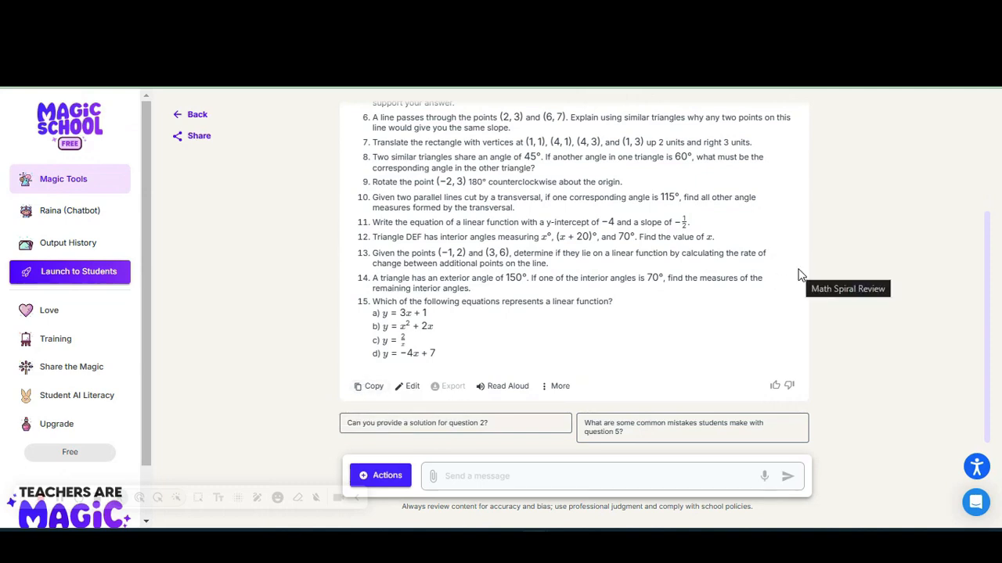
mouse_move(681, 292)
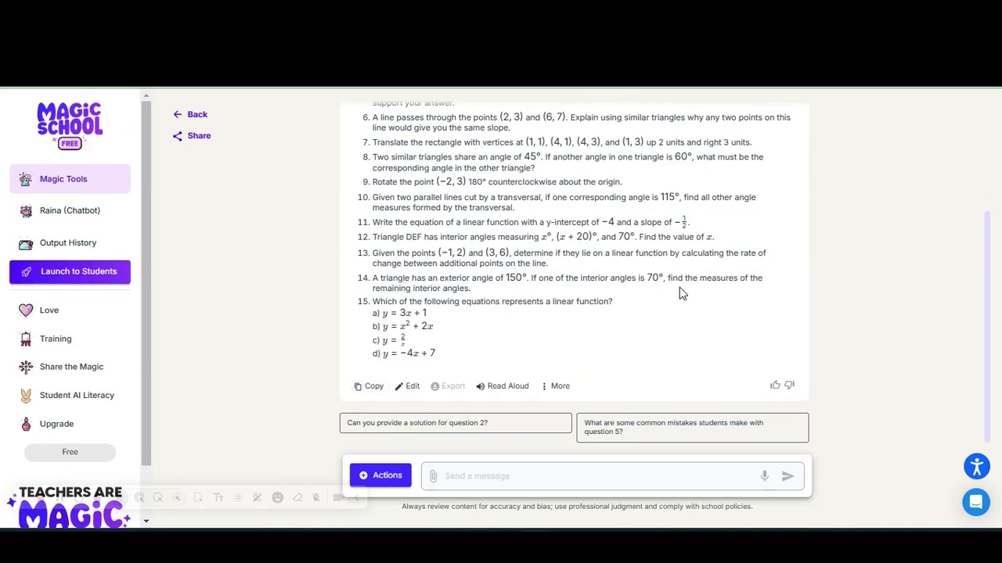
mouse_move(631, 318)
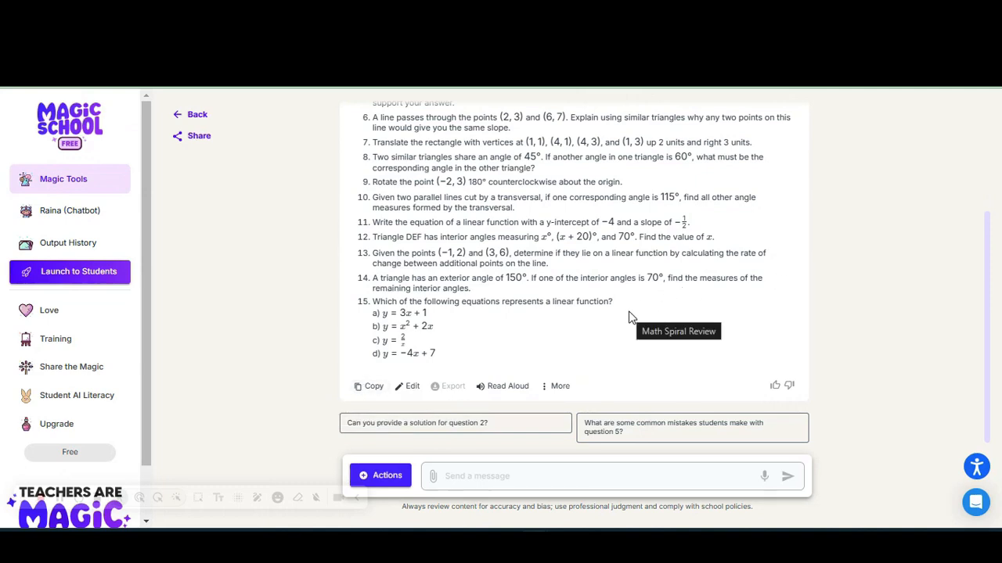